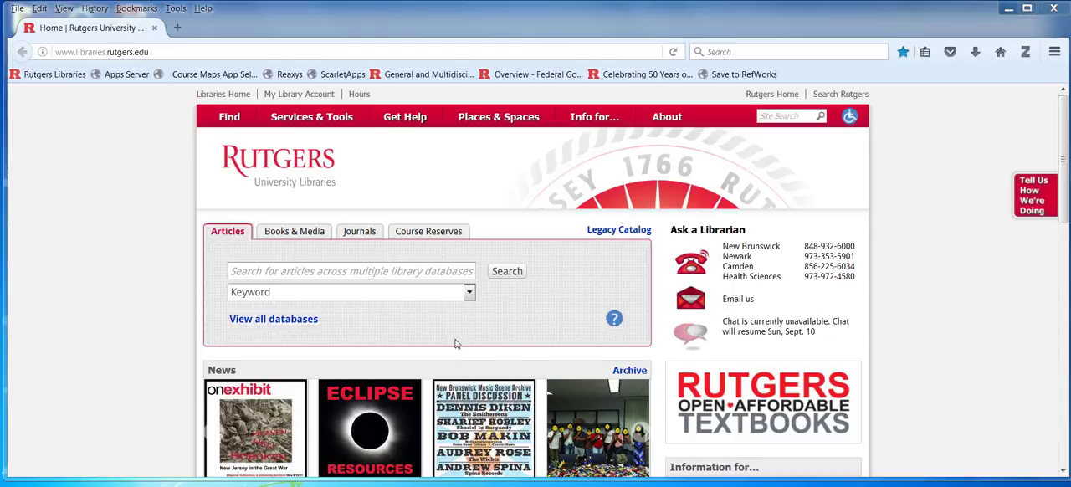
mouse_move(319, 350)
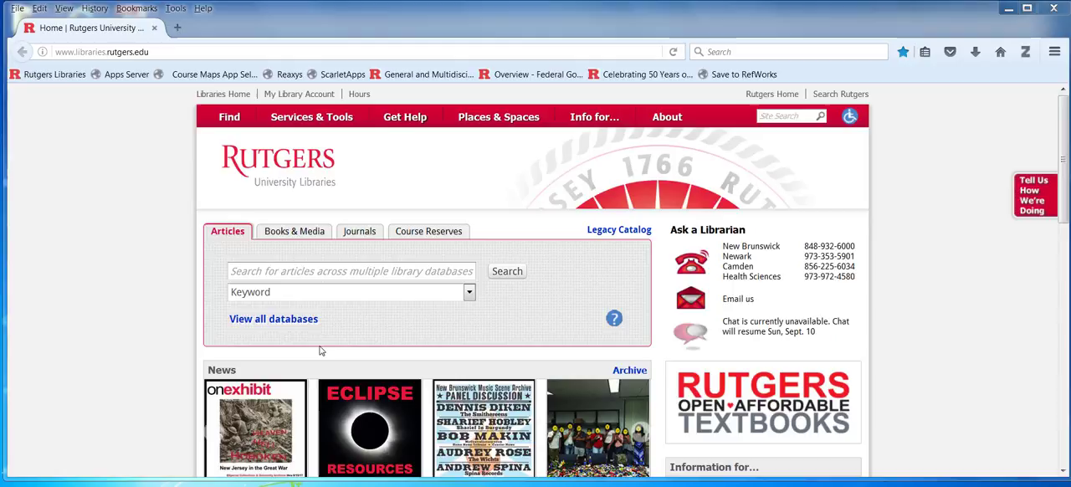
mouse_move(281, 340)
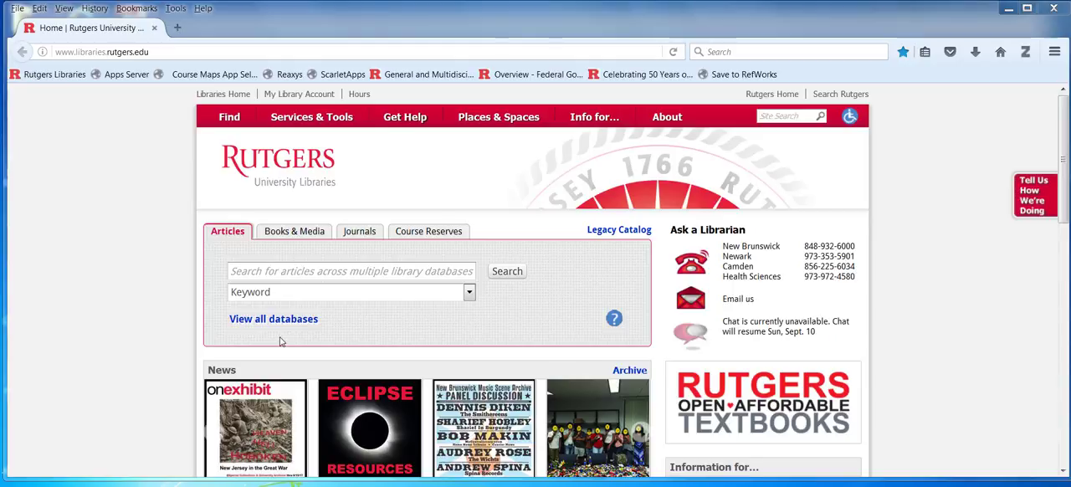
mouse_move(278, 328)
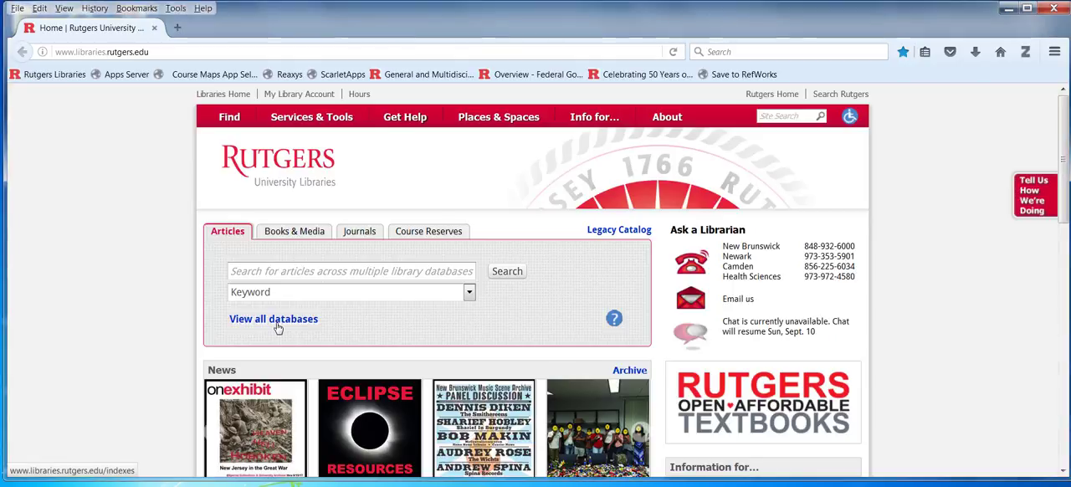
- Open Dissertations & Theses Global from the all-databases list filtered to titles starting with D
left_click(274, 319)
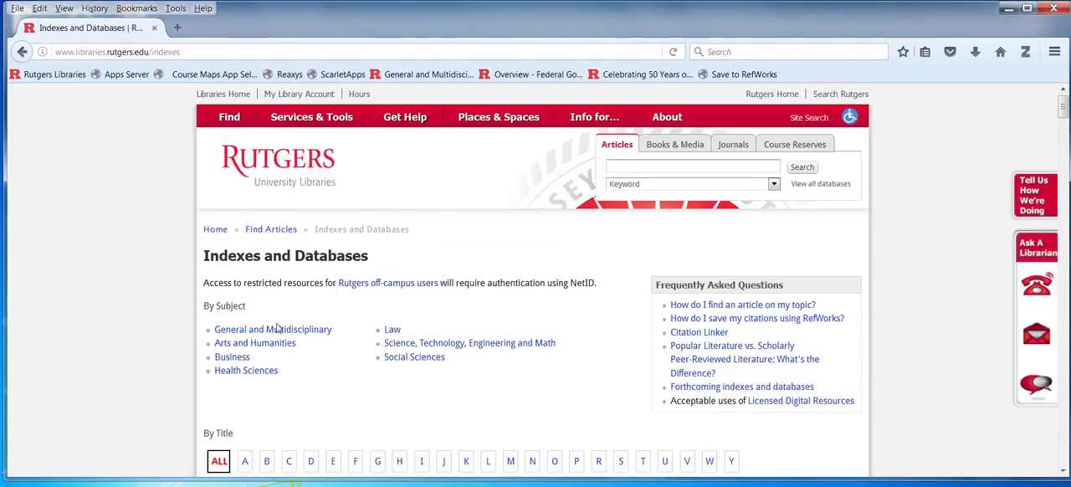
mouse_move(444, 461)
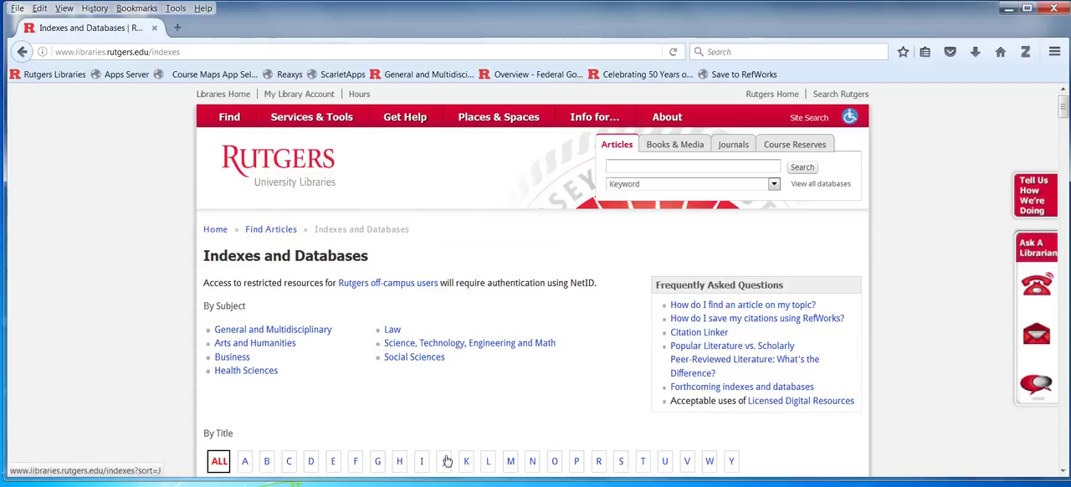
scroll("down", 3)
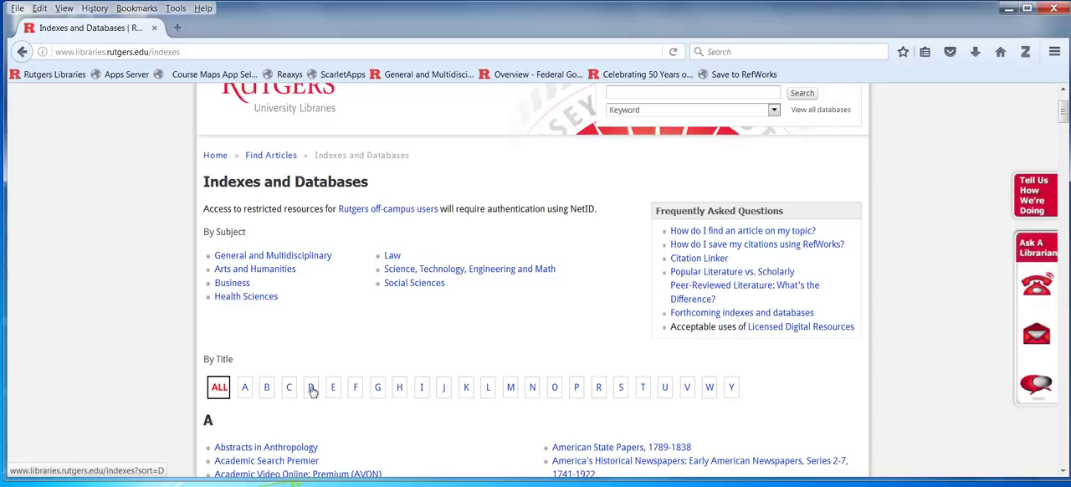
left_click(311, 387)
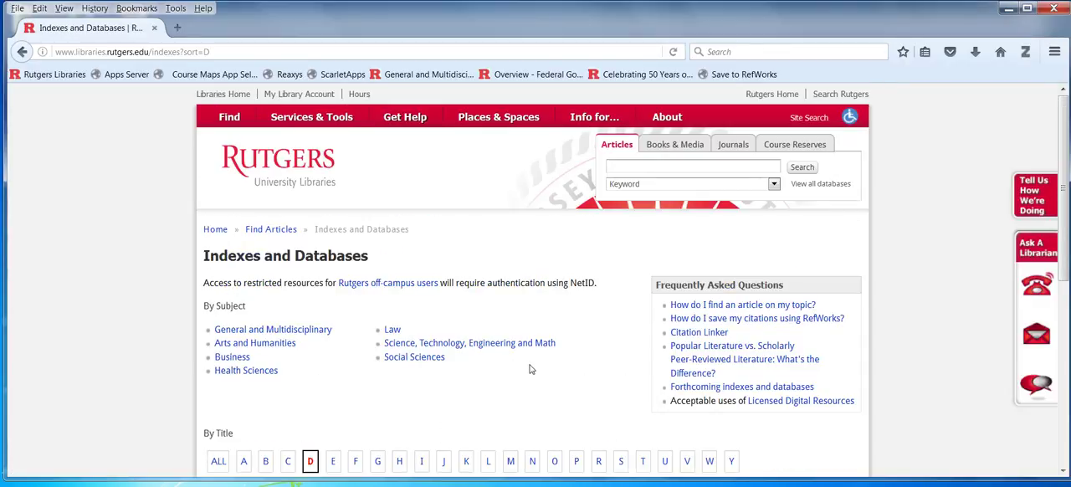
scroll("down", 3)
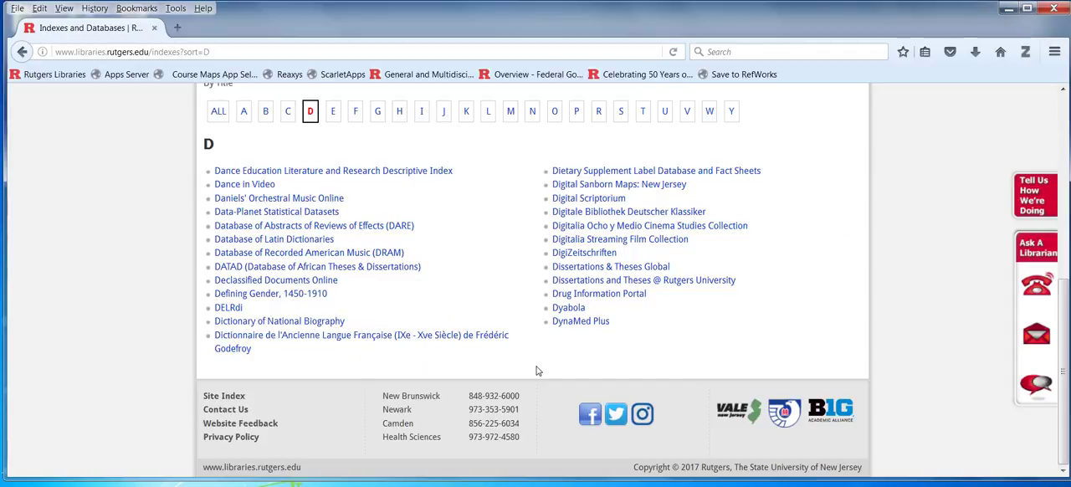
mouse_move(639, 339)
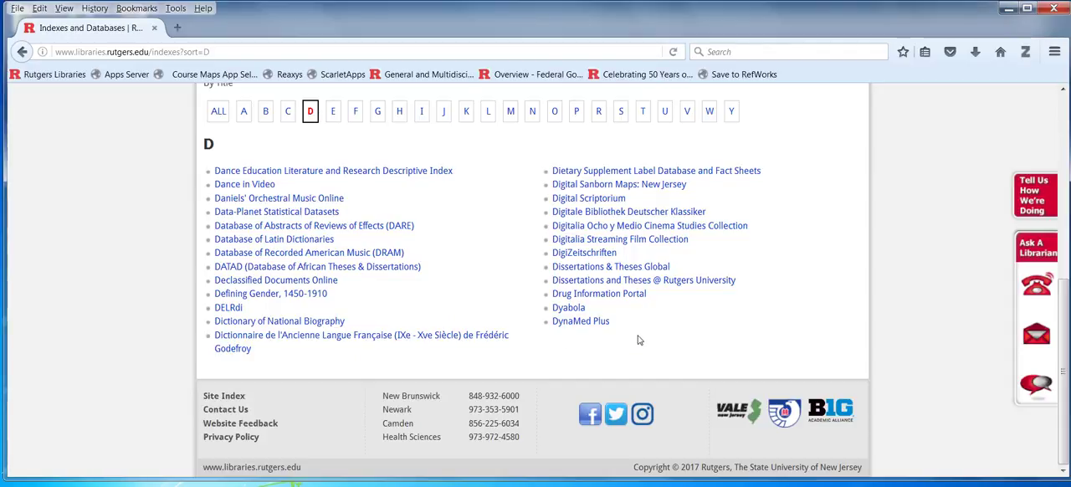
mouse_move(690, 328)
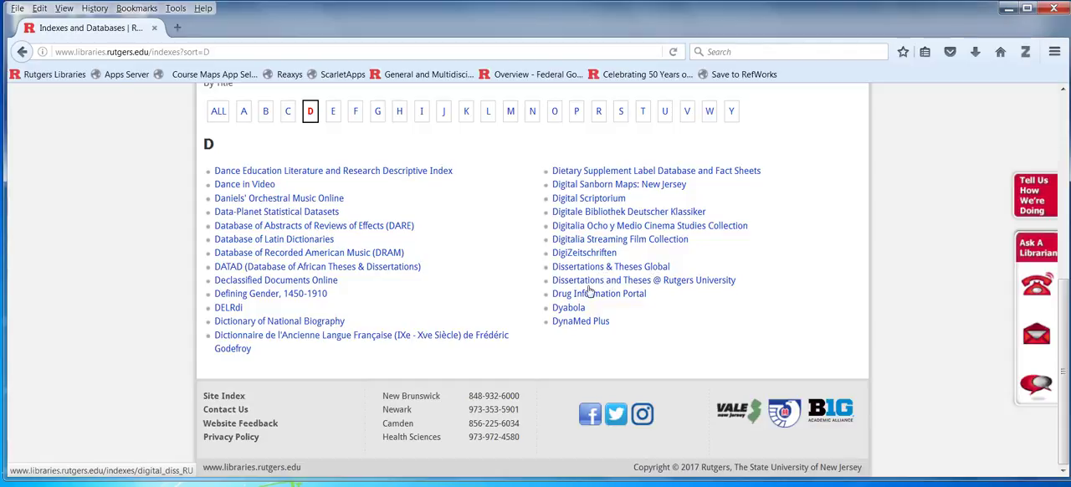
mouse_move(706, 293)
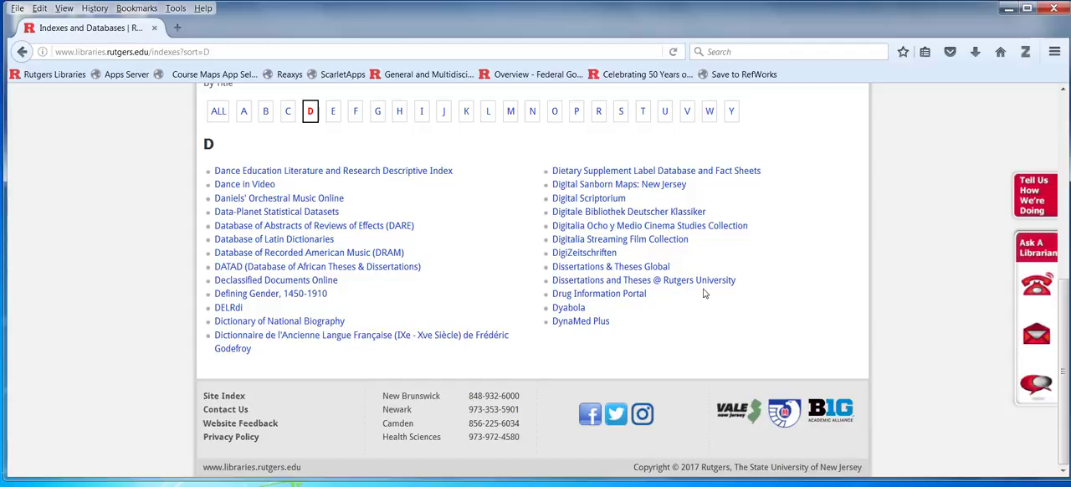
mouse_move(681, 287)
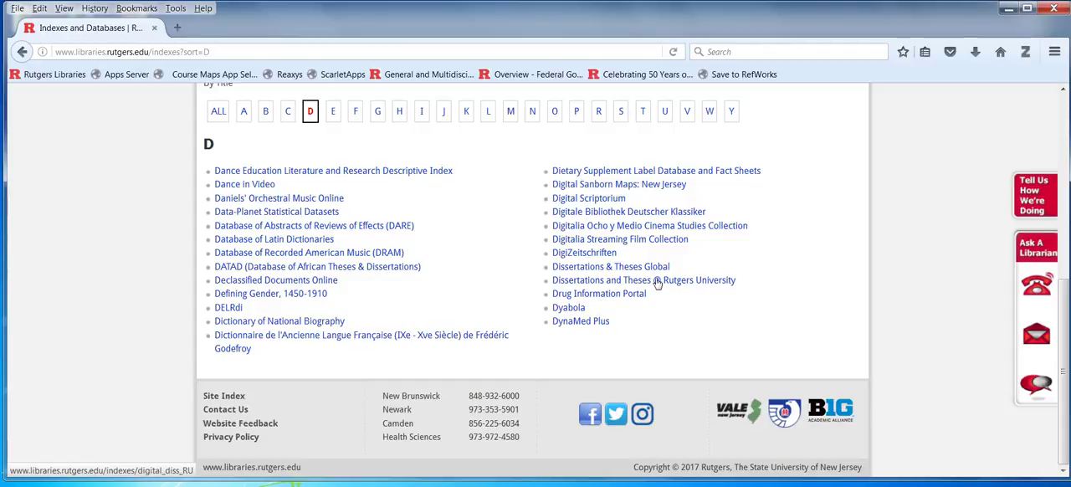
mouse_move(656, 284)
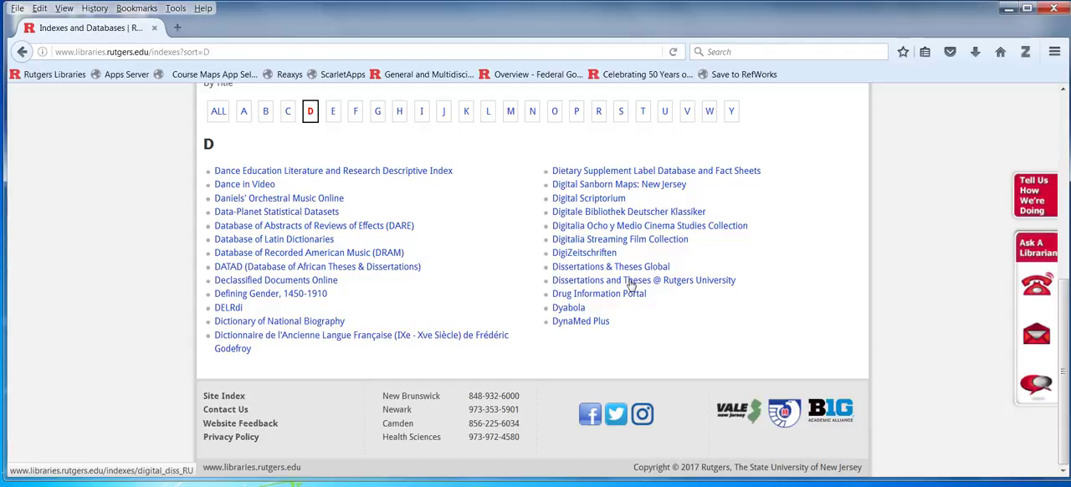
mouse_move(661, 288)
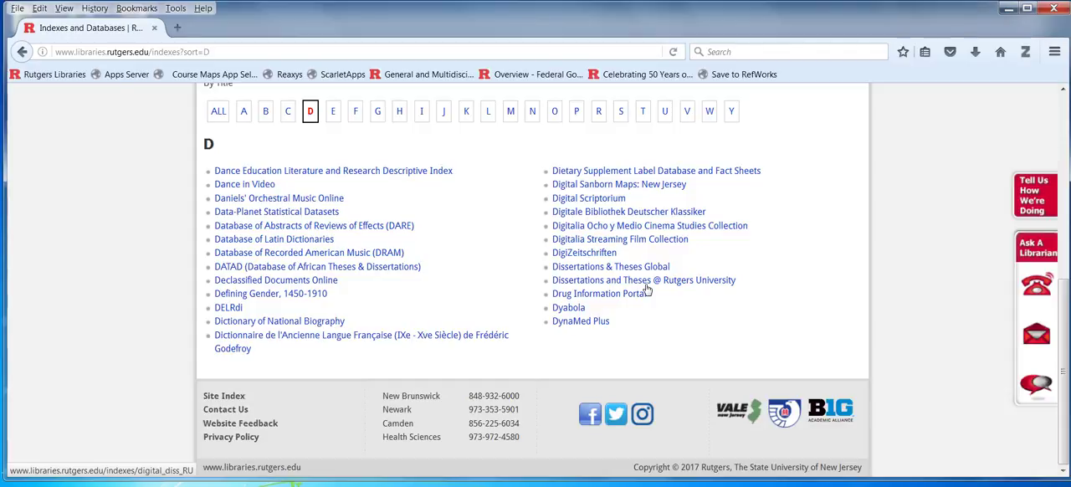
mouse_move(614, 299)
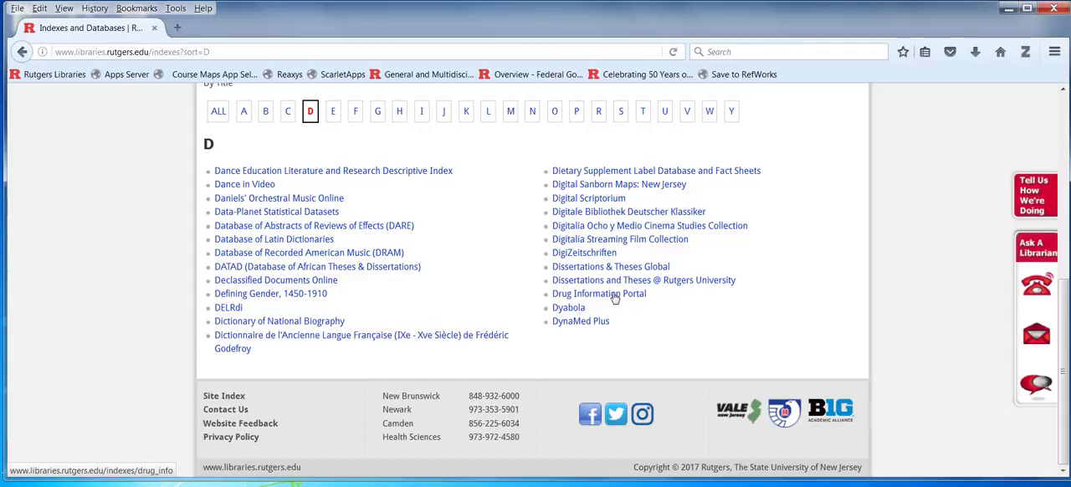
mouse_move(673, 280)
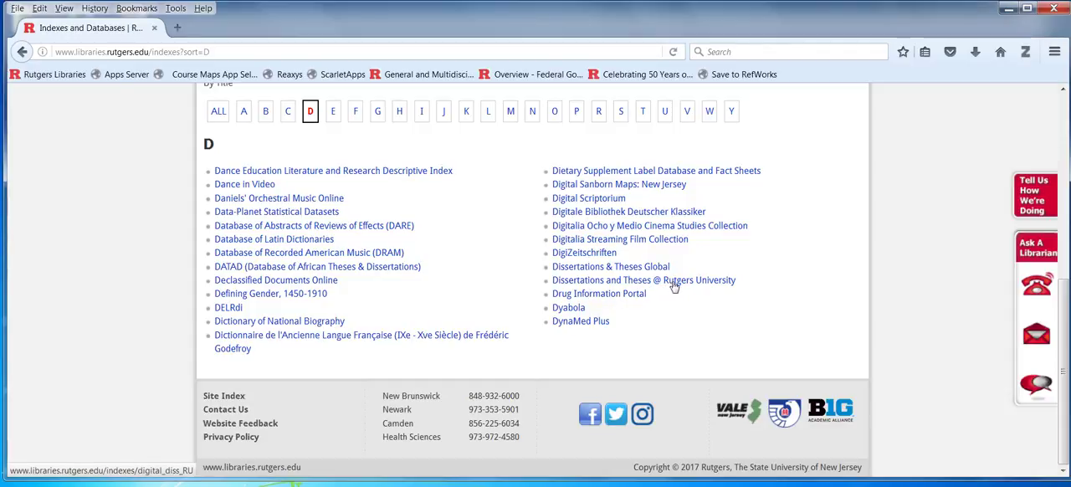
mouse_move(661, 279)
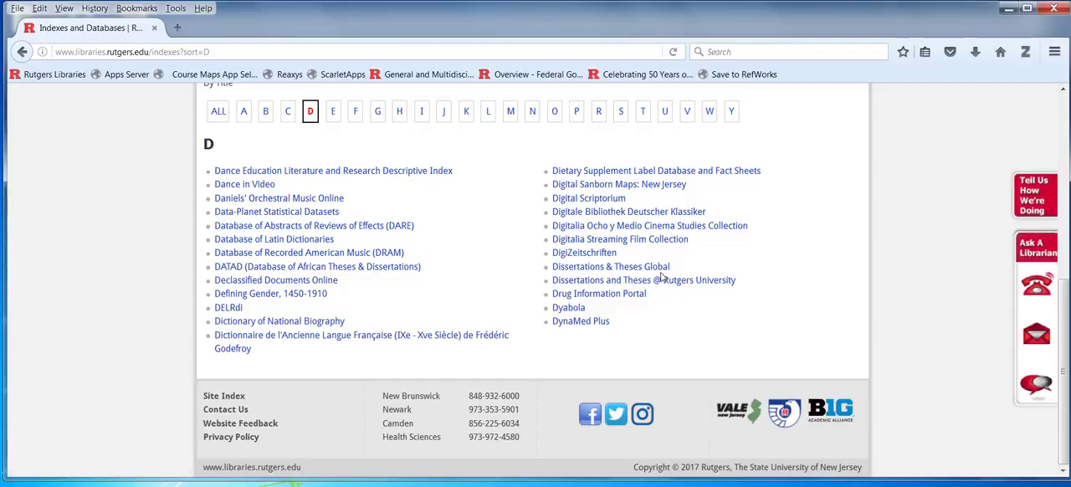
left_click(611, 265)
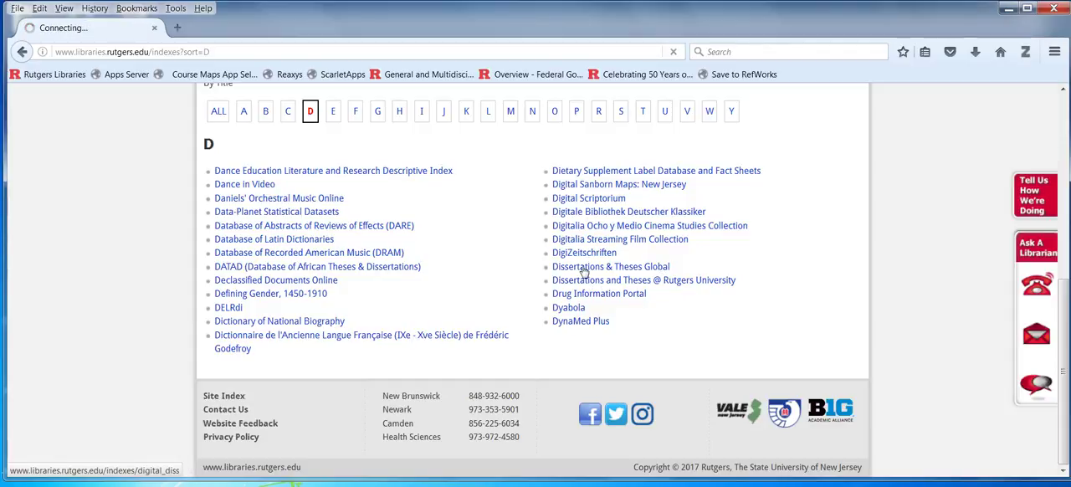
- Load the Dissertations & Theses Global page and scroll through its description, coverage and sources
left_click(611, 266)
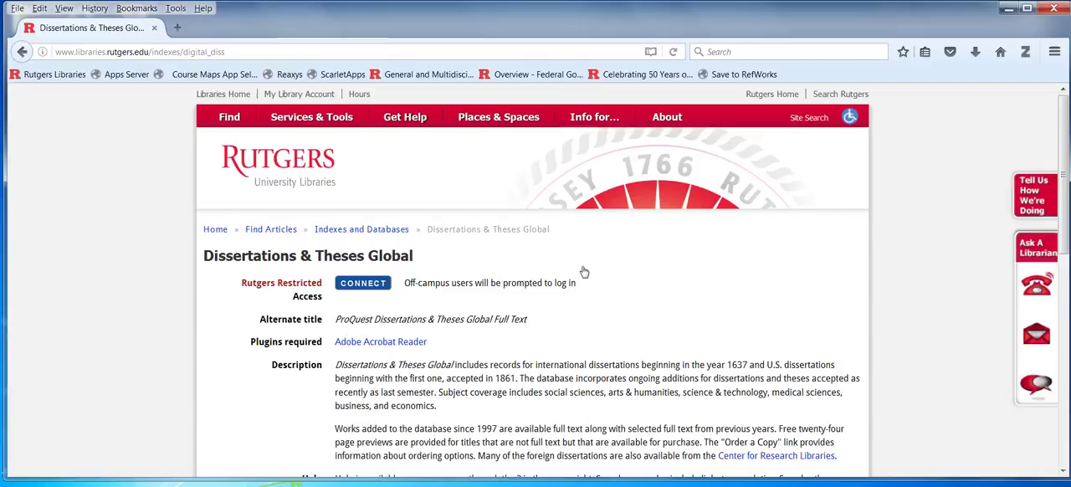
scroll("down", 3)
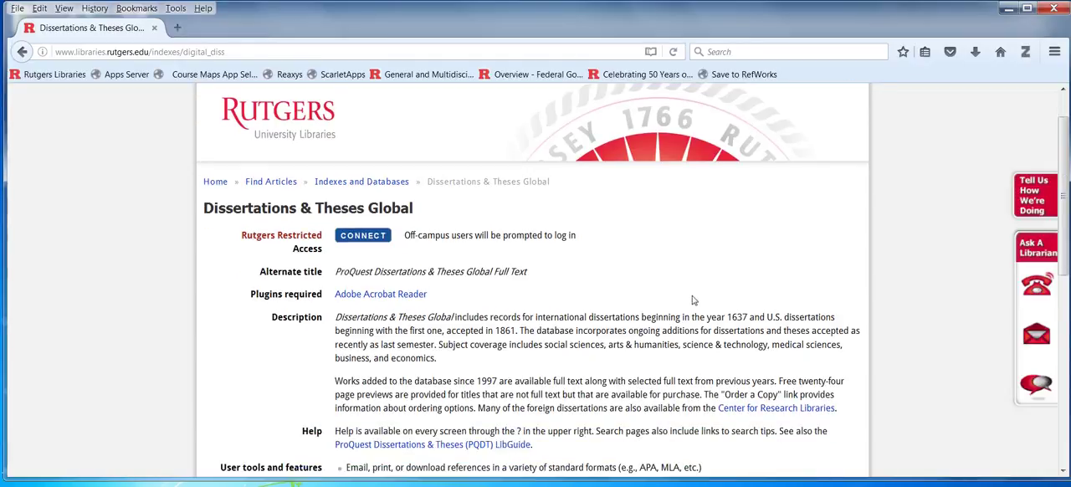
scroll("down", 3)
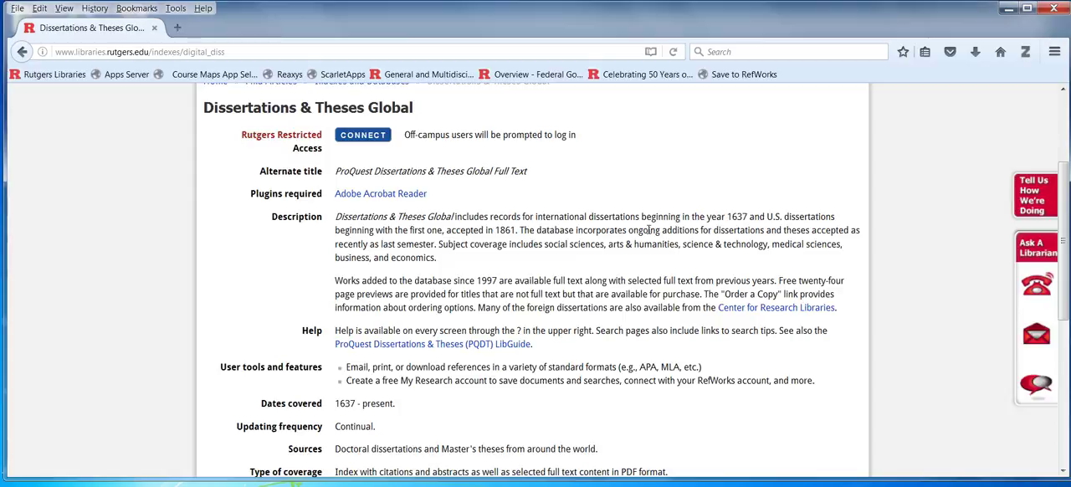
mouse_move(359, 150)
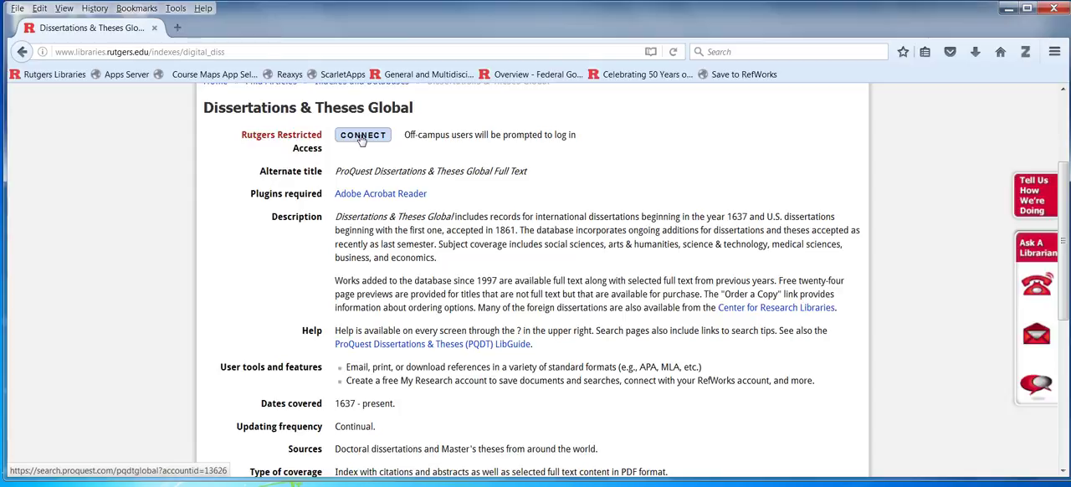
left_click(363, 134)
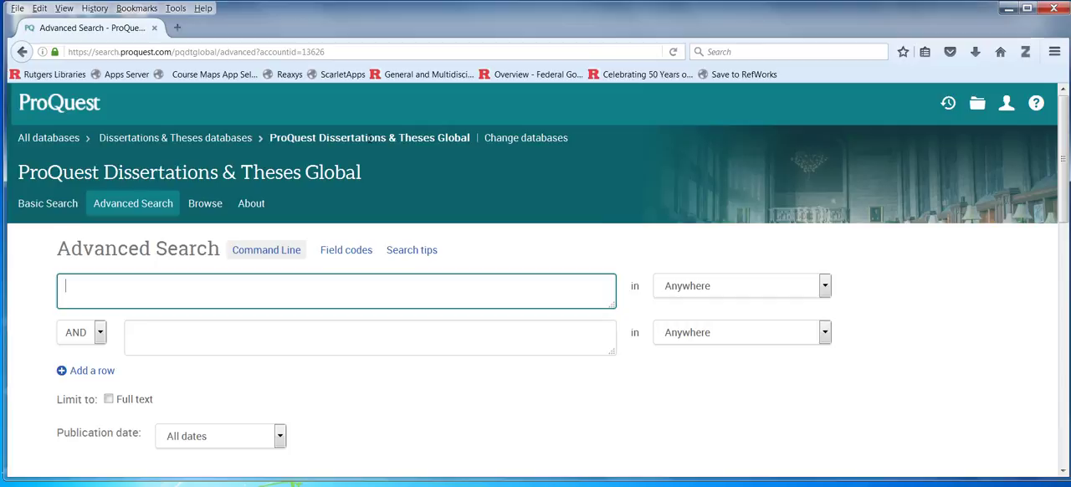
mouse_move(670, 236)
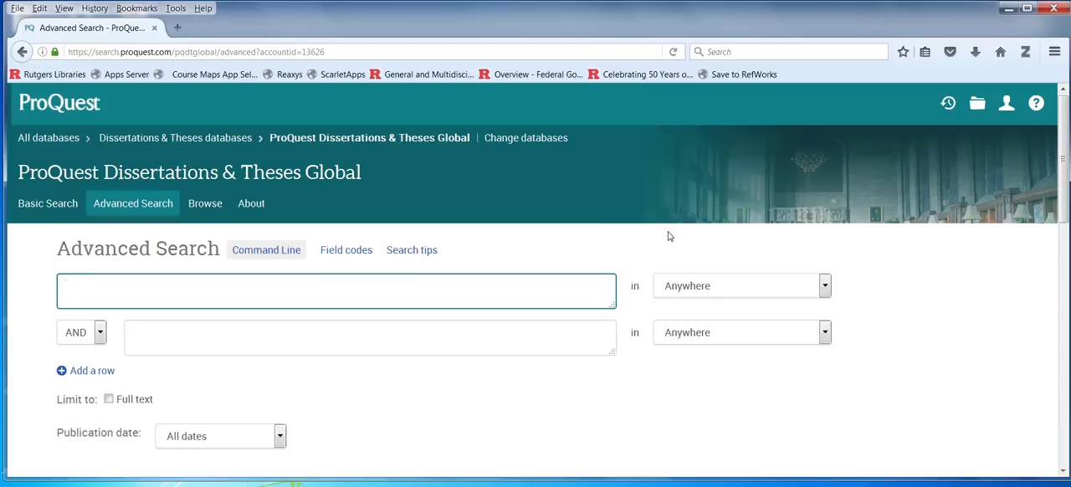
mouse_move(674, 230)
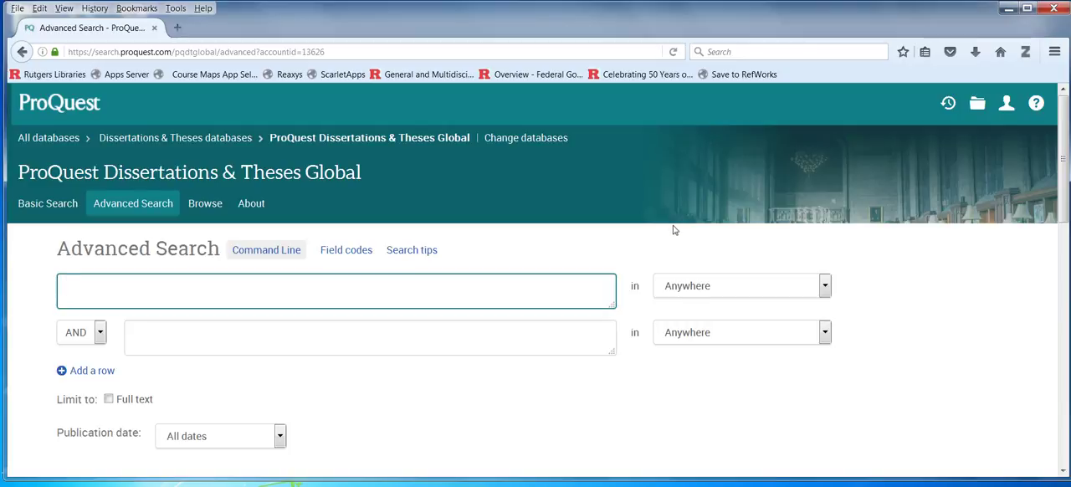
mouse_move(552, 337)
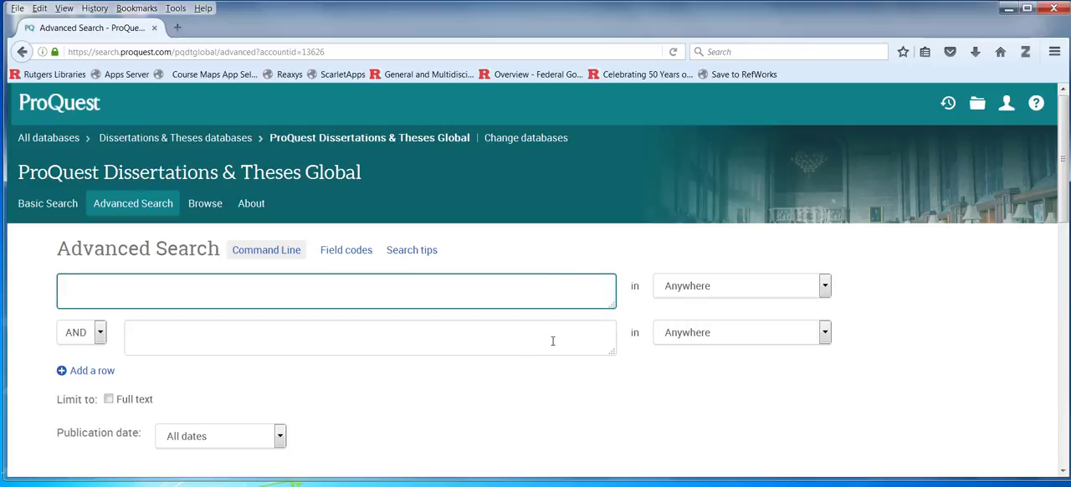
mouse_move(664, 285)
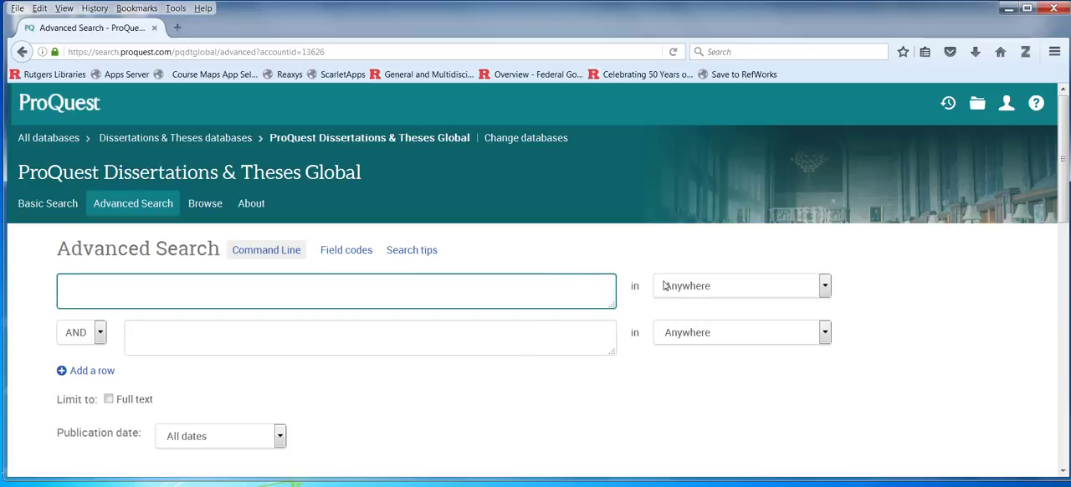
mouse_move(1006, 103)
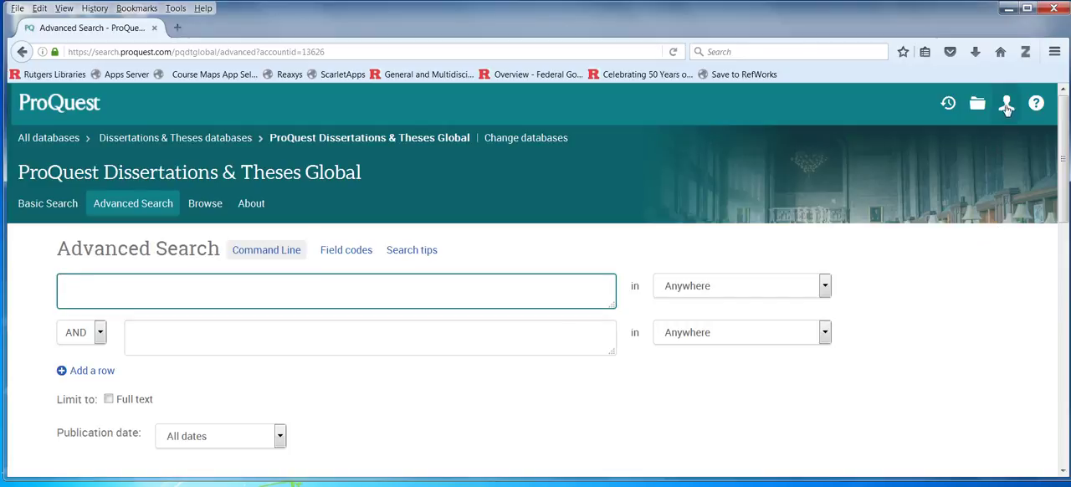
mouse_move(1005, 103)
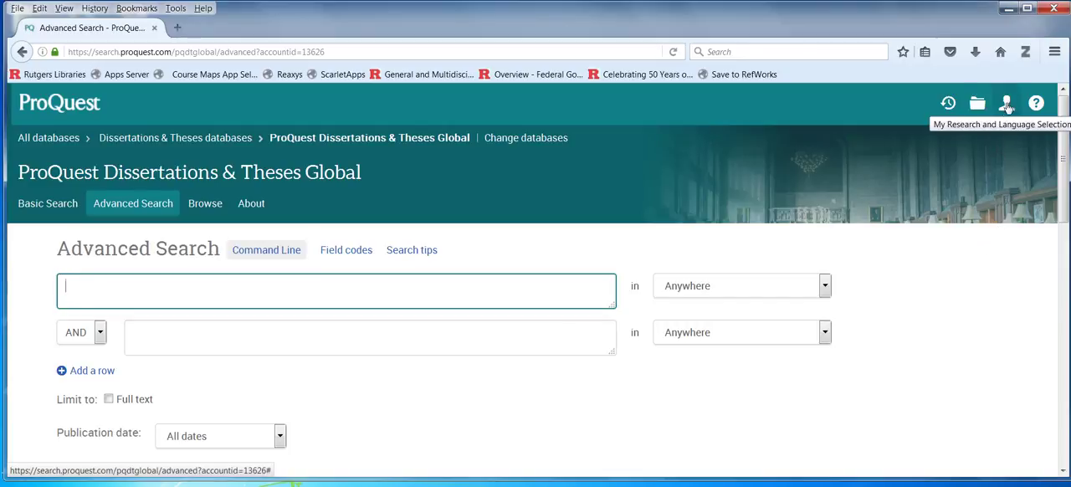
mouse_move(968, 176)
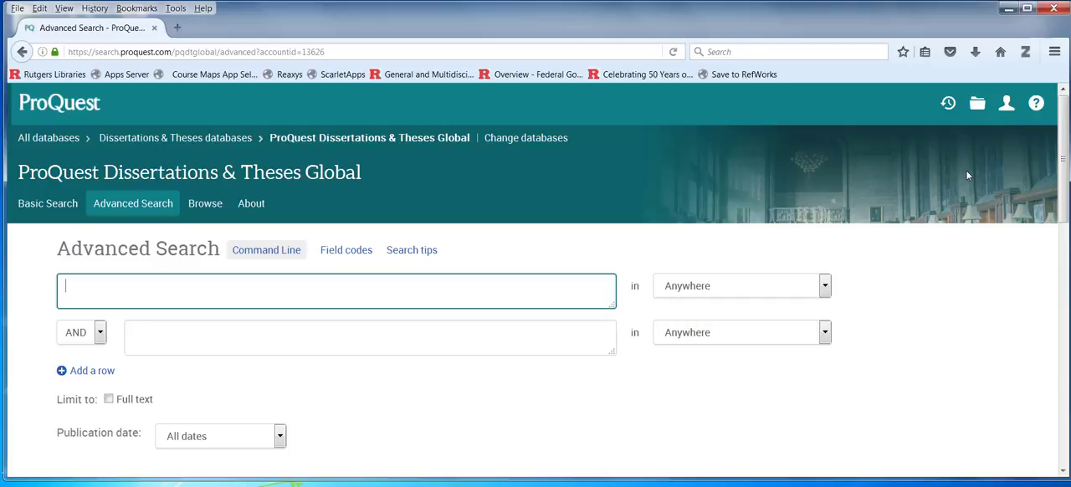
mouse_move(976, 103)
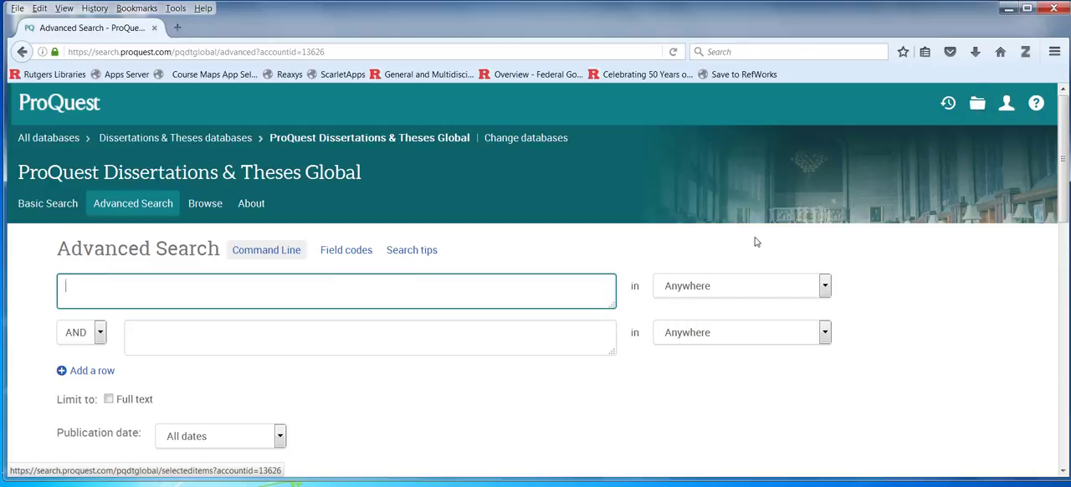
mouse_move(278, 338)
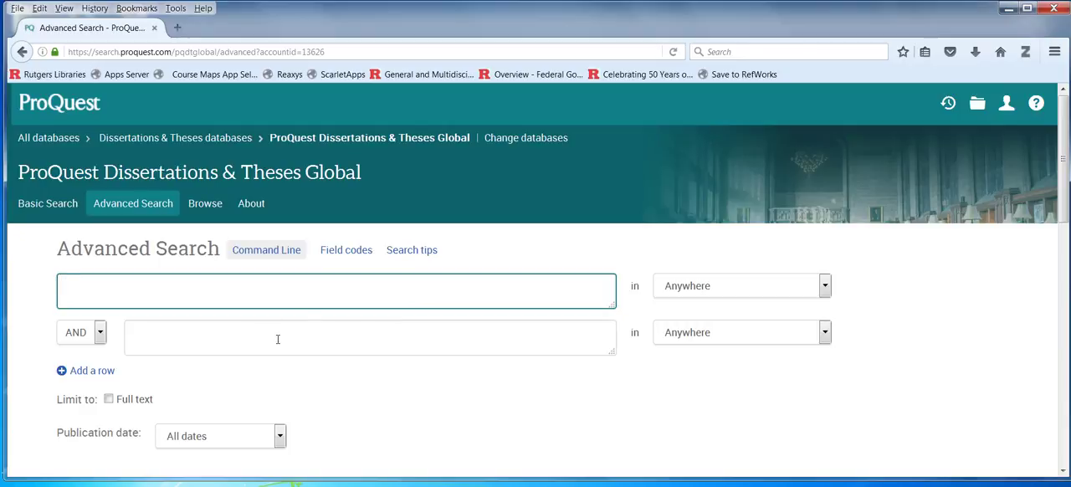
mouse_move(85, 371)
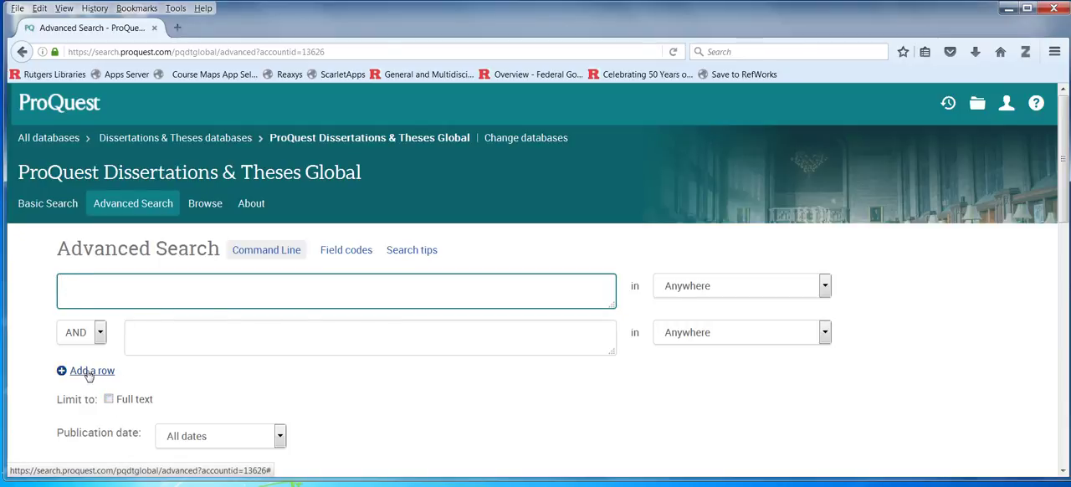
scroll("down", 3)
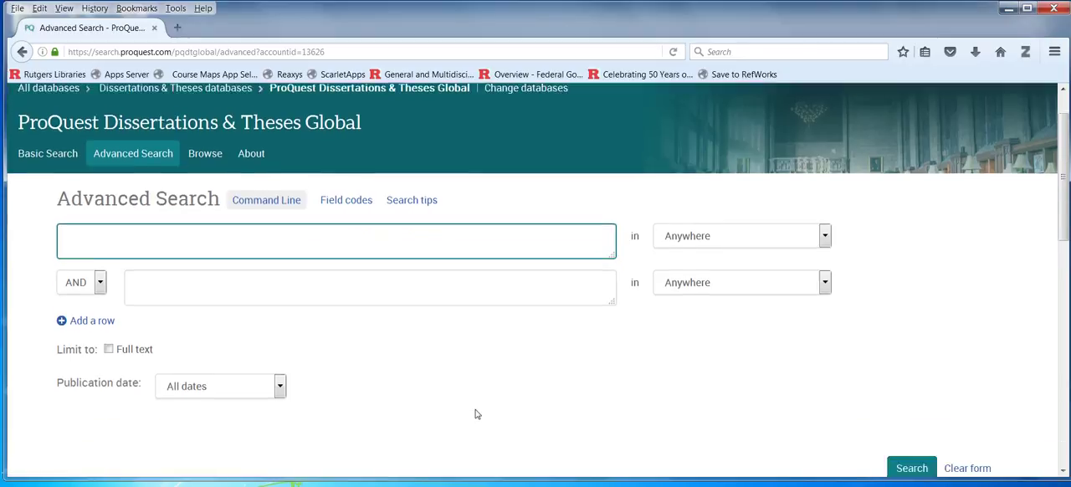
scroll("down", 3)
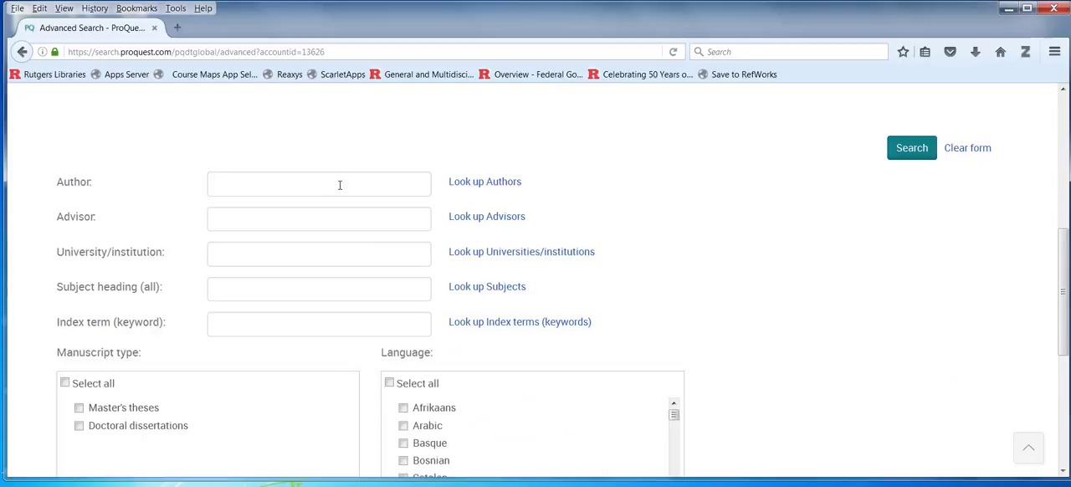
mouse_move(294, 238)
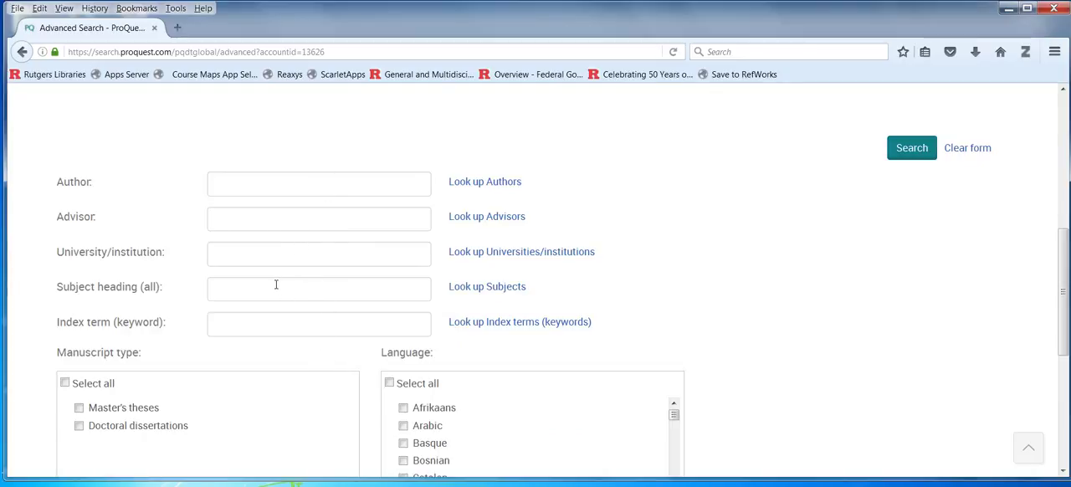
scroll("up", 3)
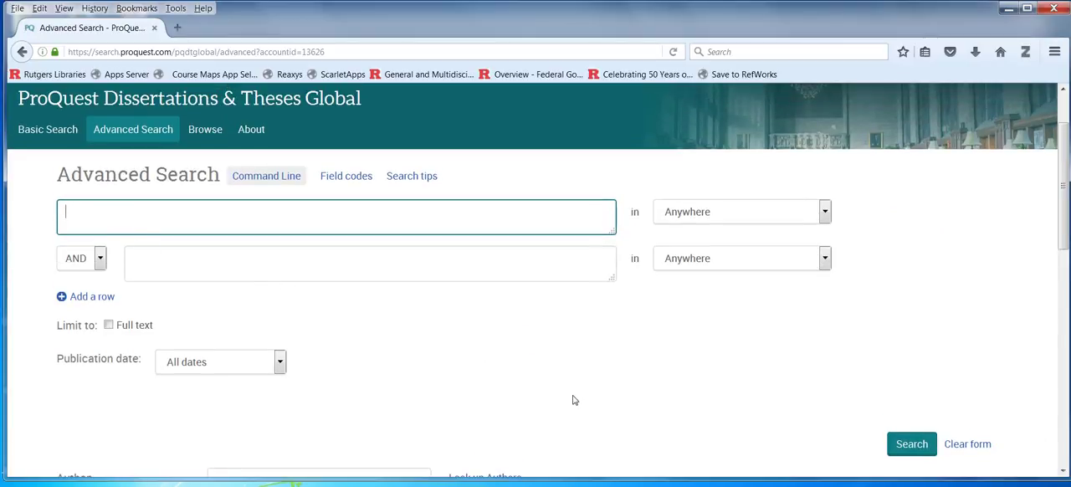
- Search 'learned helplessness' published after 1990, returning 69,871 results
type("learned helplessness")
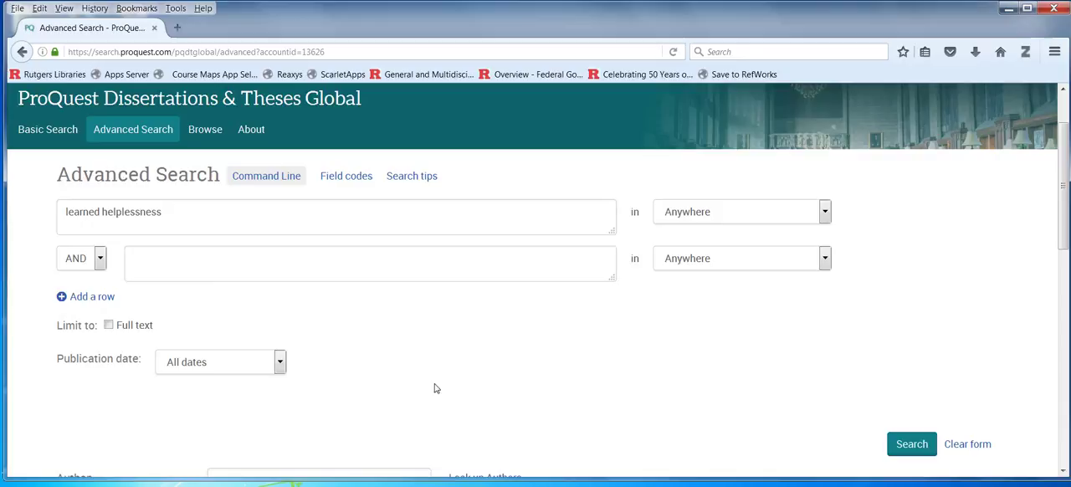
mouse_move(430, 386)
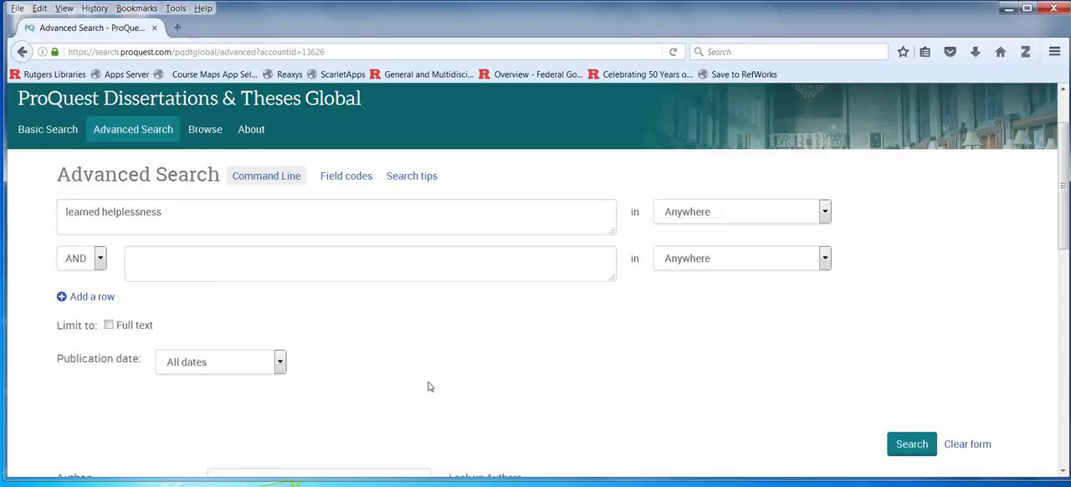
mouse_move(502, 387)
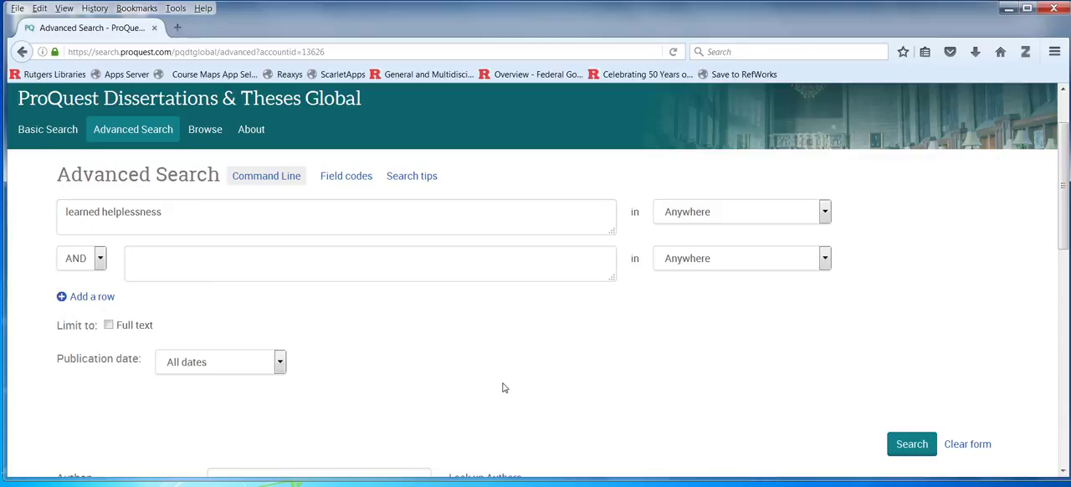
mouse_move(585, 379)
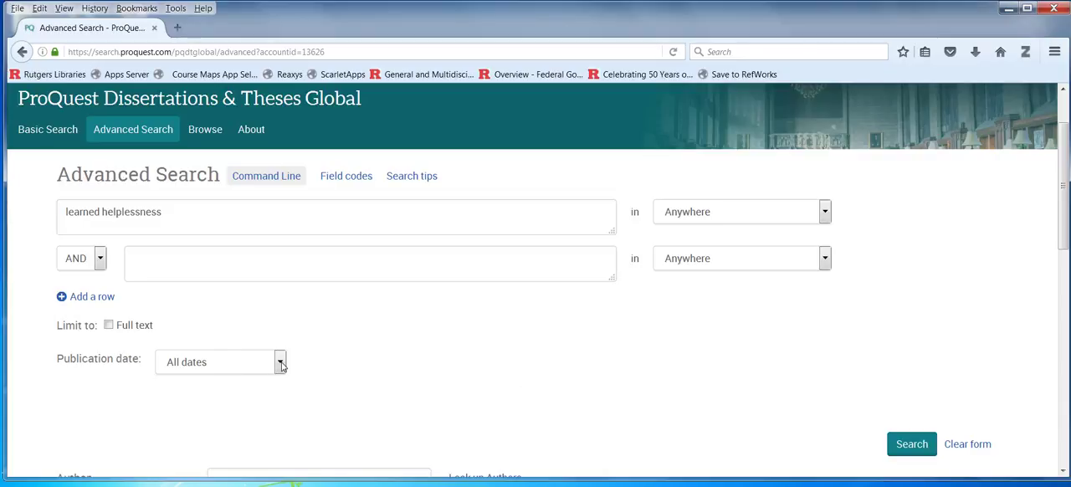
left_click(280, 361)
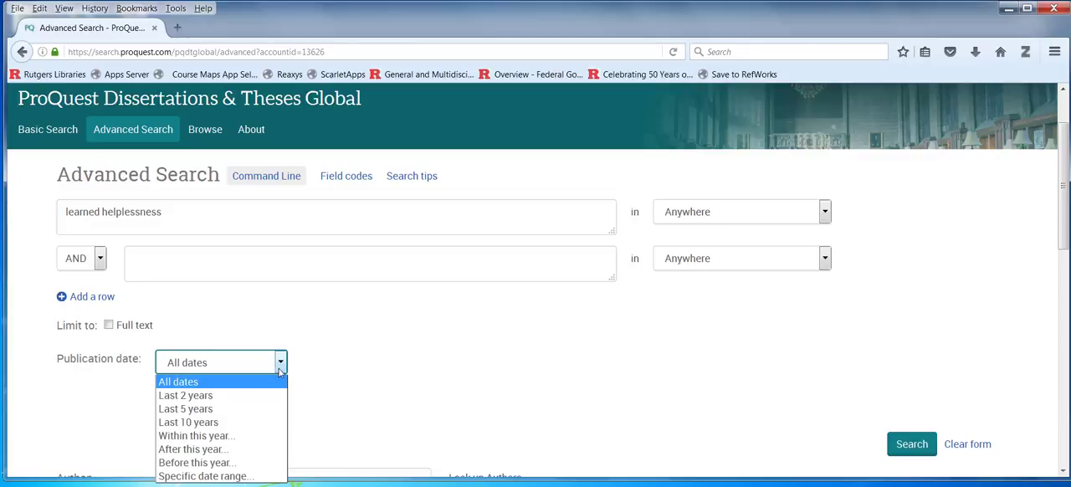
mouse_move(196, 462)
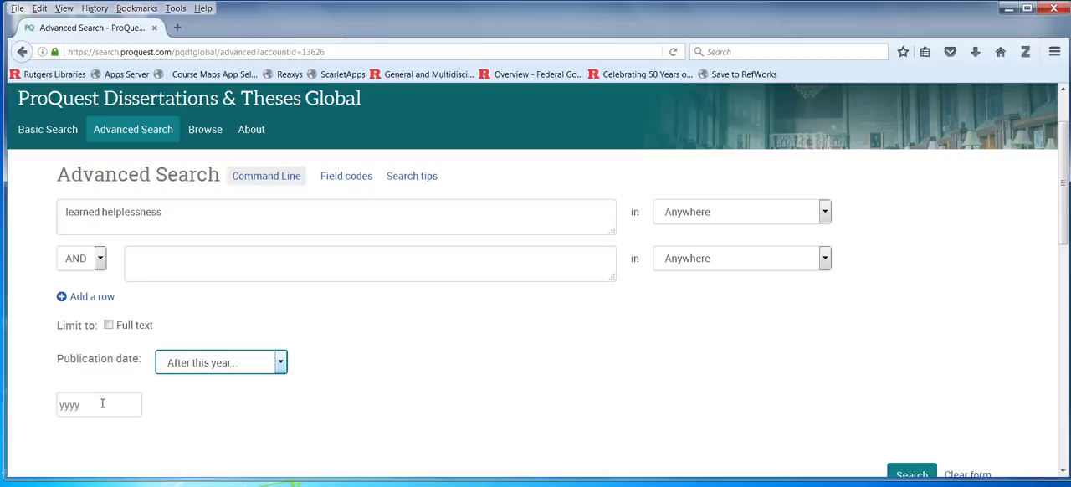
type("1990")
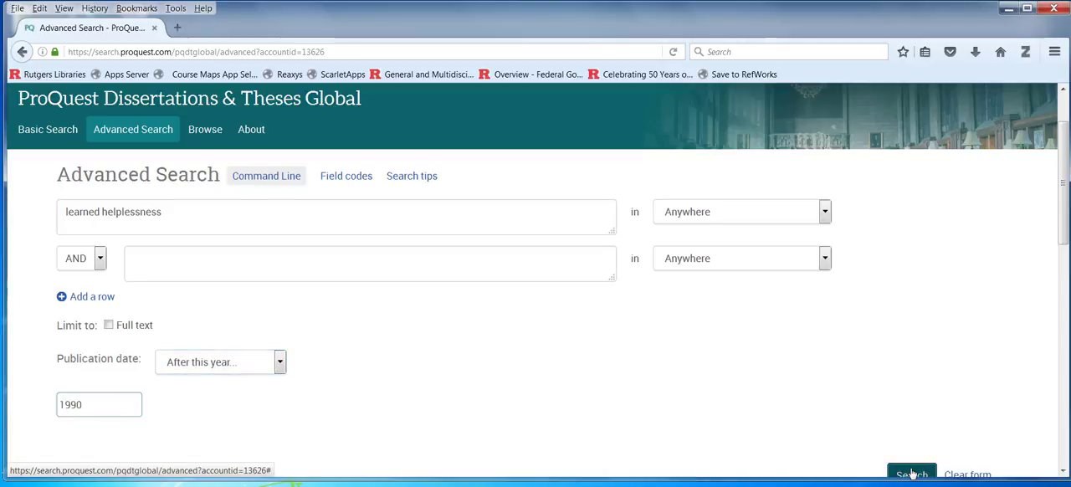
left_click(911, 474)
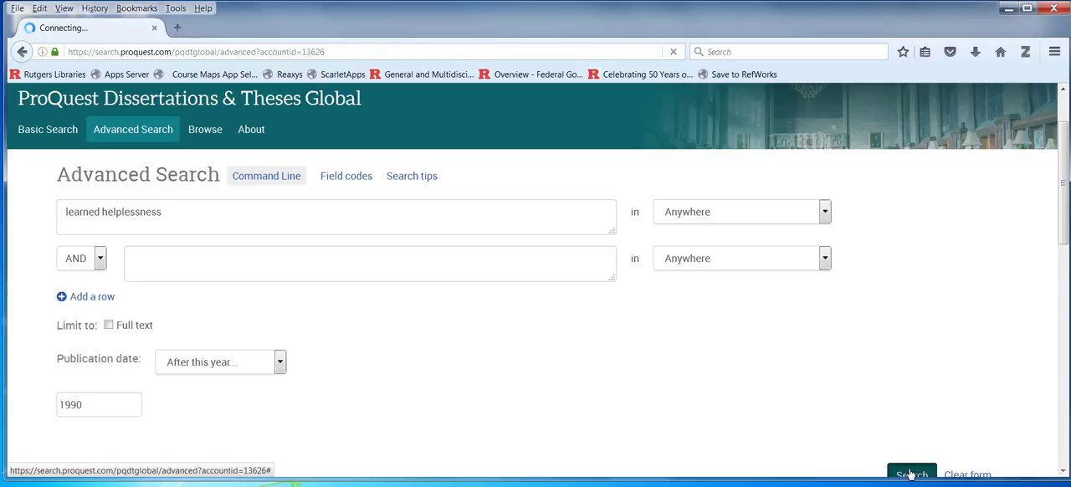
left_click(910, 474)
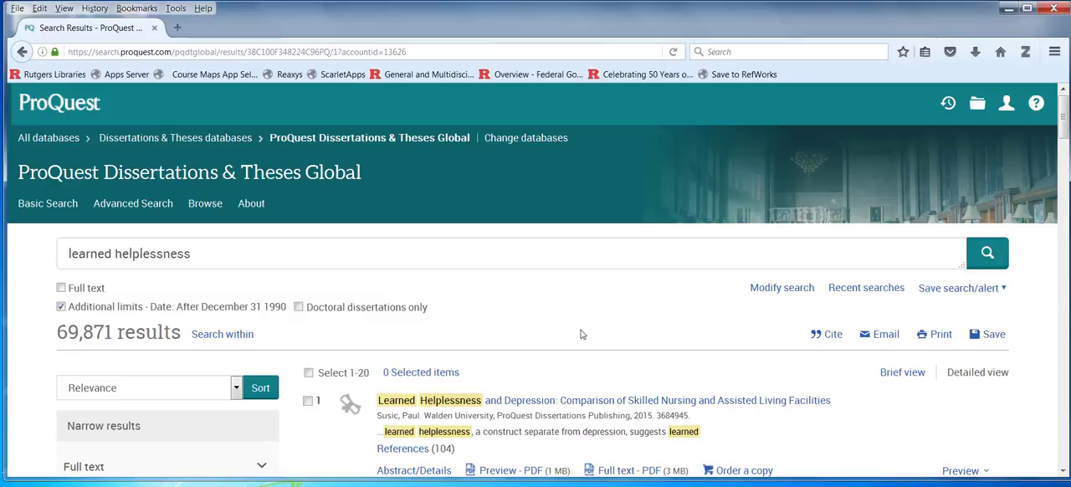
mouse_move(547, 361)
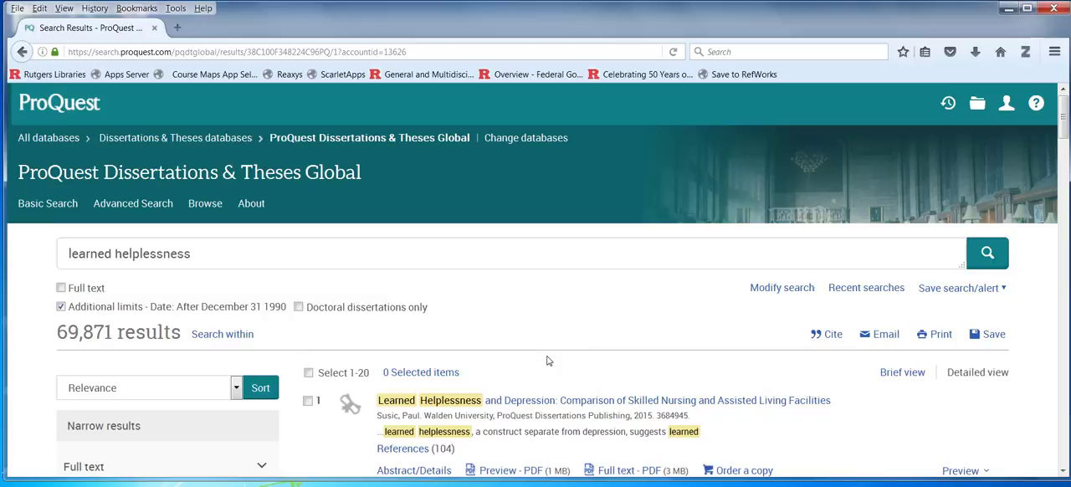
scroll("down", 3)
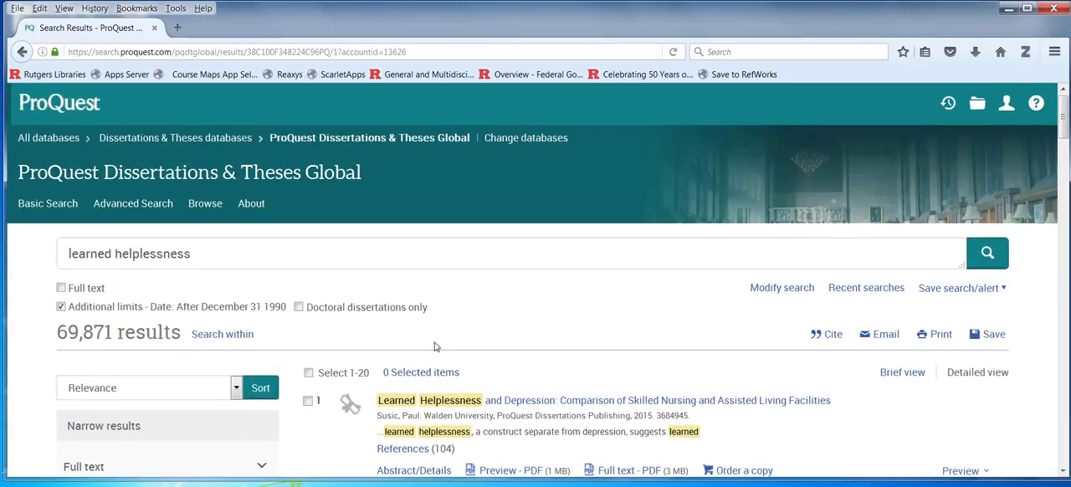
mouse_move(797, 294)
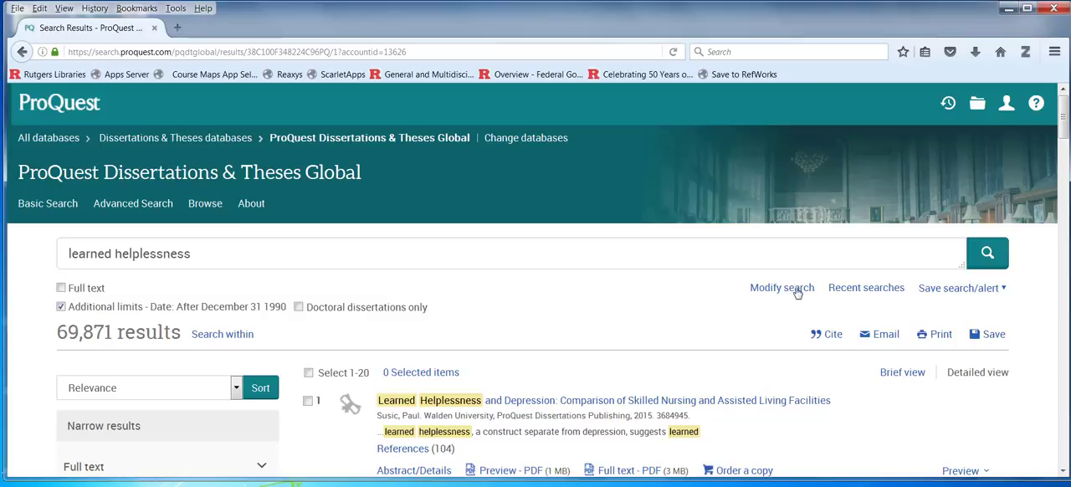
- Add 'college students' as a second search term, narrowing results to 58,141
left_click(780, 287)
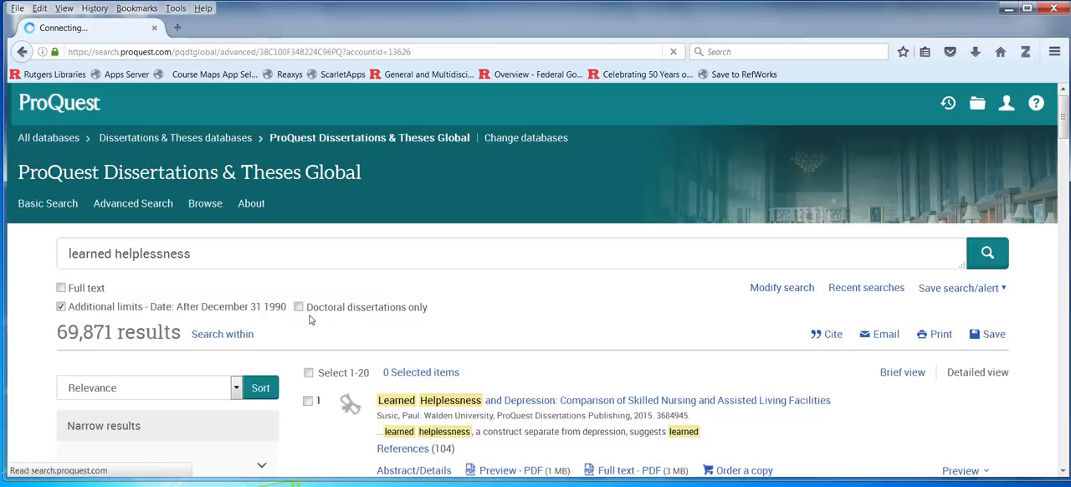
left_click(132, 204)
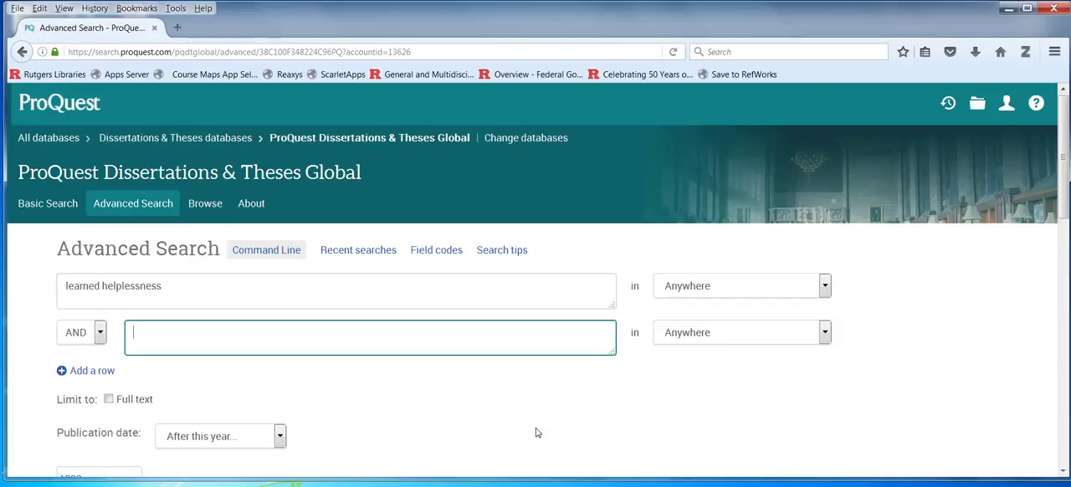
type("college s")
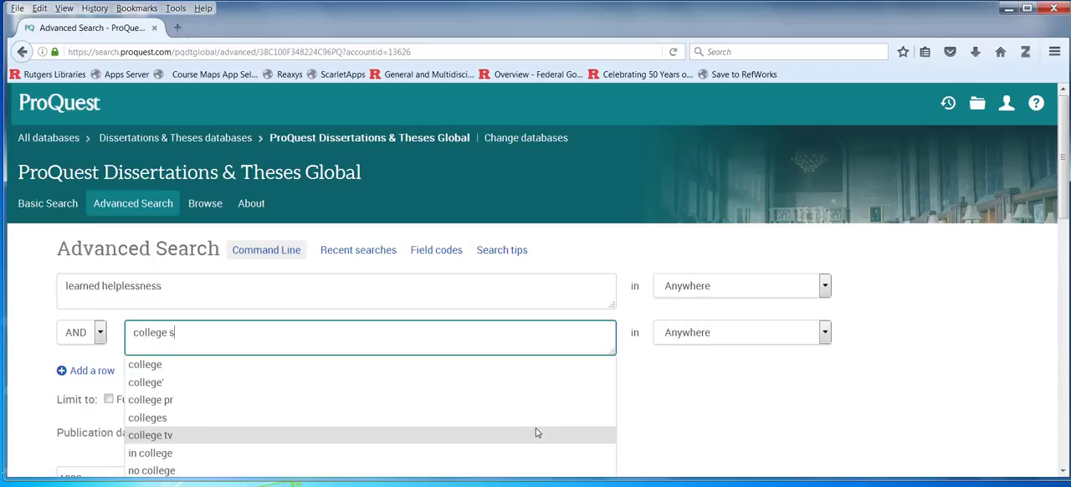
type("tudents")
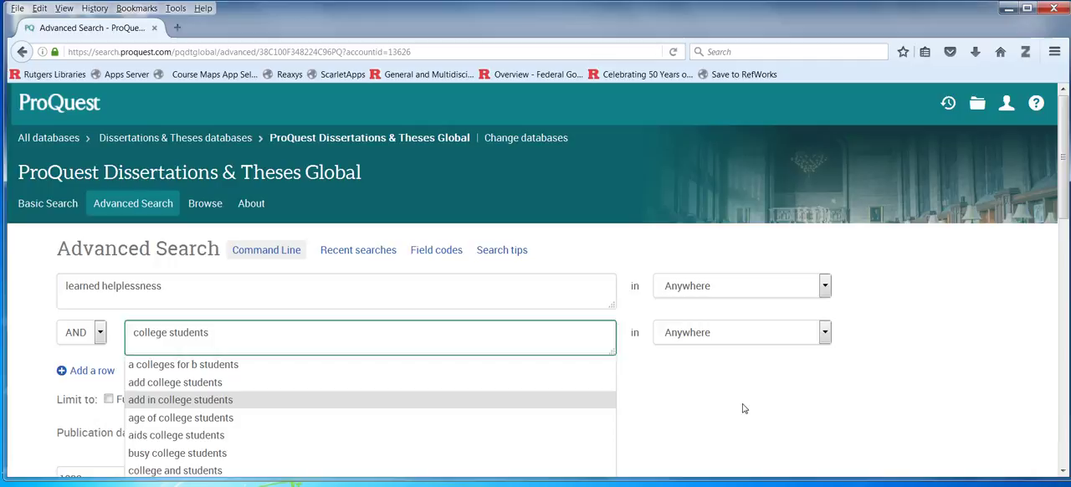
left_click(297, 397)
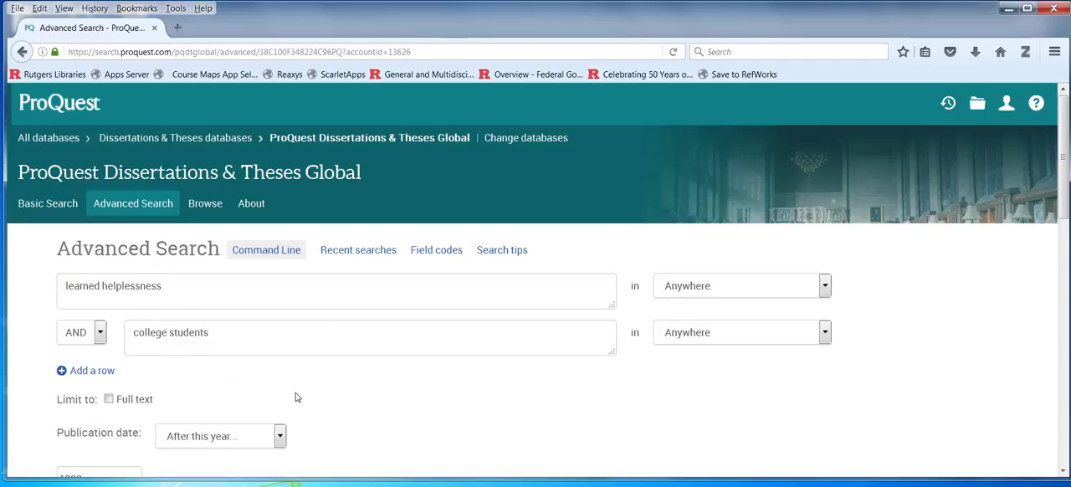
left_click(911, 400)
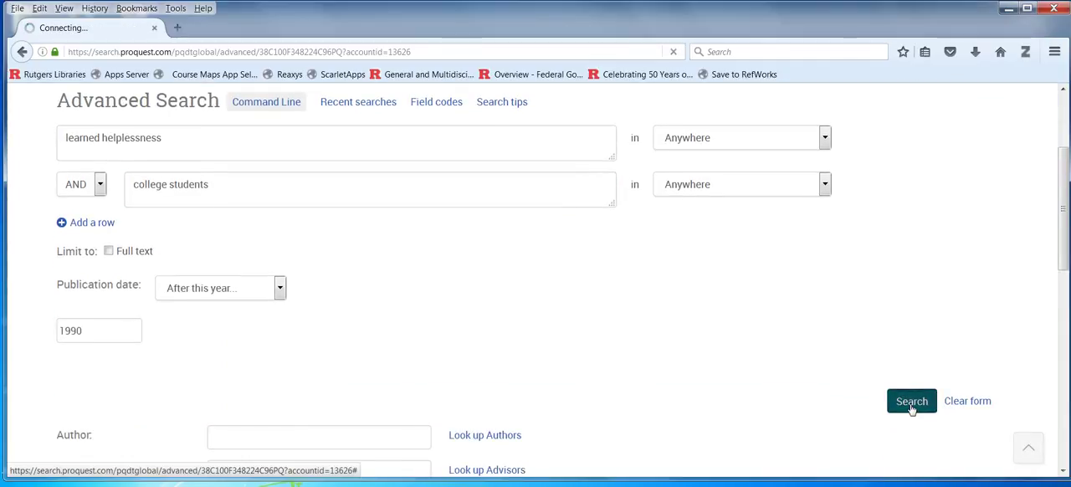
left_click(911, 401)
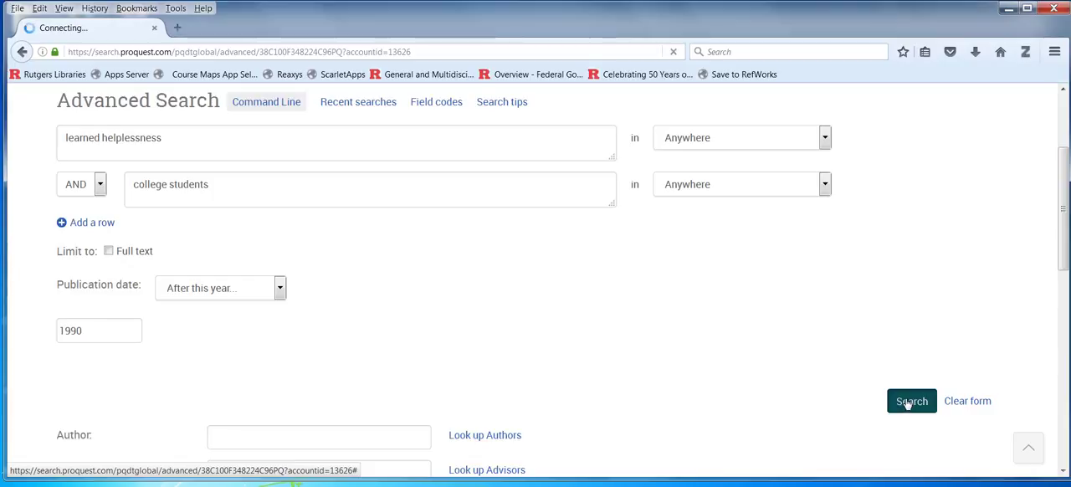
left_click(911, 400)
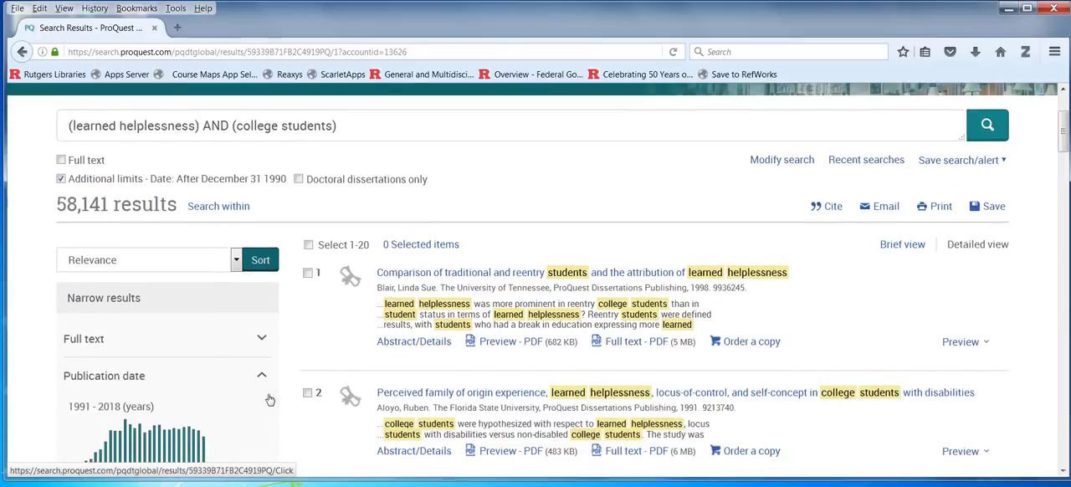
scroll("up", 3)
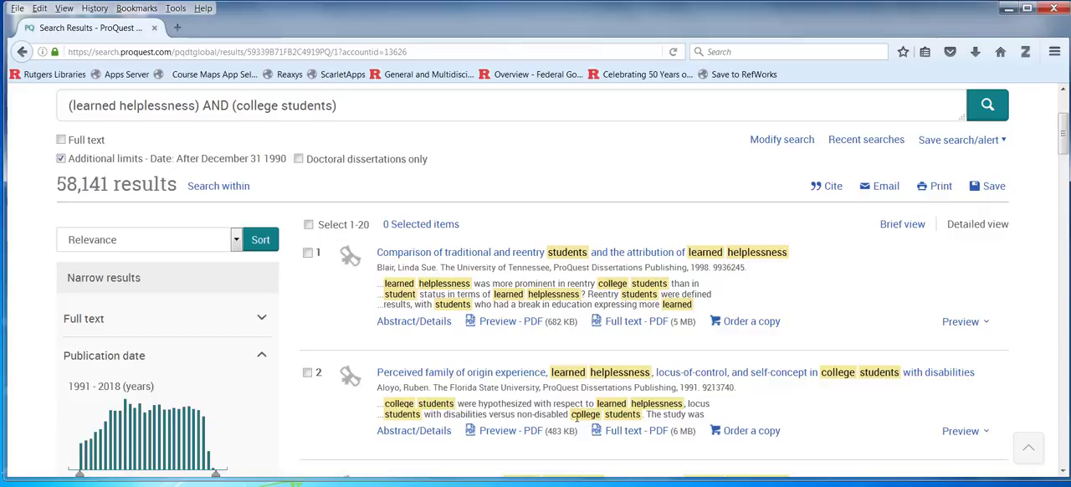
mouse_move(502, 321)
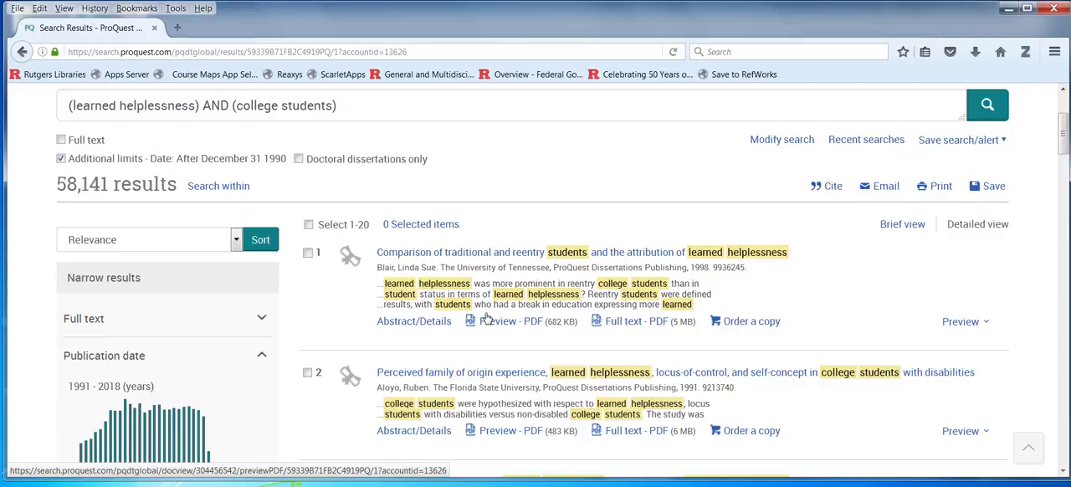
scroll("down", 3)
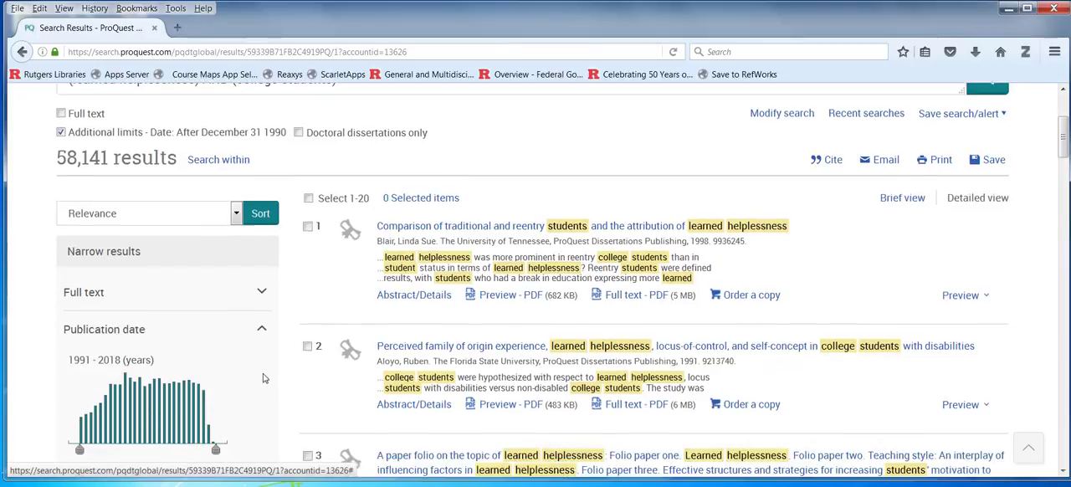
scroll("down", 3)
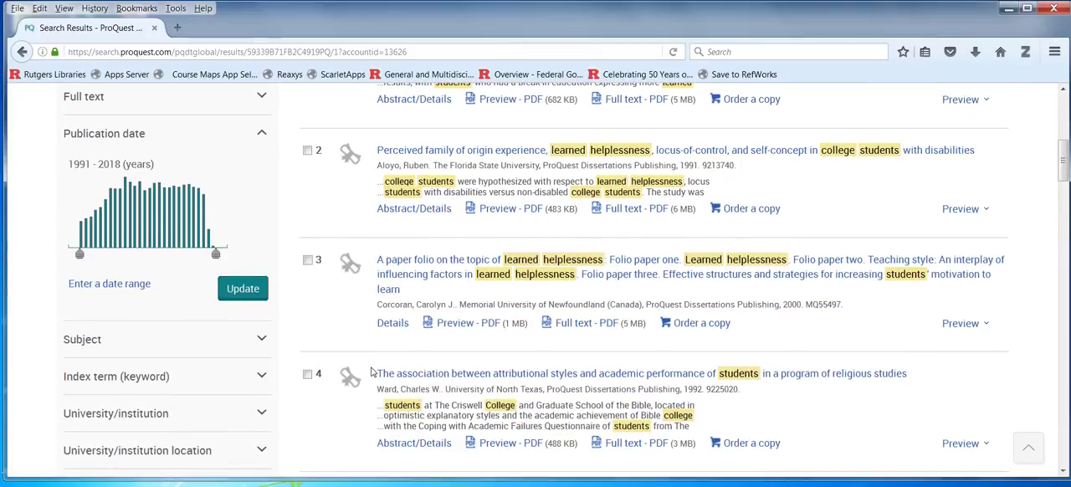
mouse_move(355, 309)
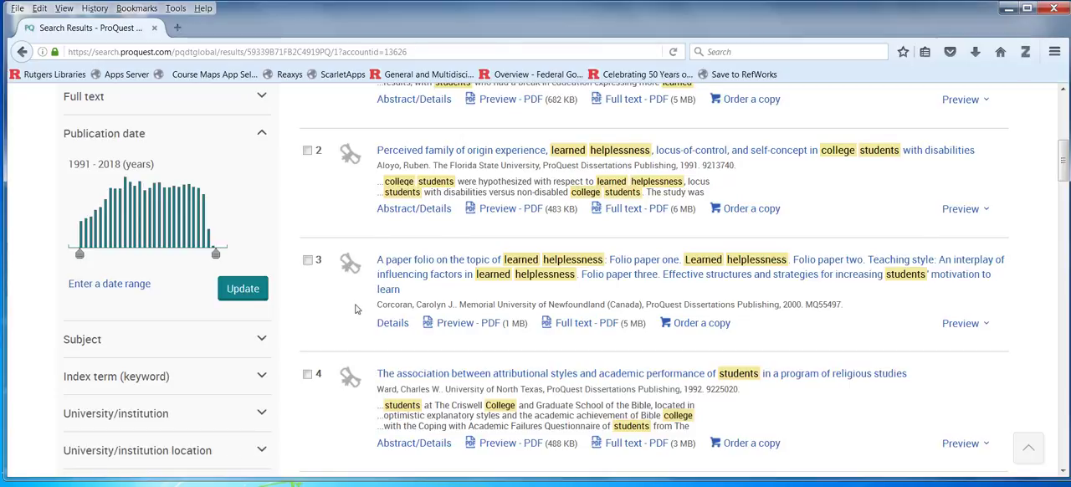
scroll("up", 3)
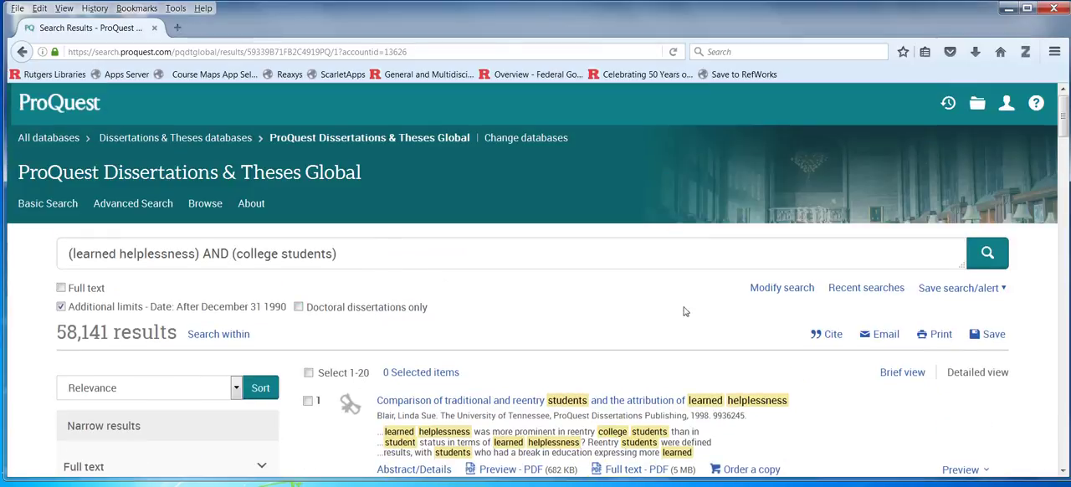
- Search author Linda Flynn in the Author — AU field with college students, yielding one dissertation
left_click(133, 204)
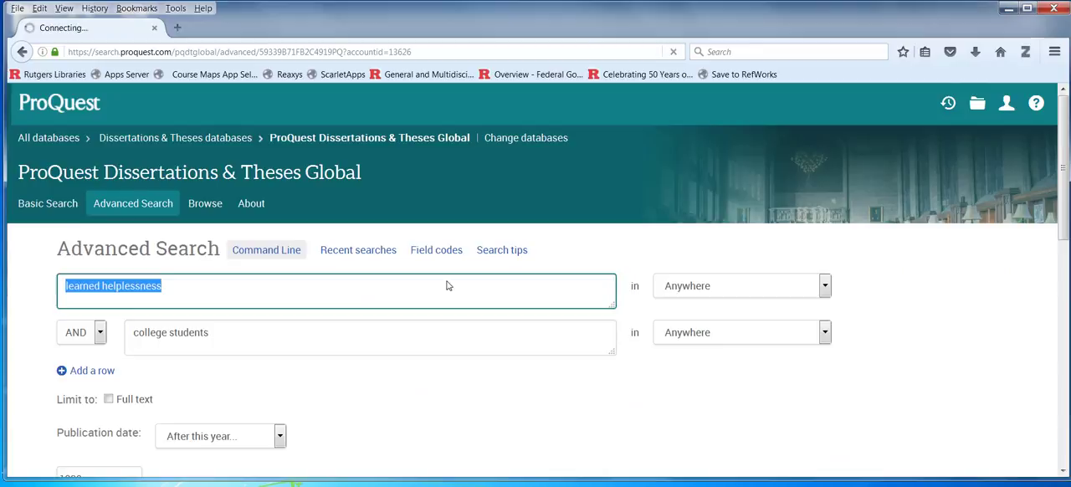
key("Delete")
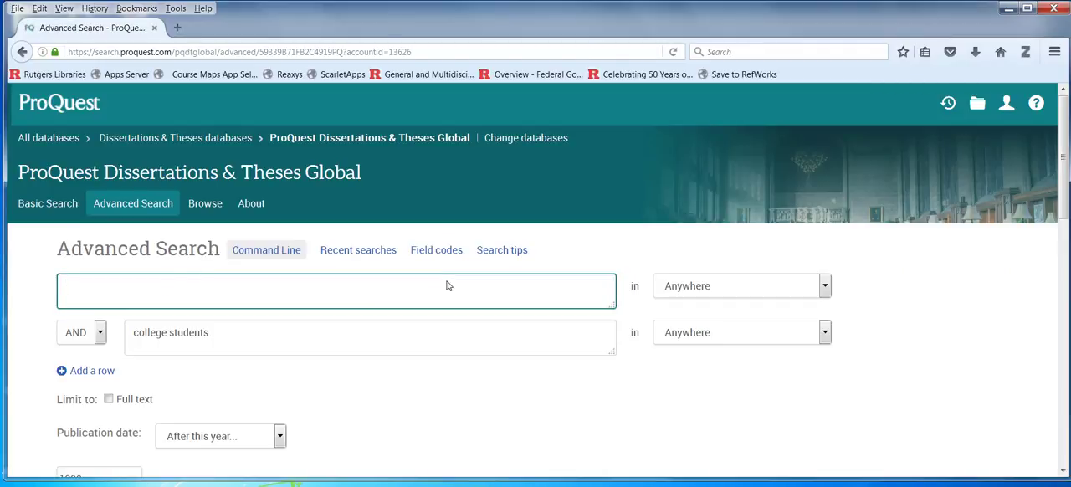
type("flynn,")
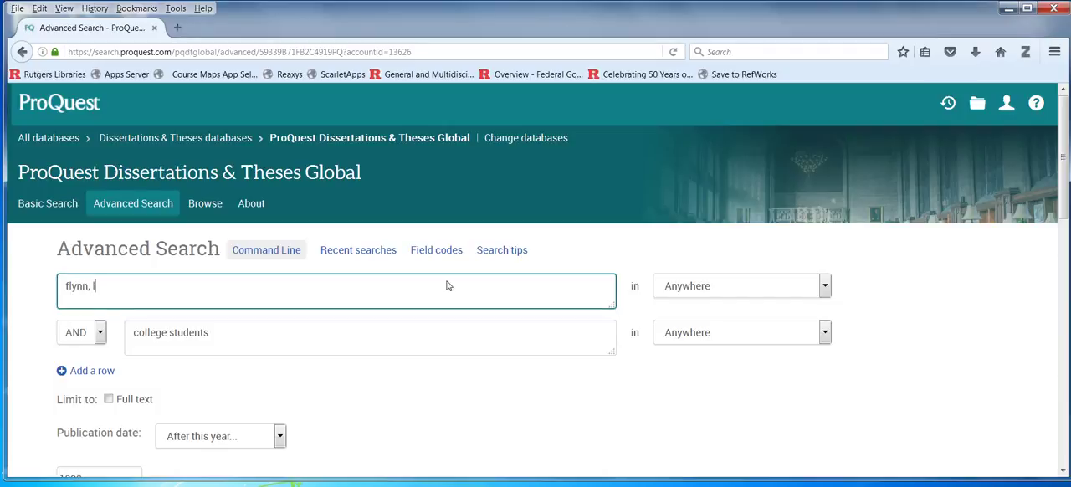
type("linda")
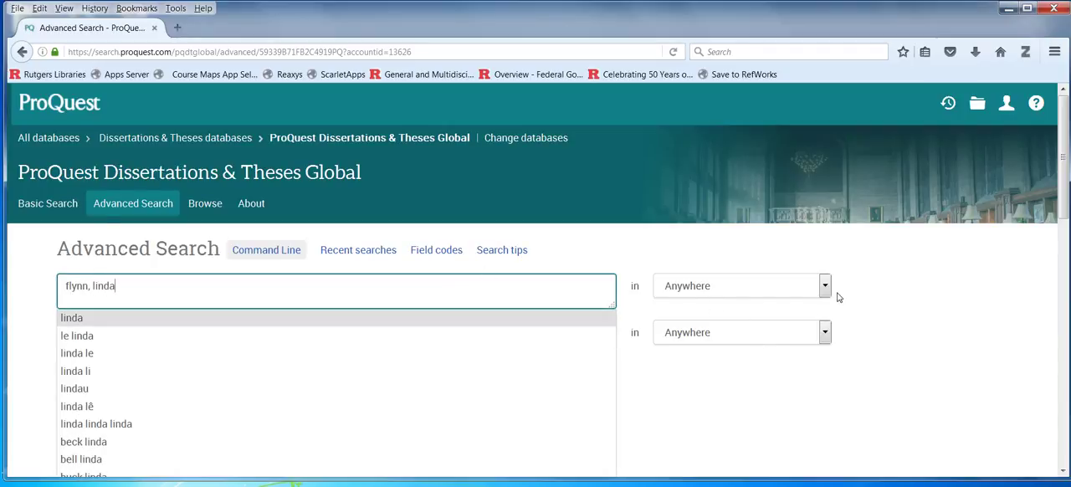
left_click(824, 285)
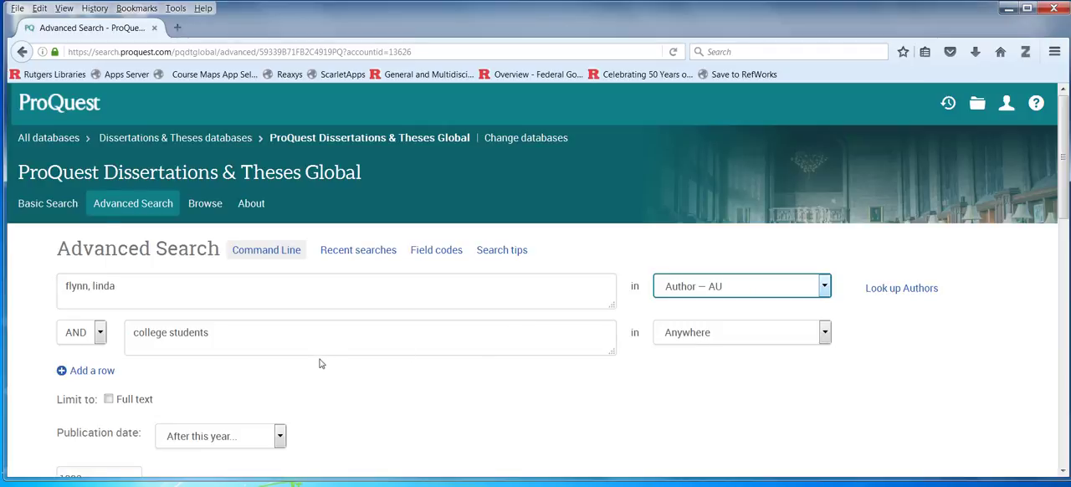
scroll("down", 3)
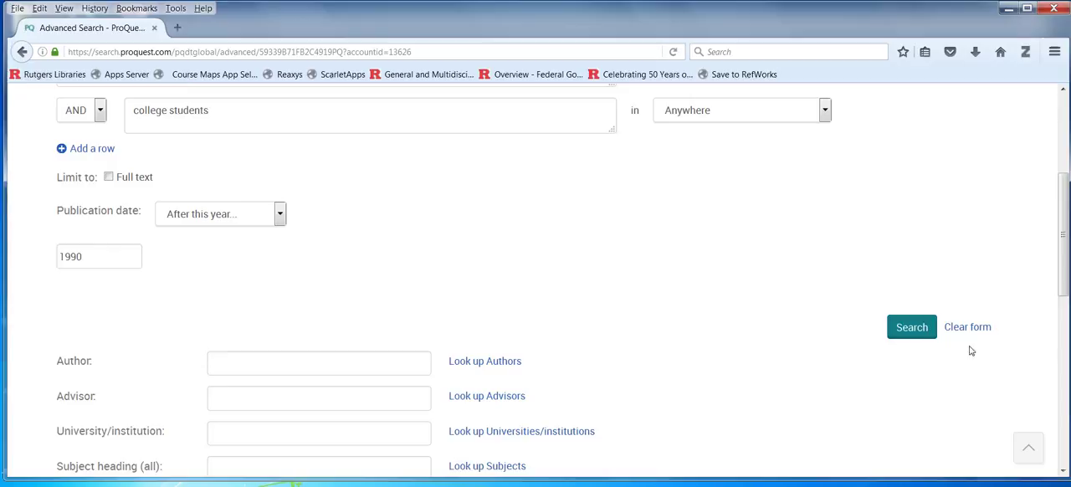
left_click(911, 326)
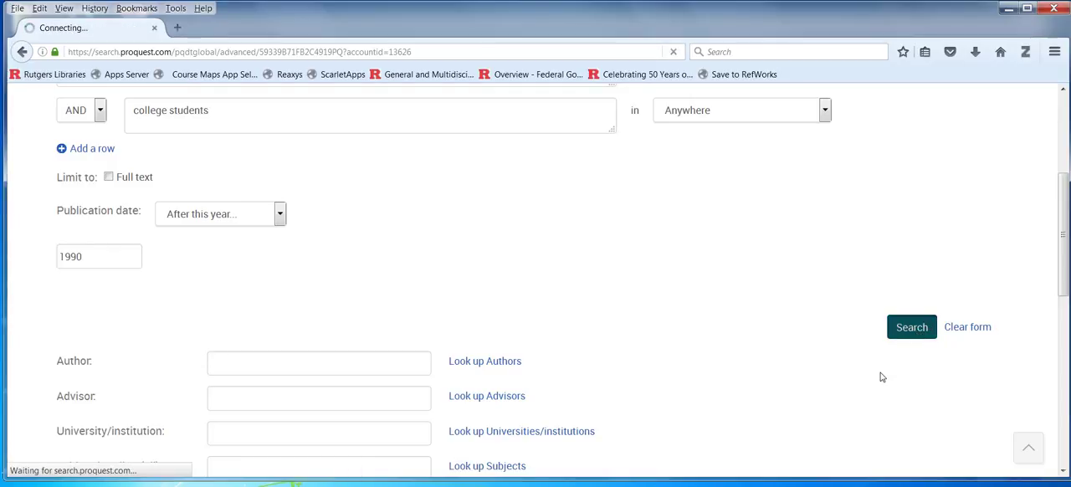
left_click(911, 326)
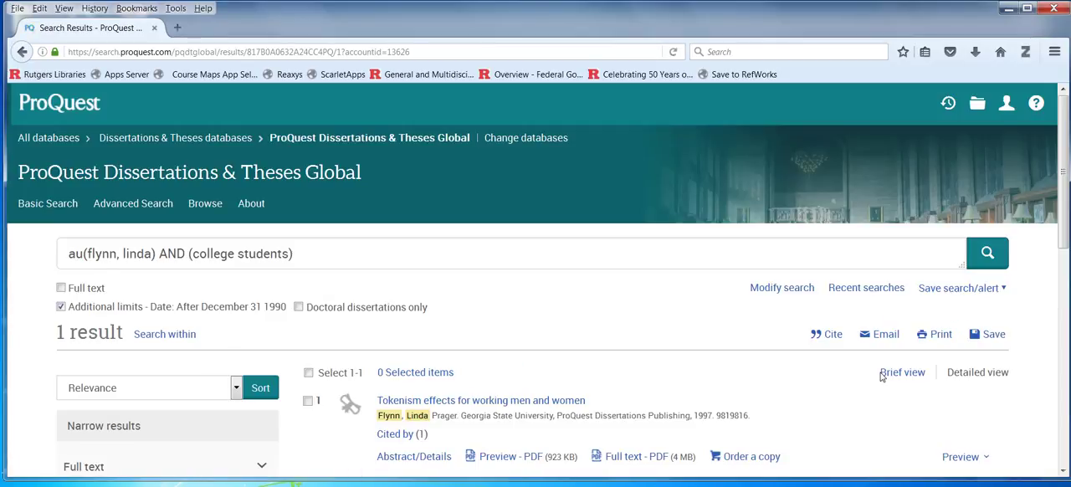
mouse_move(748, 325)
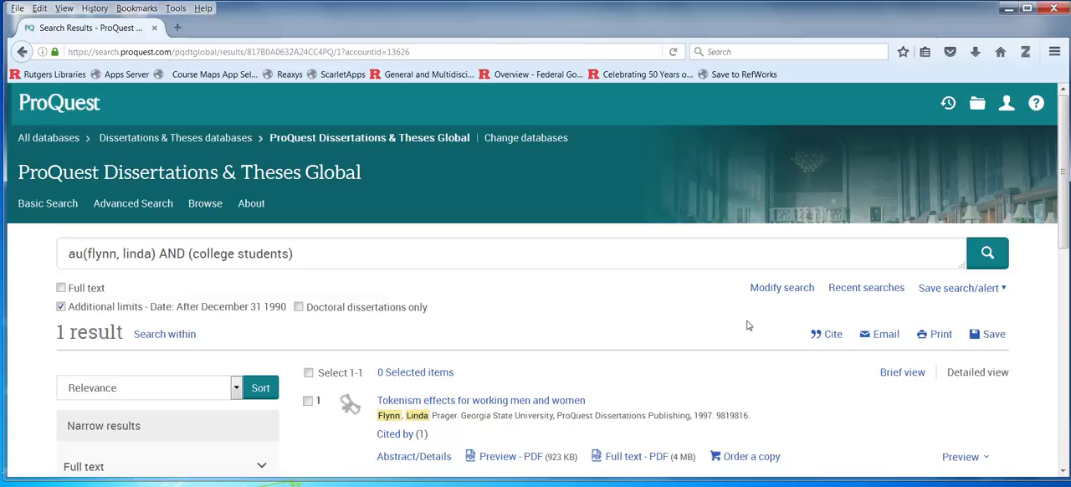
- Scroll the single result by Linda Prager Flynn, Georgia State University, 1997
scroll("down", 3)
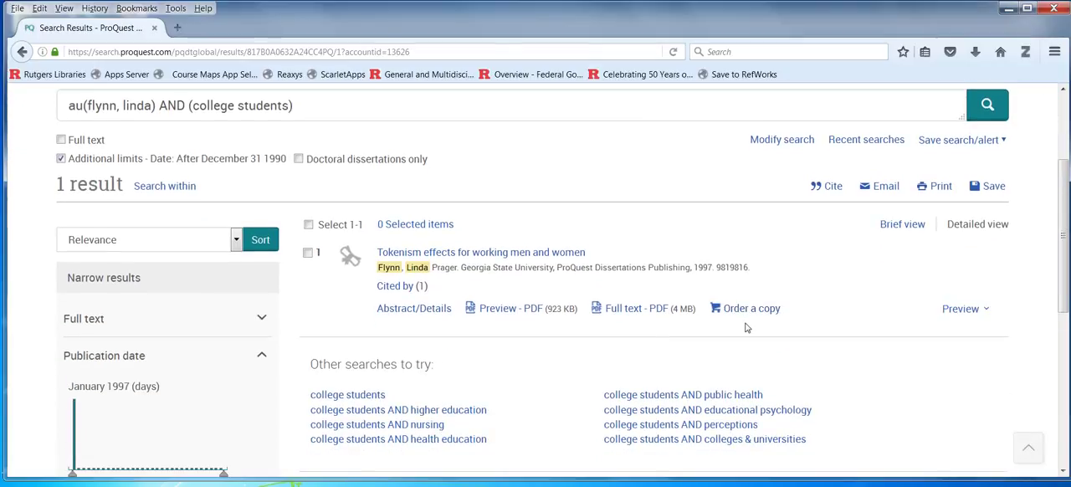
scroll("up", 3)
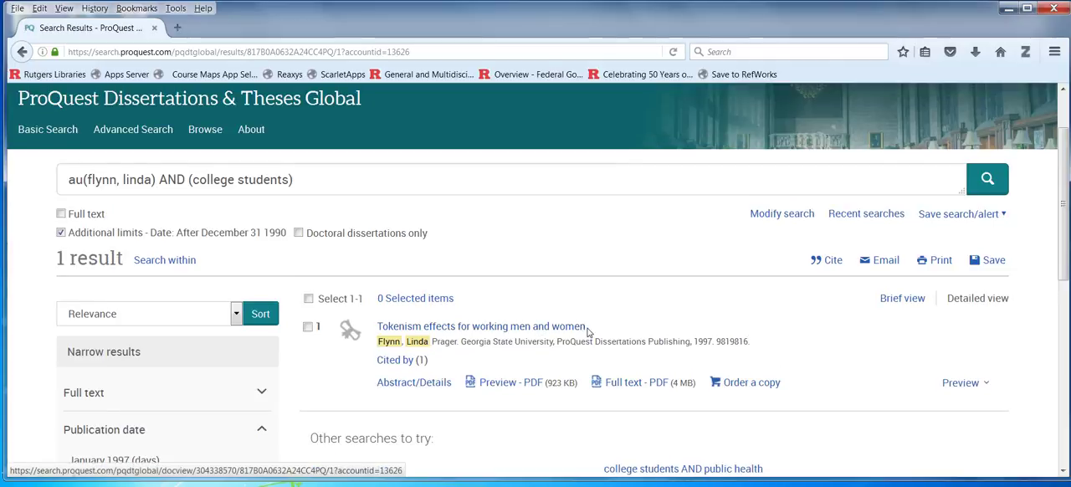
mouse_move(347, 186)
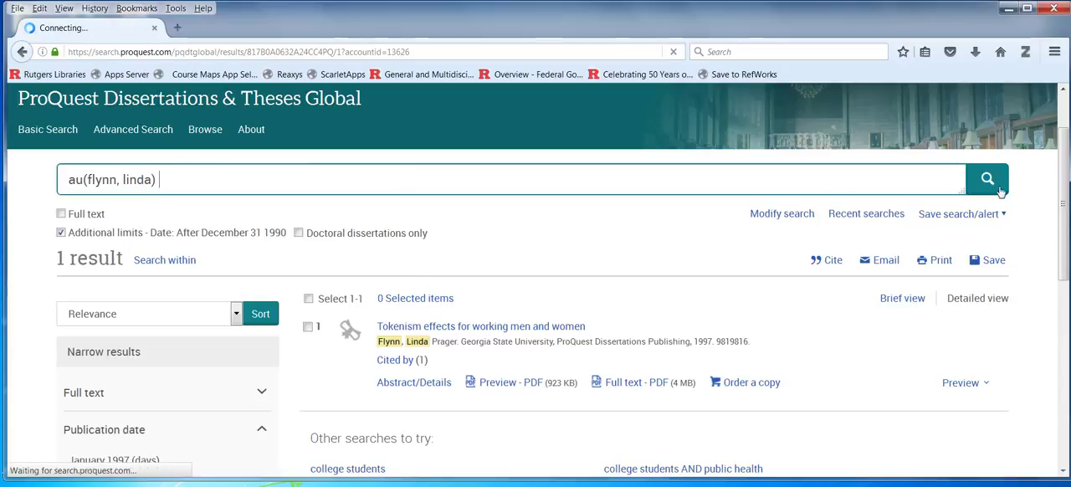
- Run the author-only search for Linda Flynn and scroll its three dissertations
left_click(987, 179)
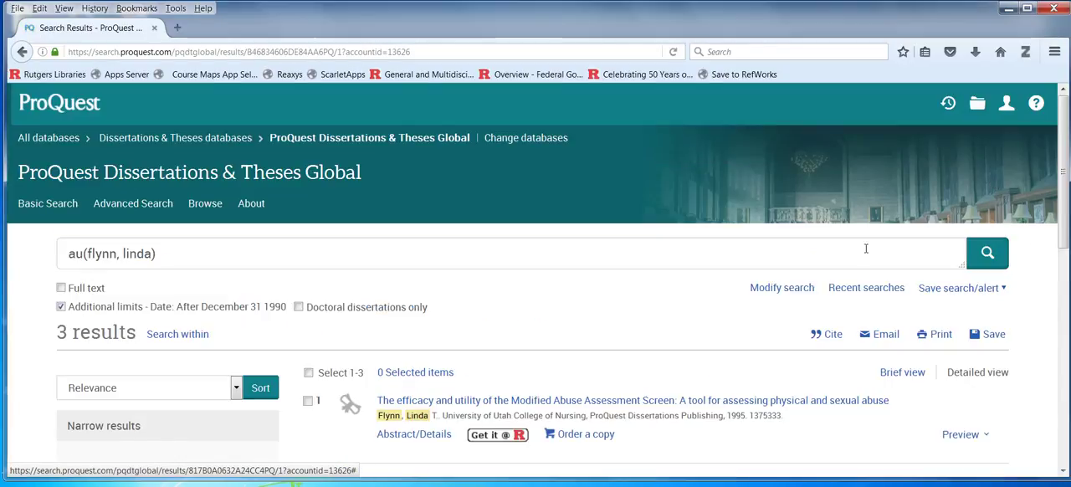
scroll("down", 3)
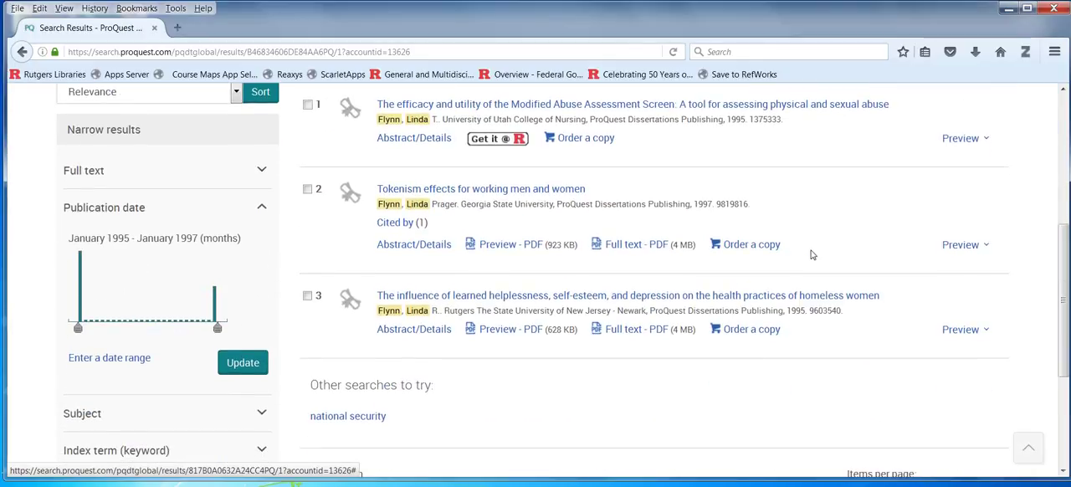
mouse_move(820, 277)
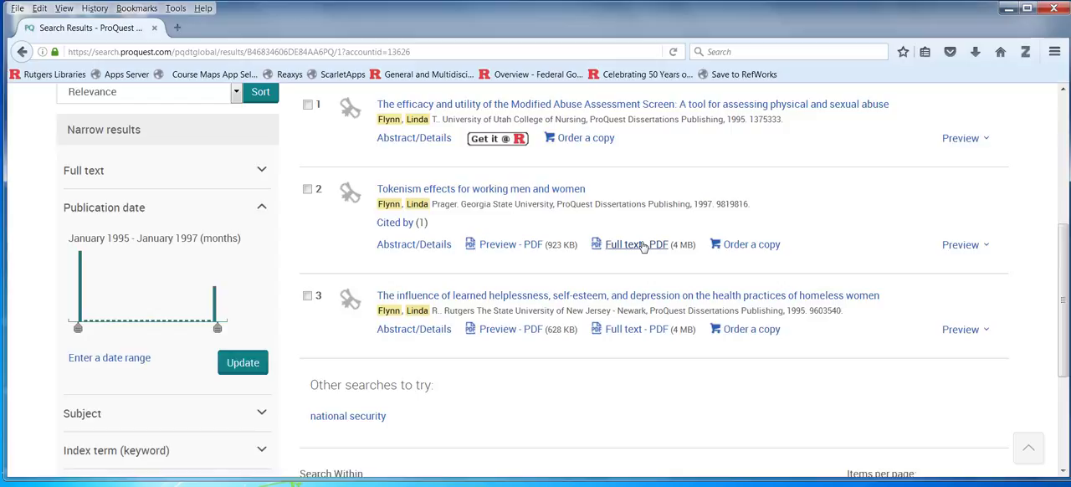
mouse_move(651, 251)
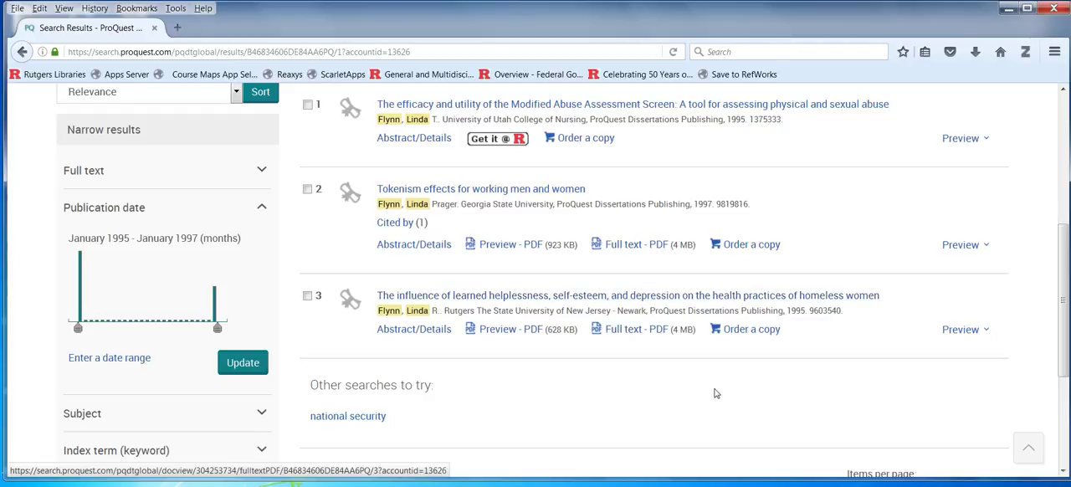
mouse_move(631, 328)
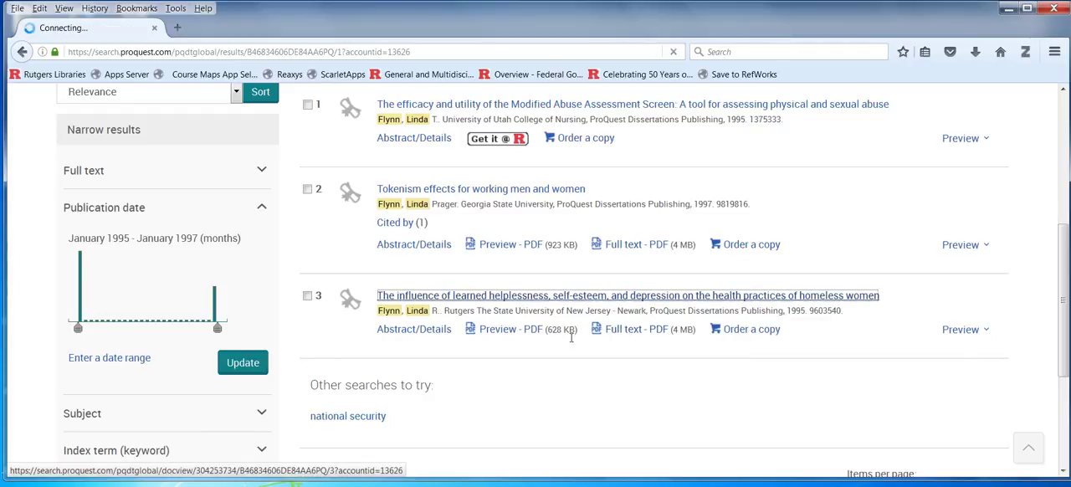
- Open the 119-page full-text PDF and decline the ForeSee feedback survey
left_click(628, 295)
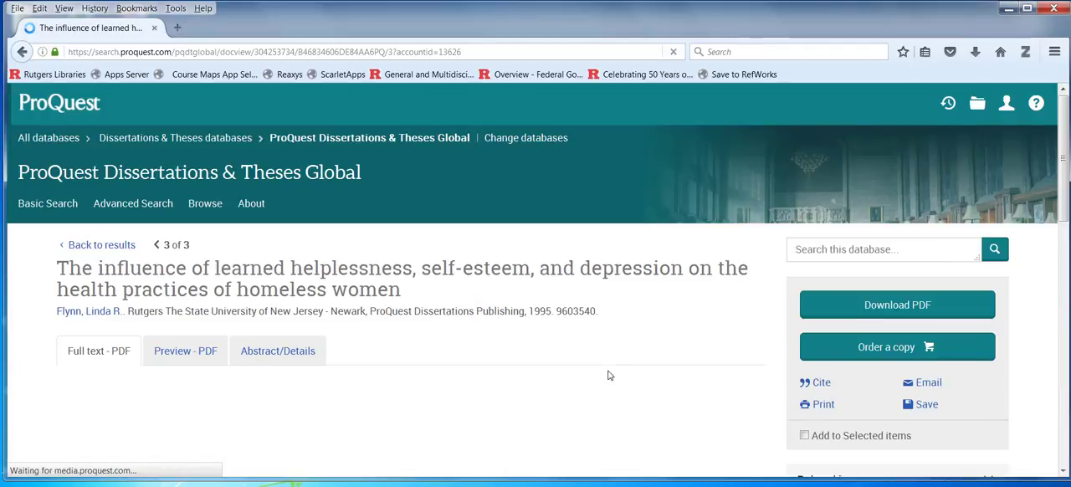
mouse_move(656, 321)
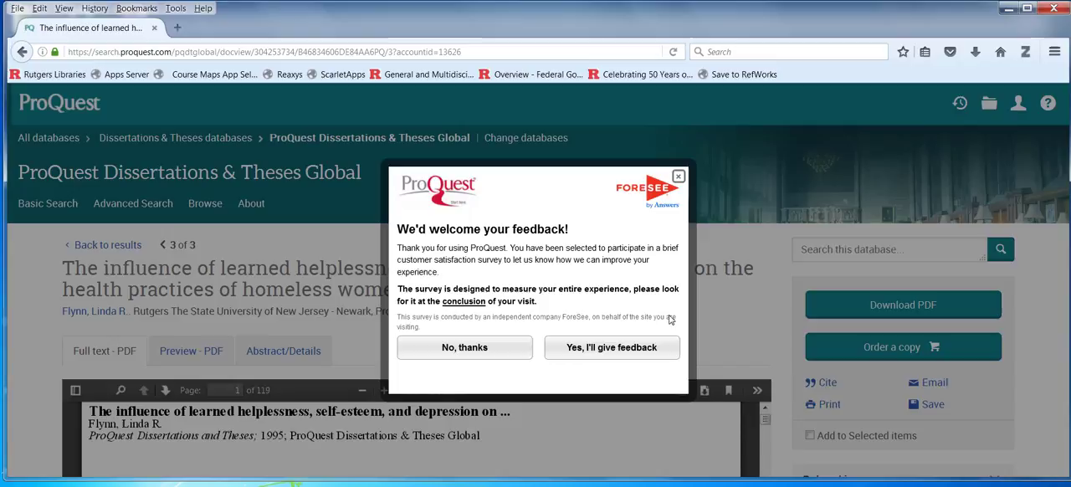
left_click(464, 347)
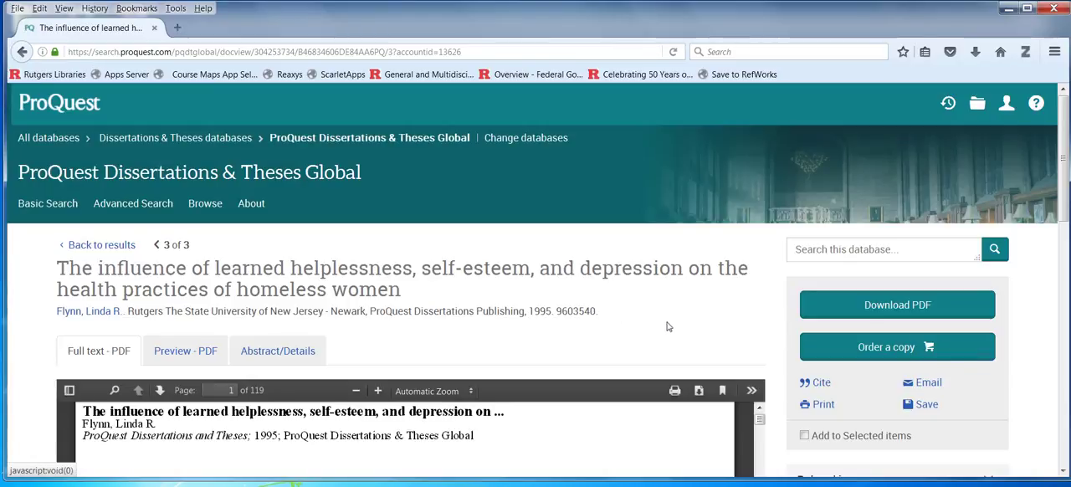
scroll("down", 3)
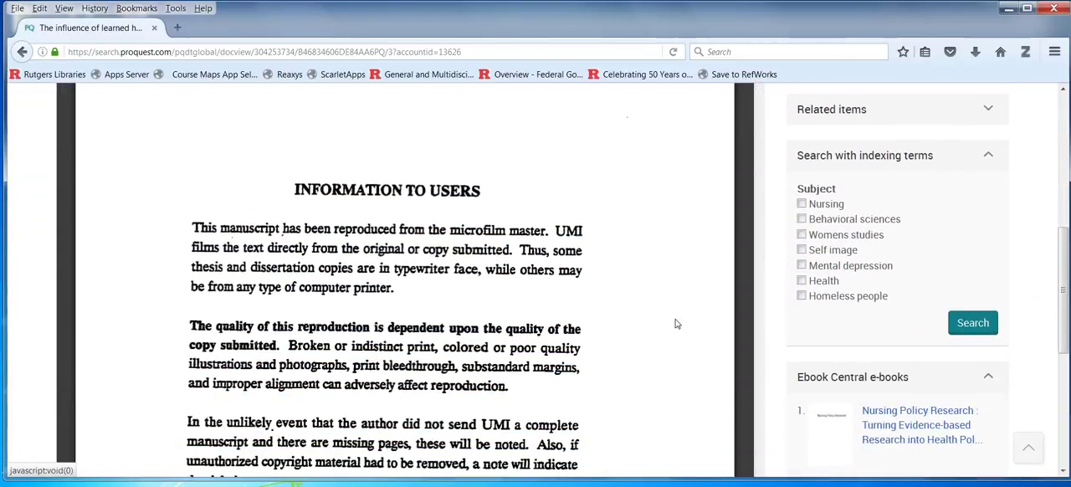
scroll("down", 3)
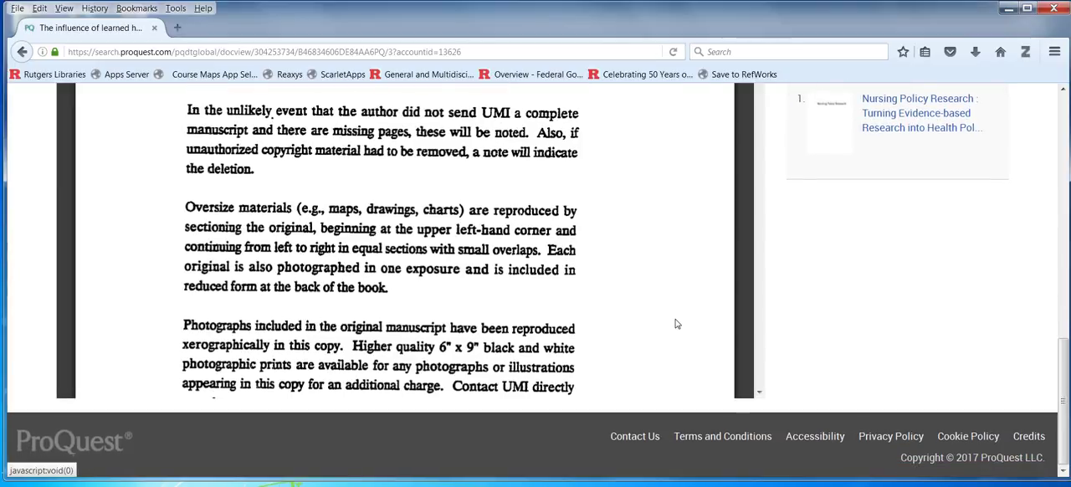
scroll("up", 3)
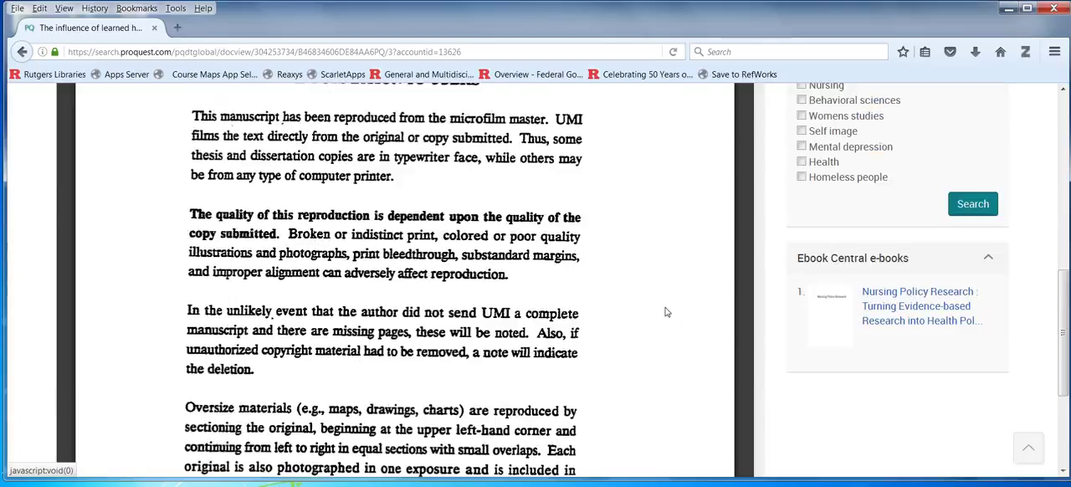
scroll("up", 3)
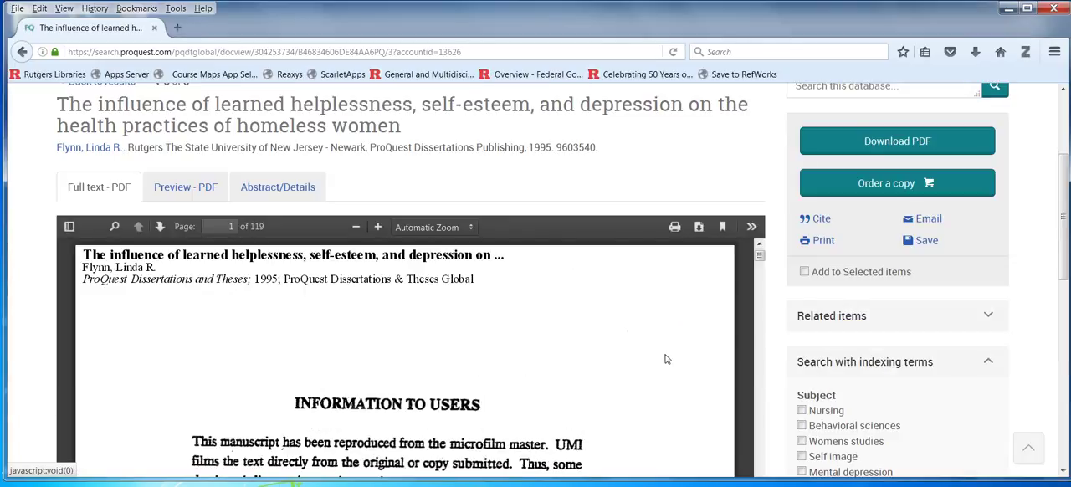
mouse_move(498, 288)
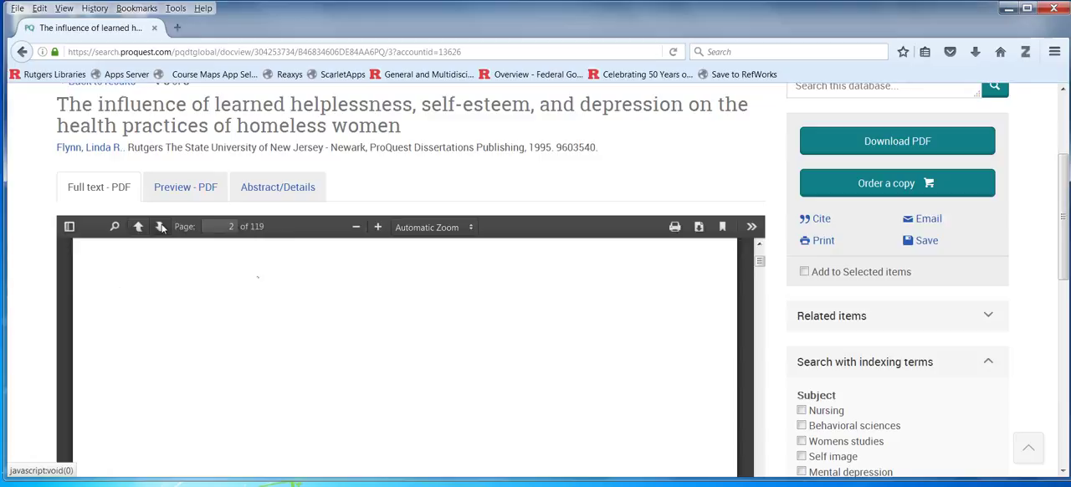
- Advance the PDF to the next page, then return to Advanced Search
left_click(158, 226)
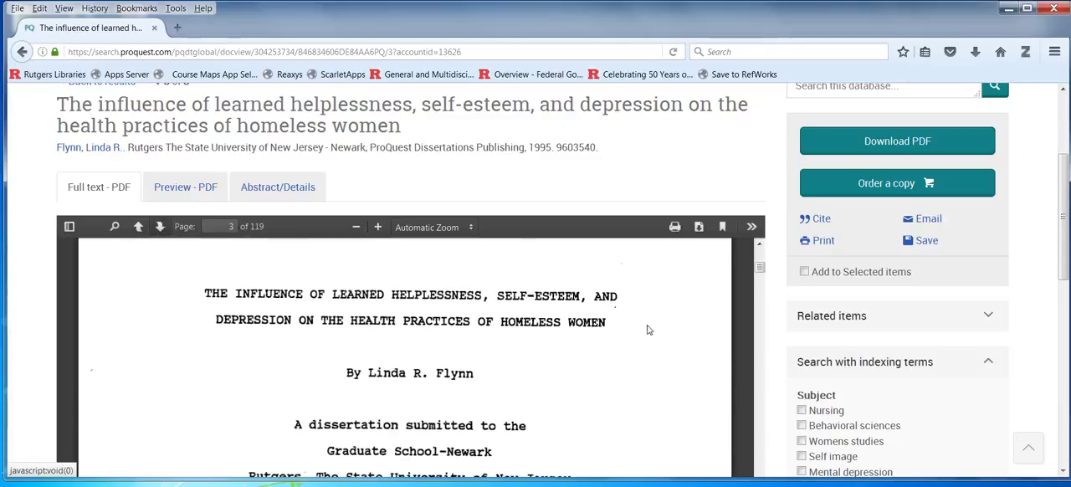
scroll("down", 3)
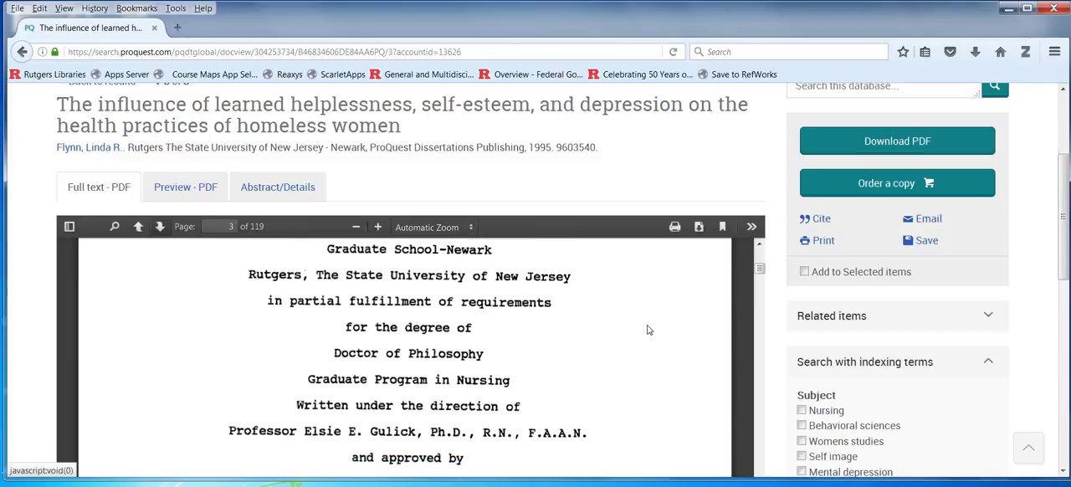
scroll("up", 3)
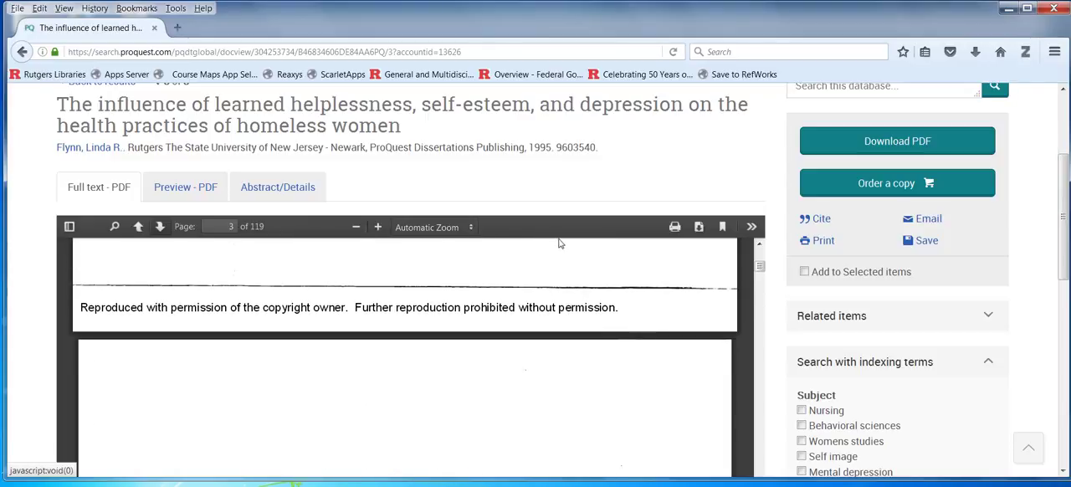
mouse_move(456, 180)
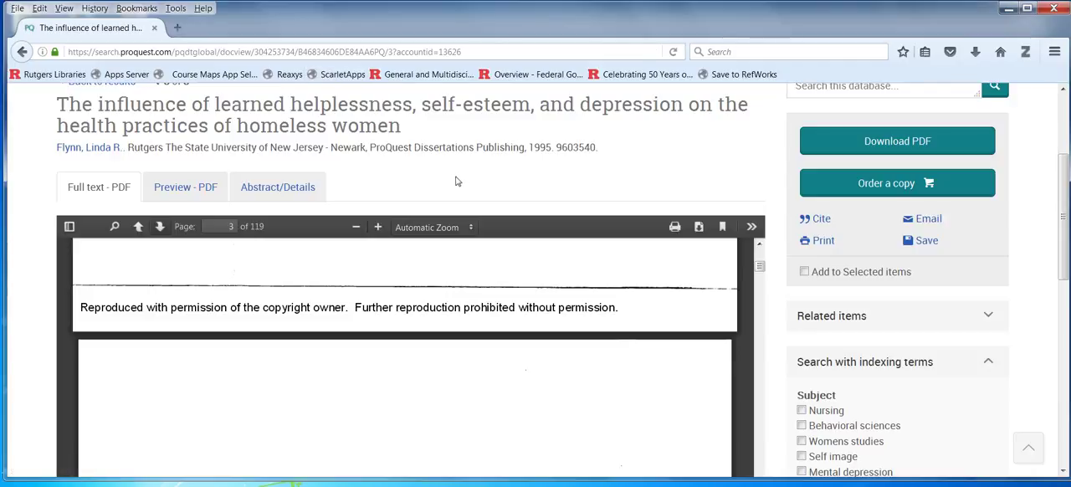
scroll("up", 3)
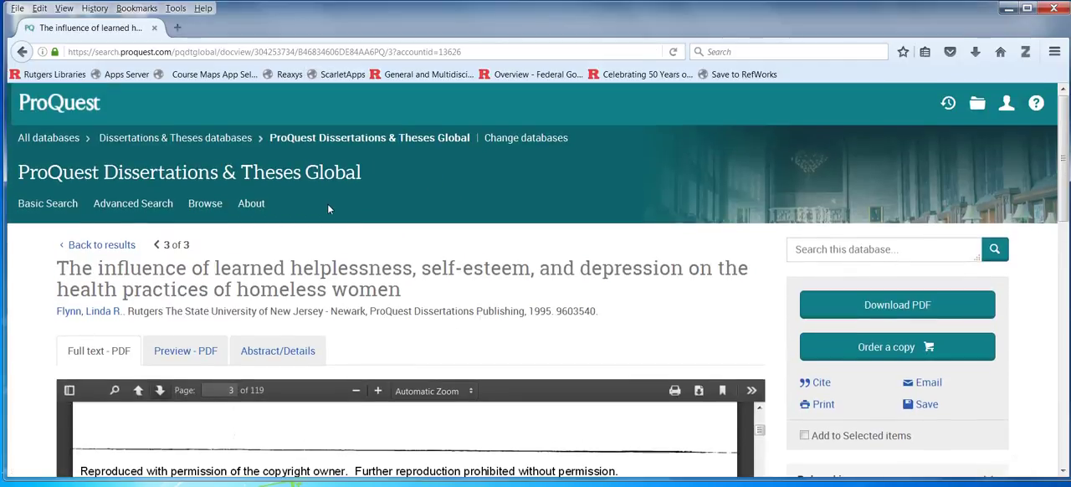
mouse_move(48, 204)
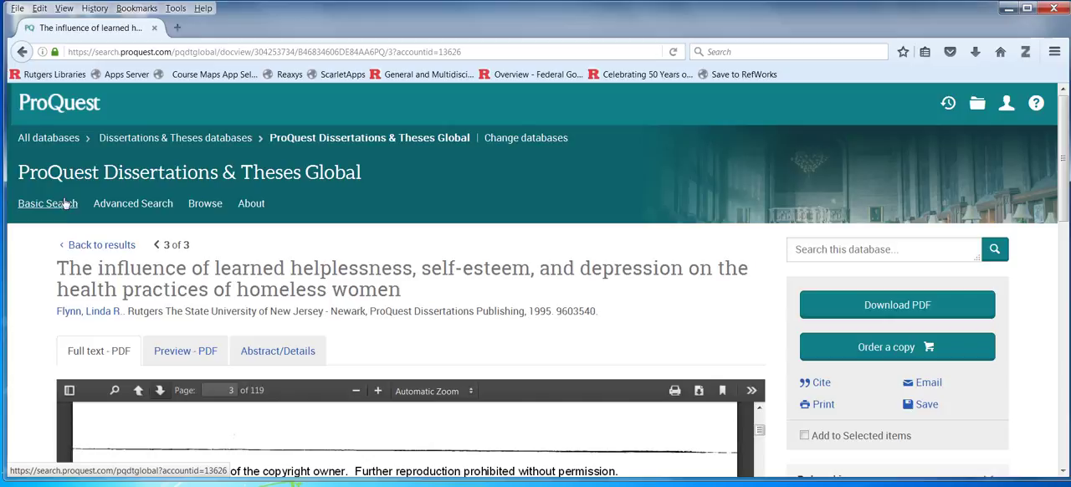
left_click(133, 203)
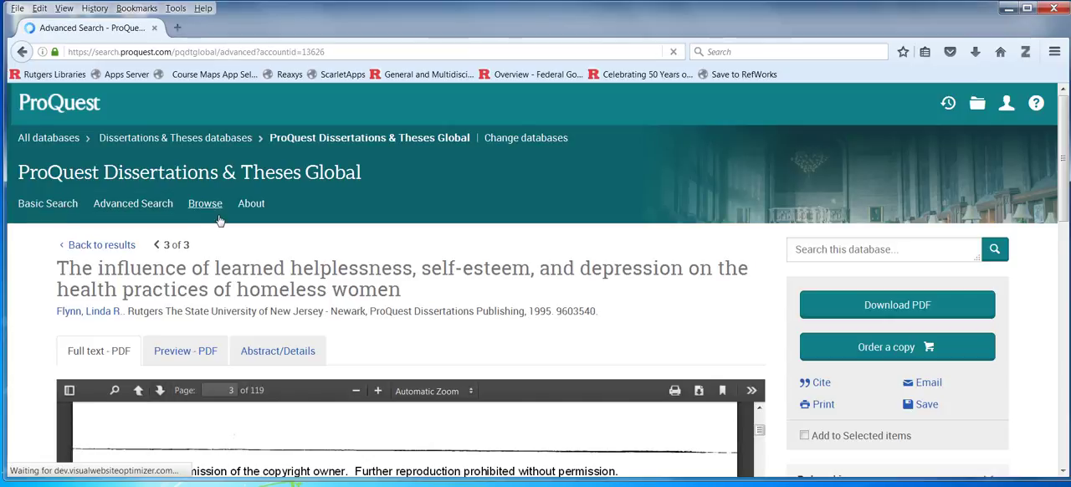
left_click(132, 204)
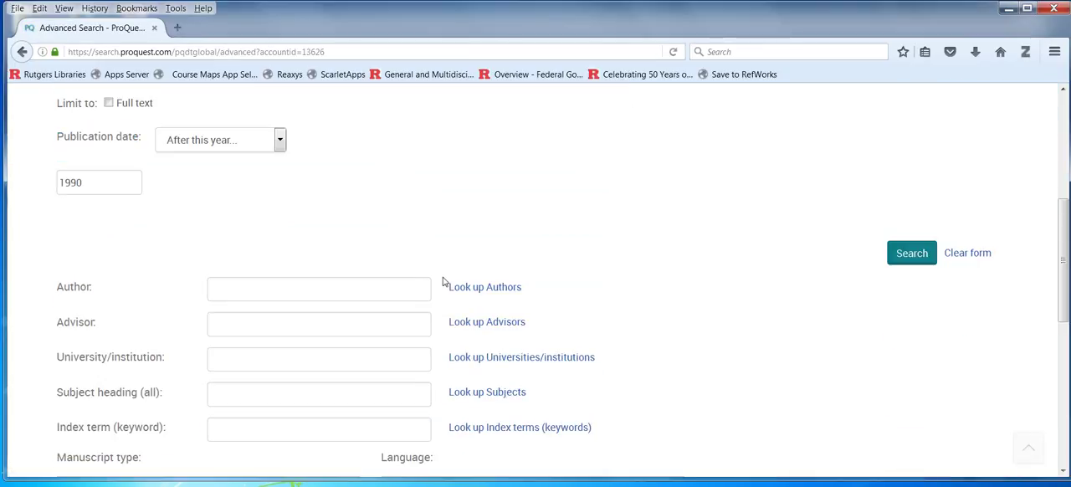
scroll("down", 3)
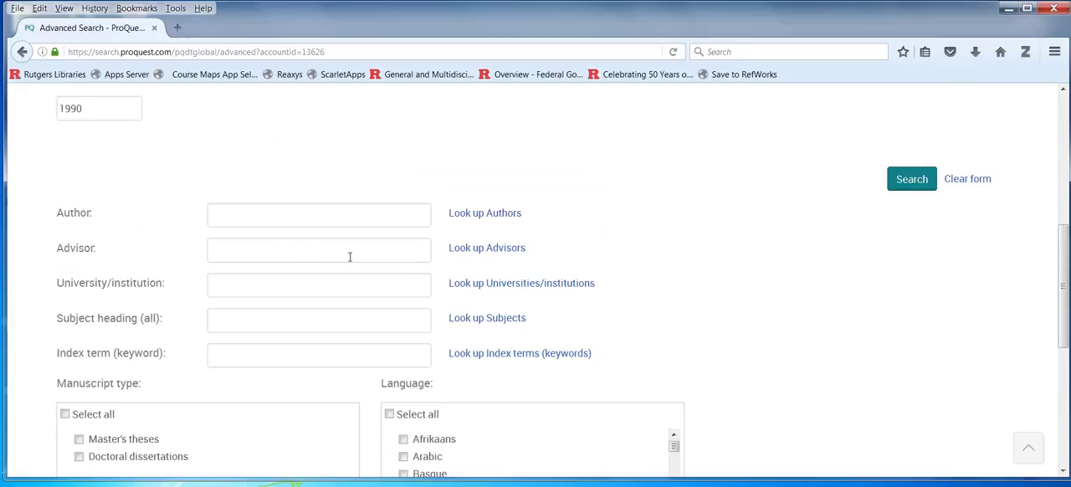
mouse_move(318, 290)
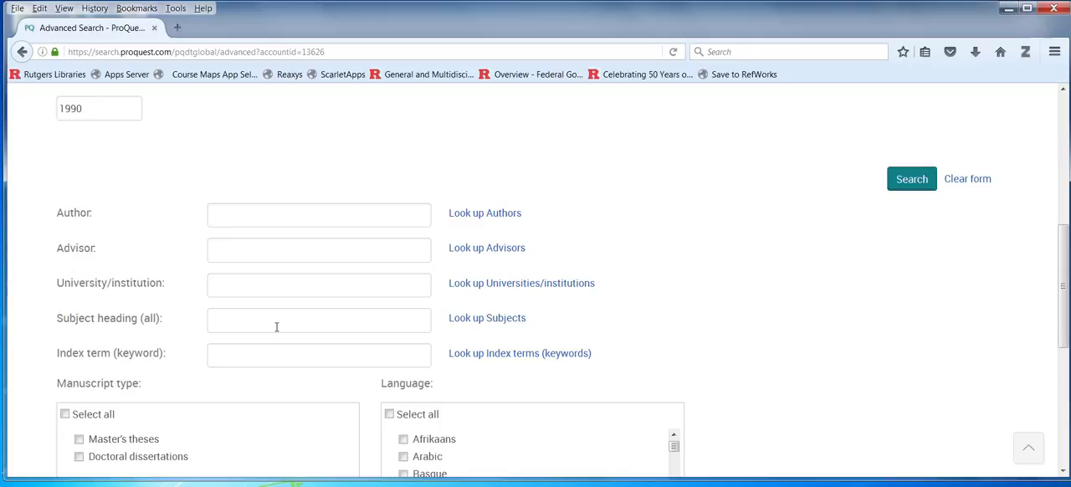
mouse_move(487, 318)
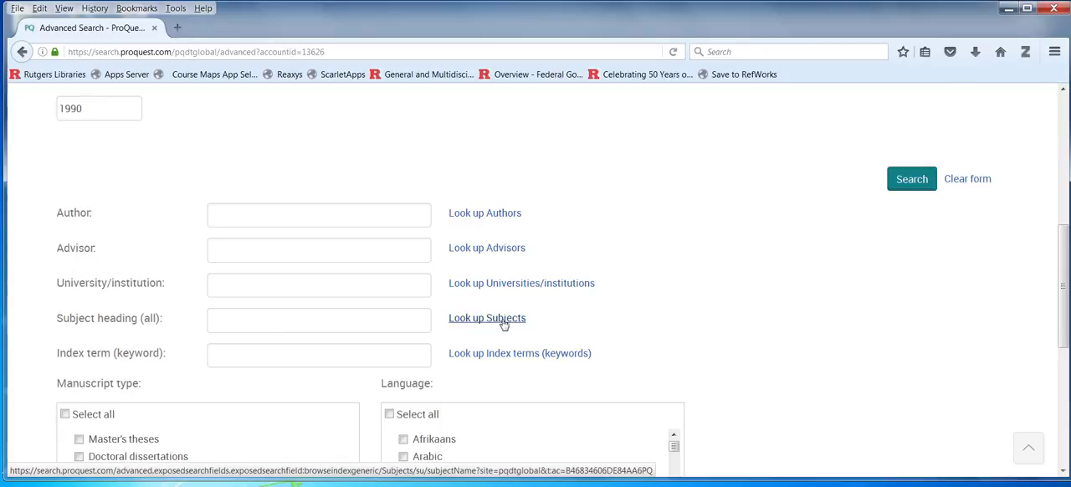
mouse_move(521, 326)
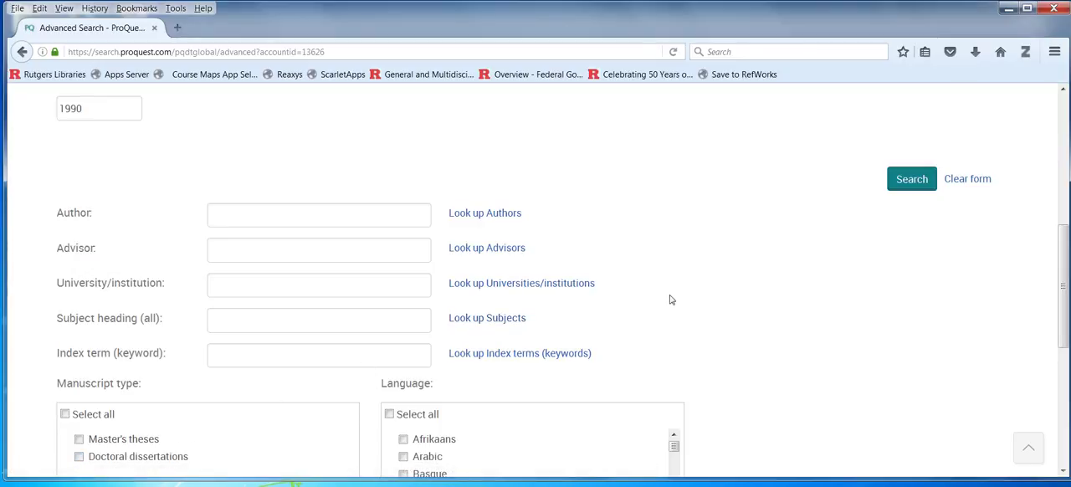
scroll("down", 3)
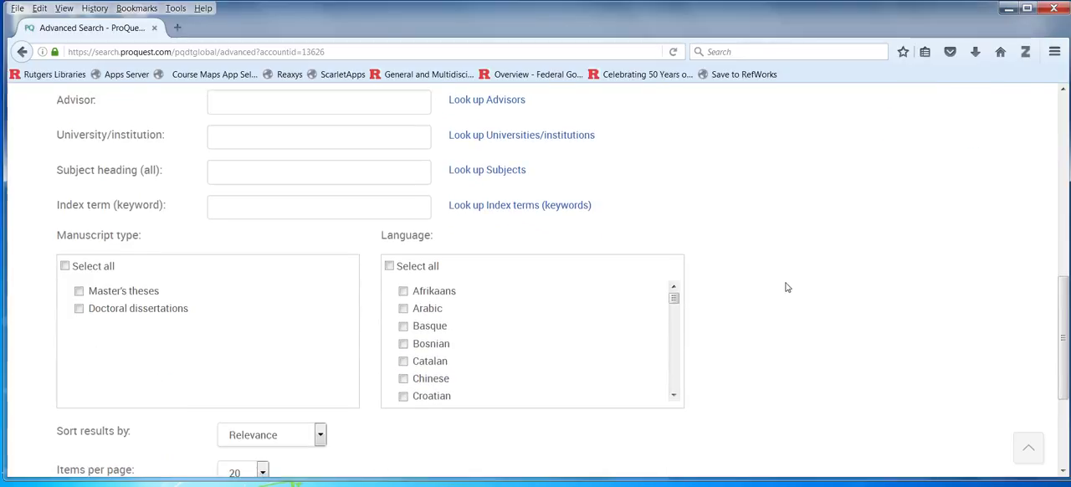
scroll("down", 3)
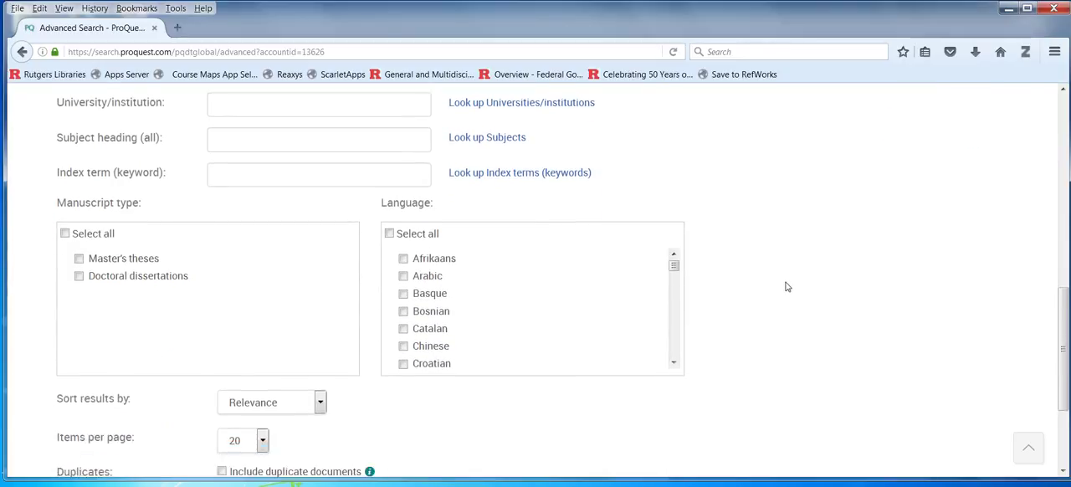
scroll("up", 3)
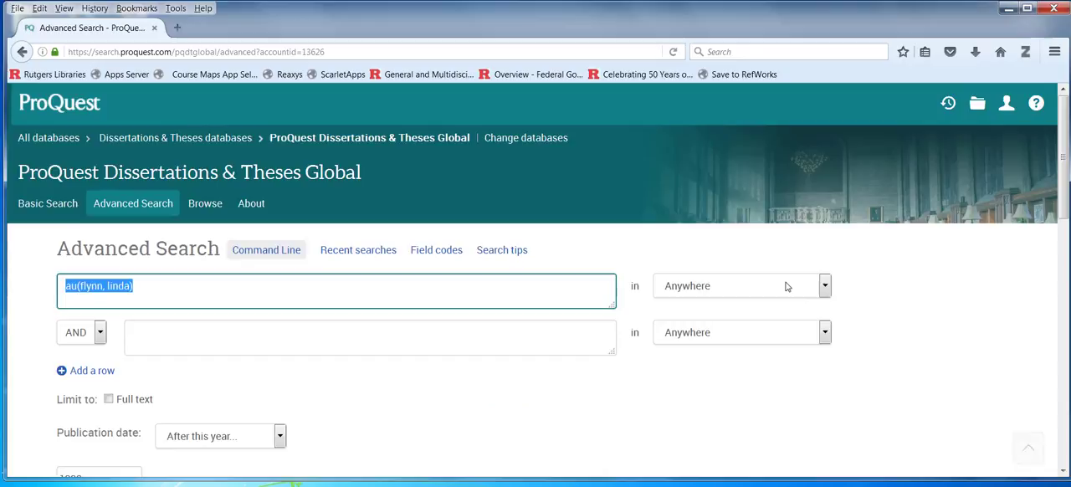
mouse_move(586, 276)
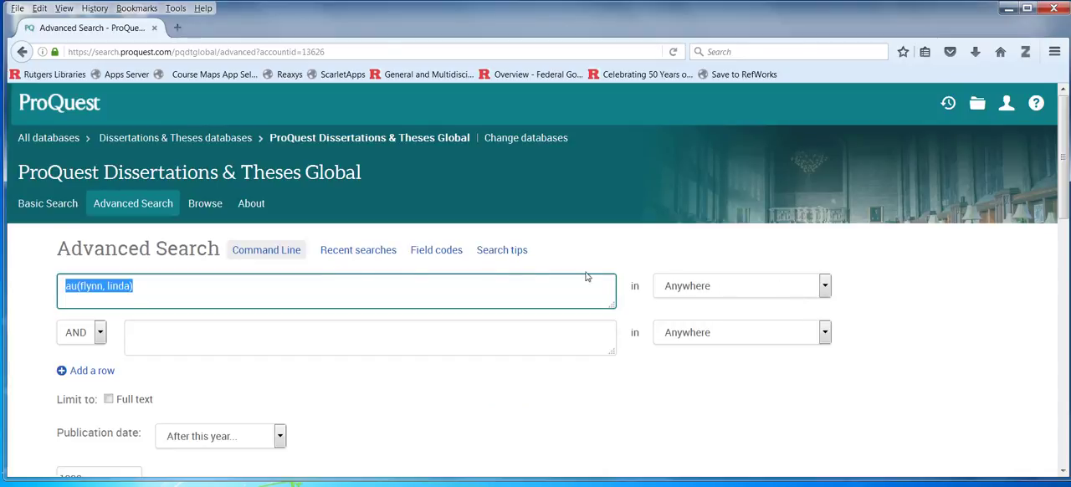
mouse_move(578, 347)
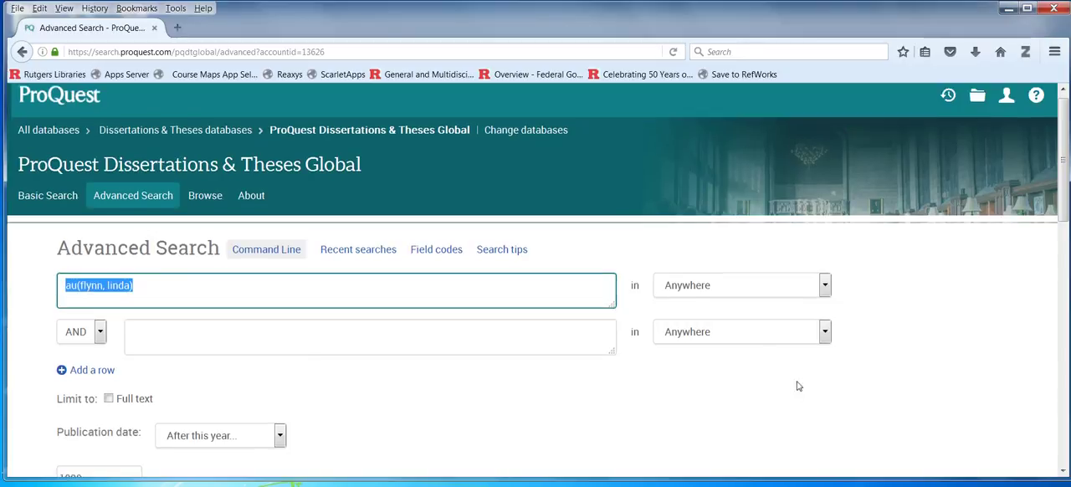
- Submit the post-1990 author search, reaching the Get it @ R page for Flynn's 1994 dissertation
scroll("down", 3)
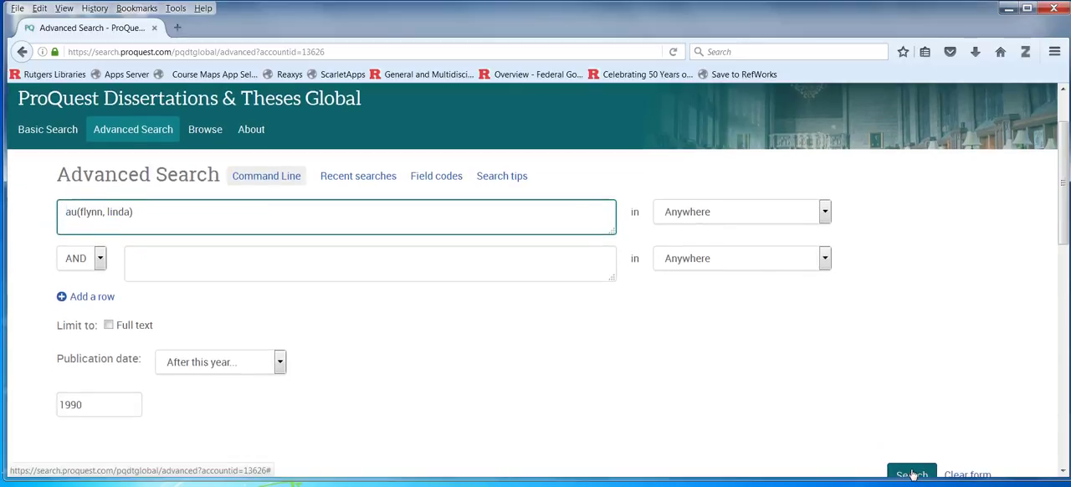
left_click(911, 474)
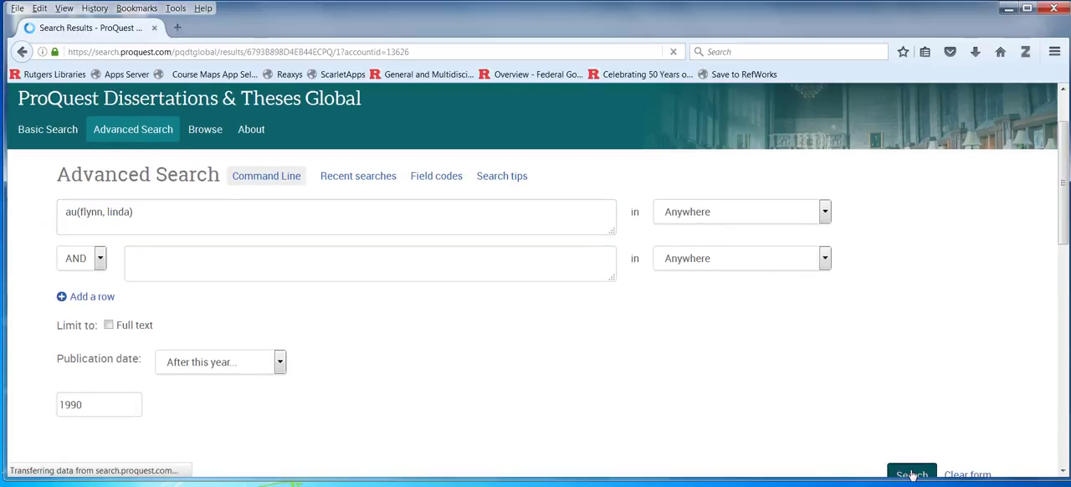
left_click(910, 473)
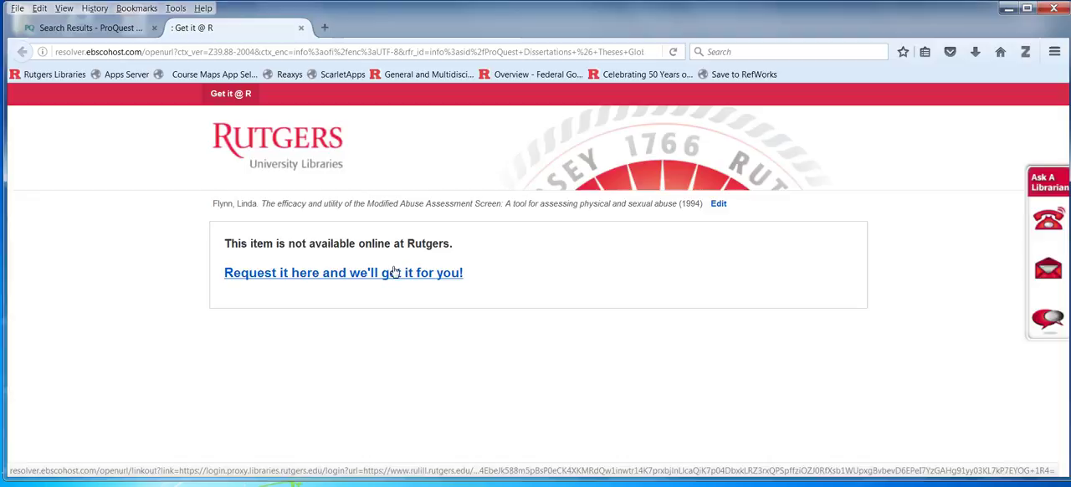
left_click(343, 272)
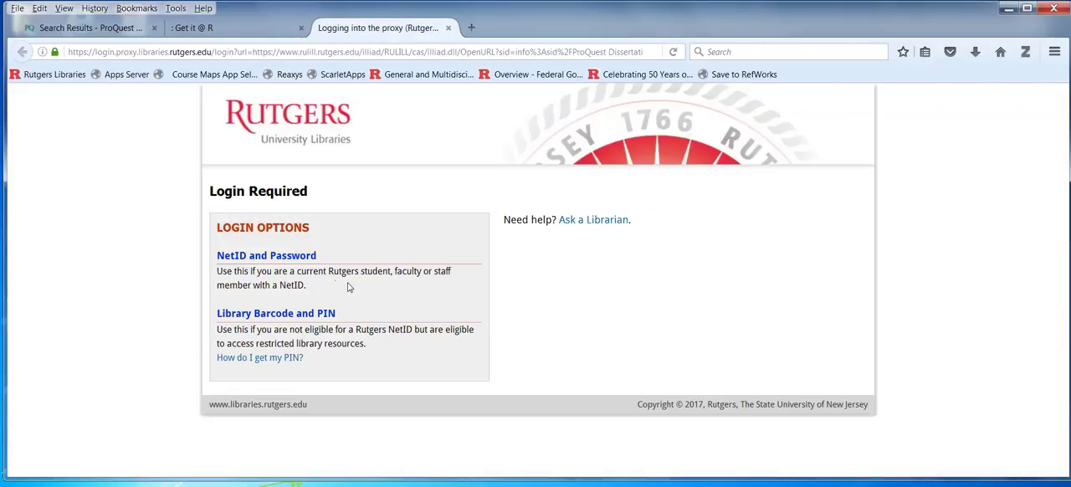
left_click(266, 255)
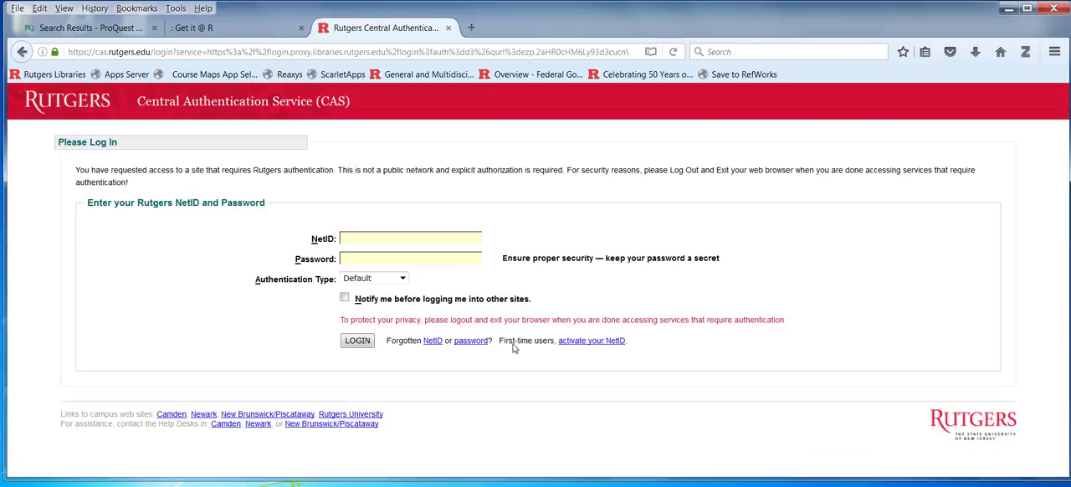
type("ewatkins")
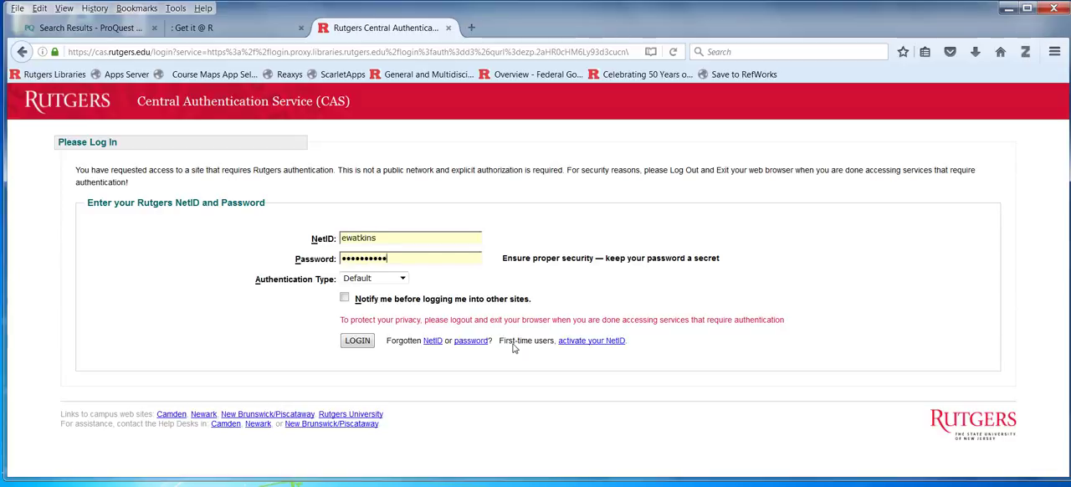
left_click(356, 340)
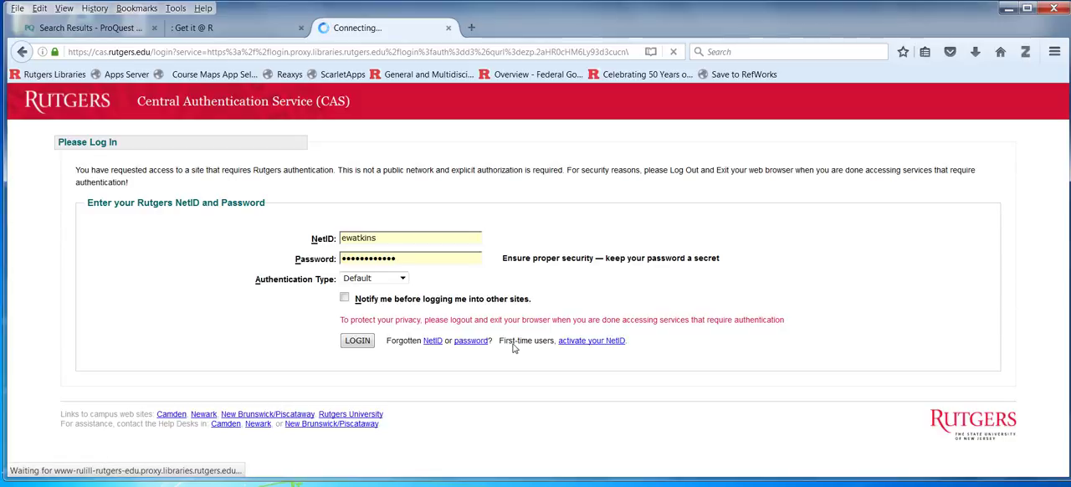
left_click(356, 340)
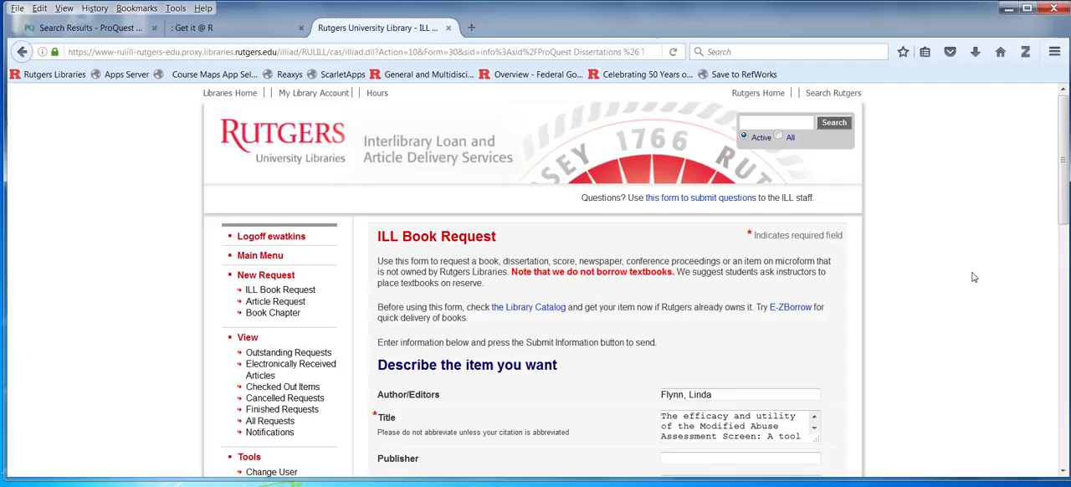
scroll("down", 3)
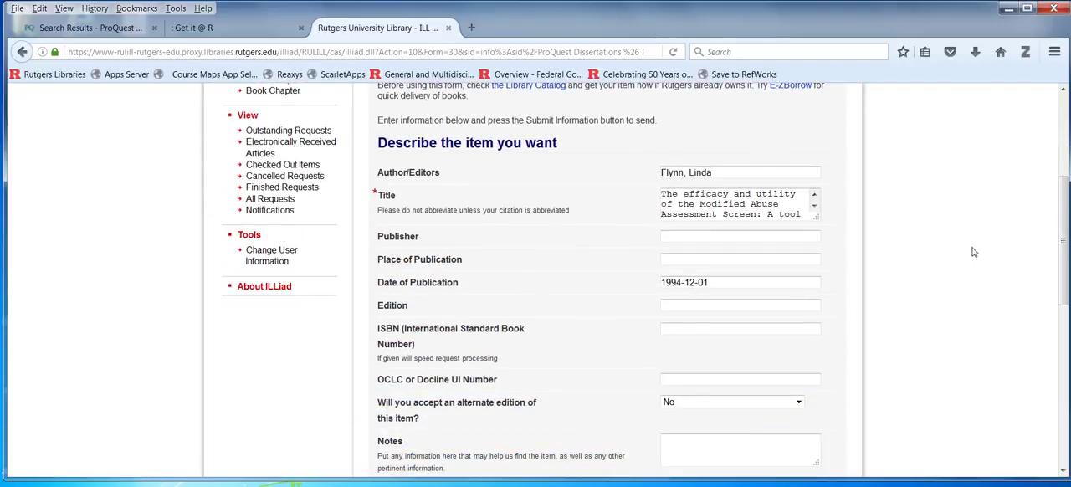
mouse_move(914, 333)
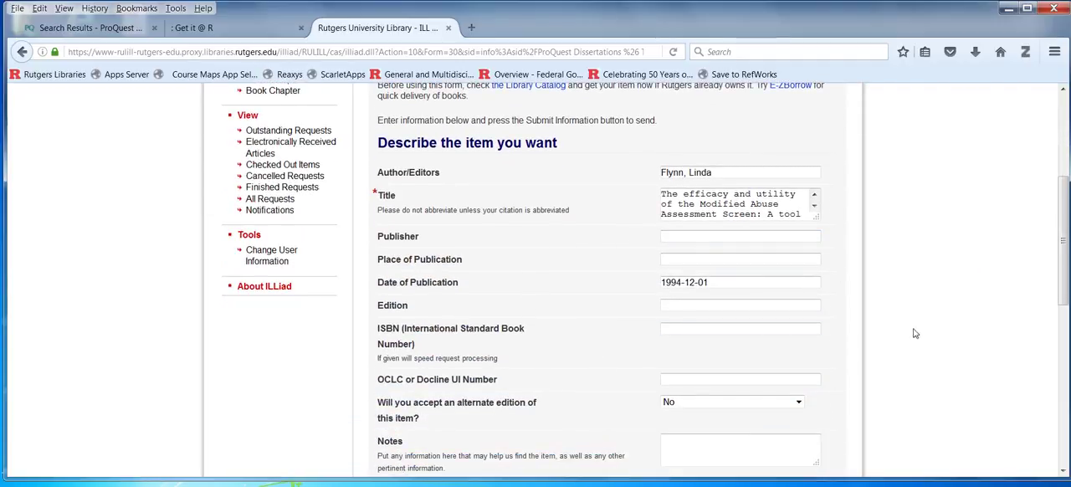
mouse_move(945, 284)
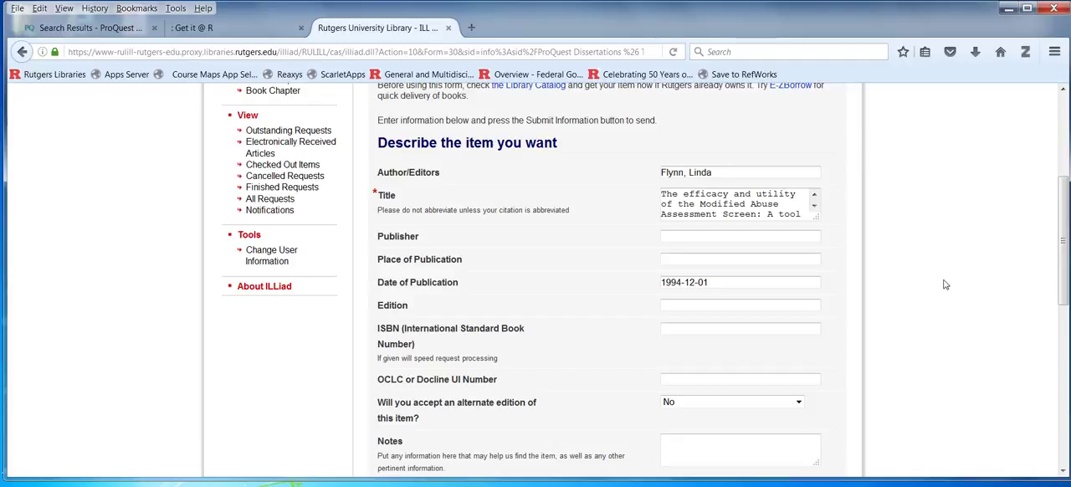
scroll("down", 3)
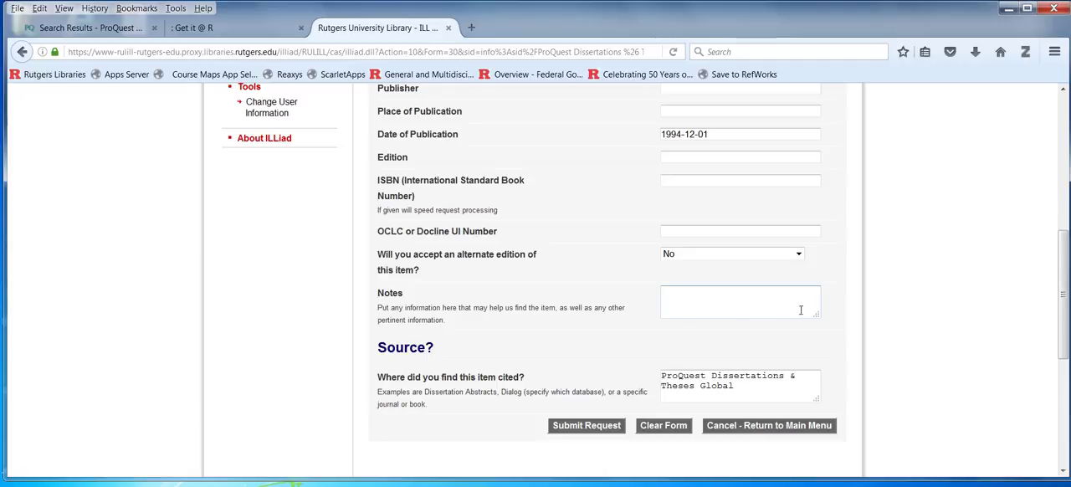
scroll("up", 3)
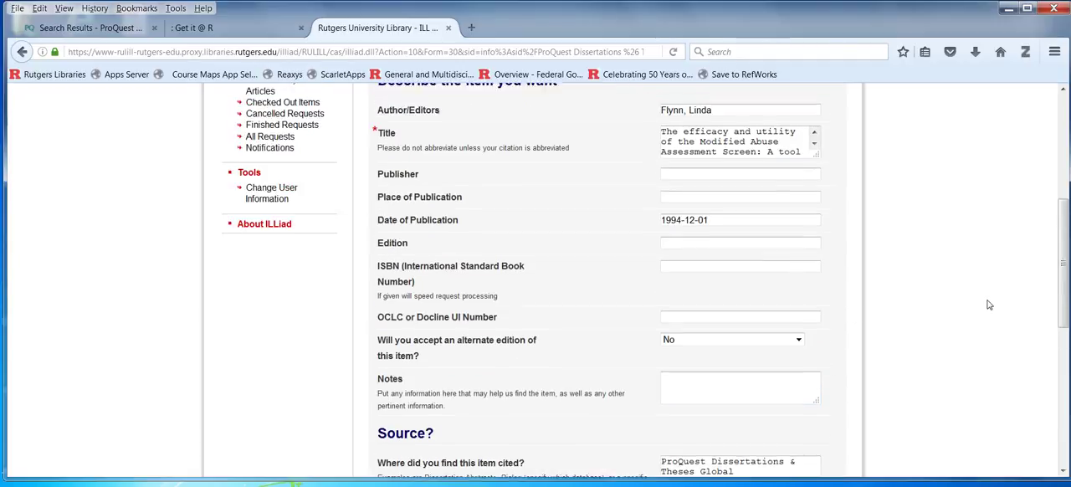
scroll("up", 3)
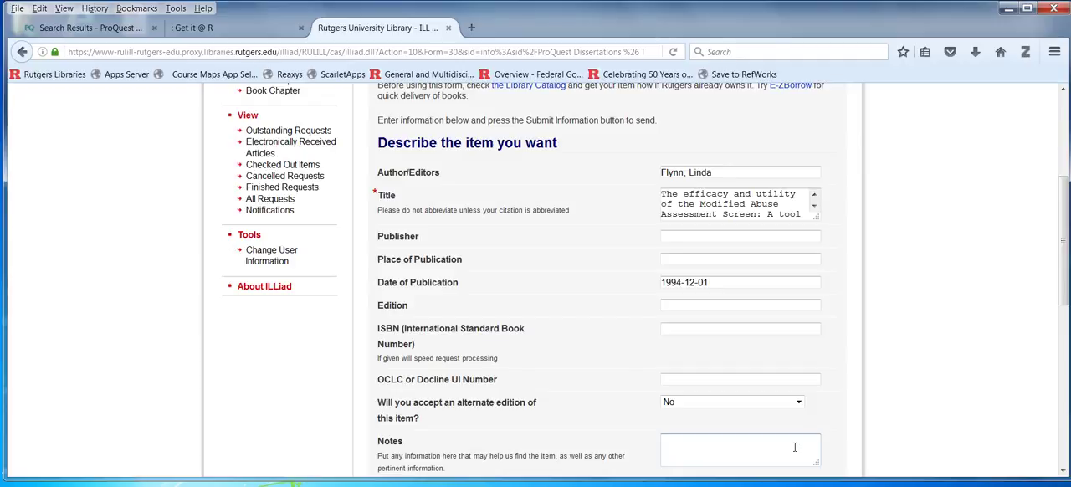
scroll("down", 3)
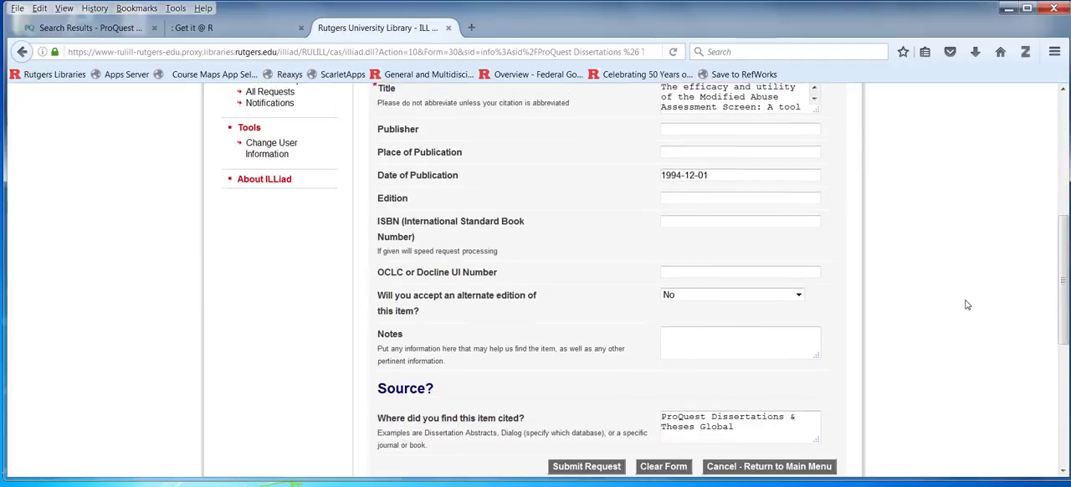
scroll("down", 3)
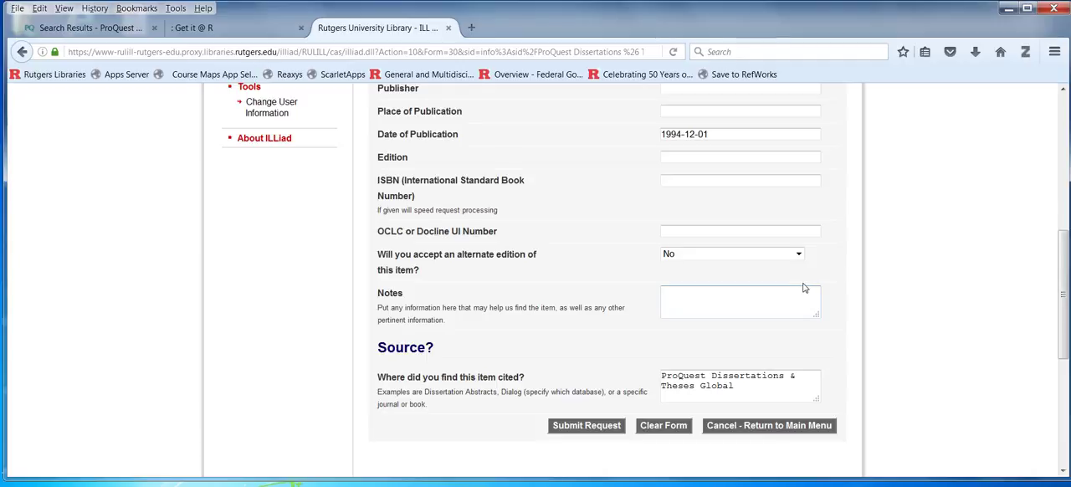
scroll("up", 3)
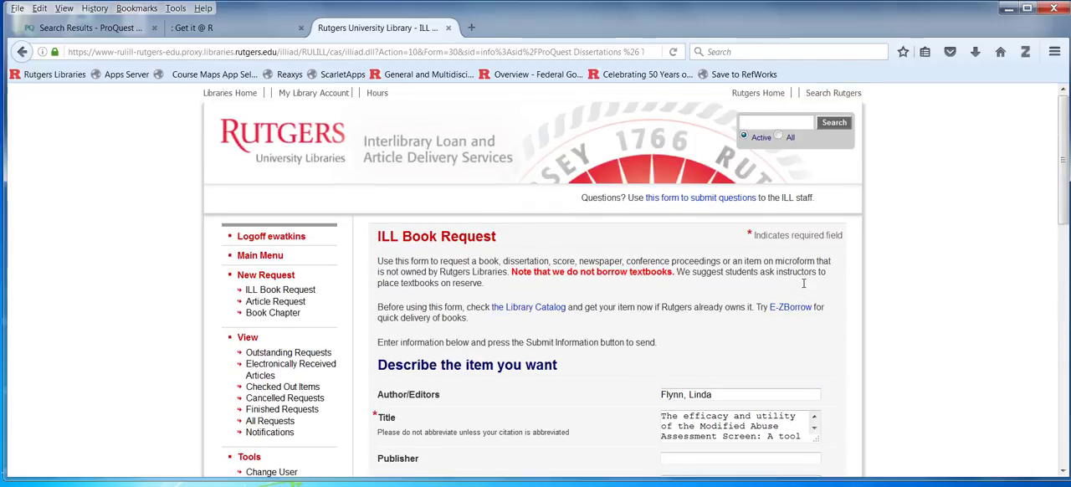
mouse_move(803, 287)
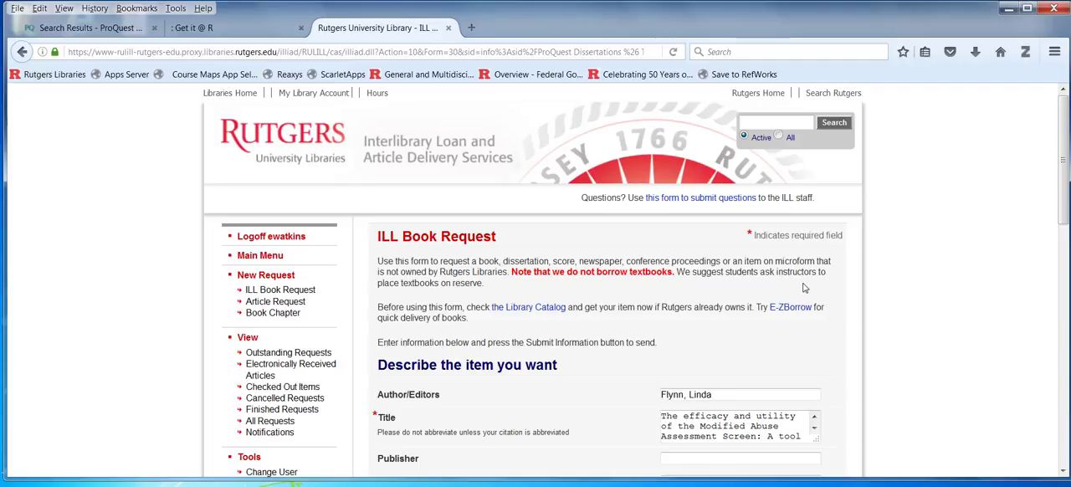
mouse_move(815, 290)
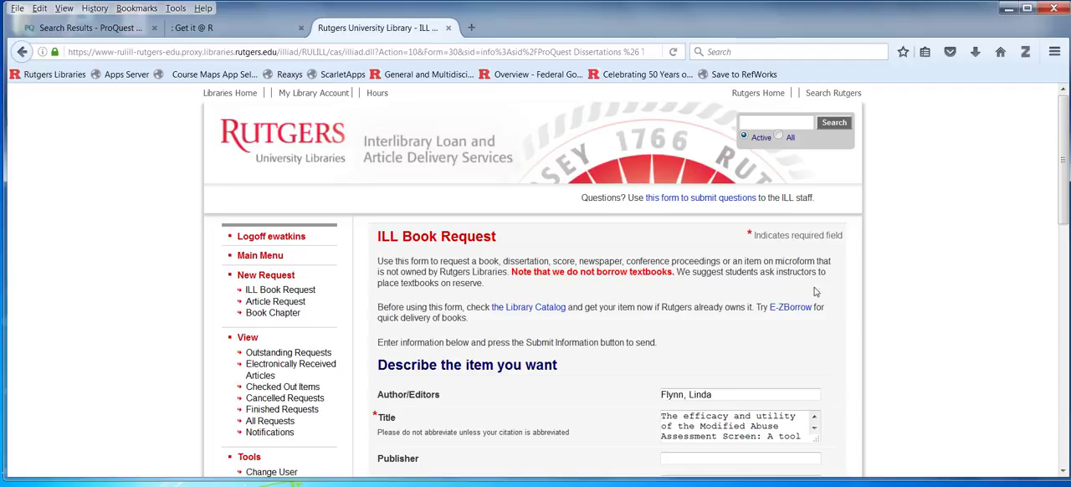
mouse_move(818, 292)
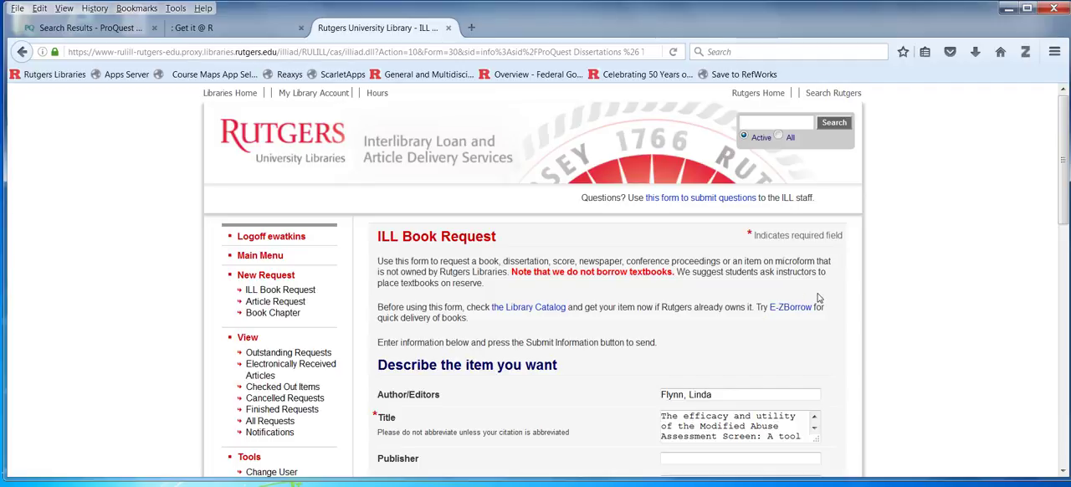
mouse_move(534, 188)
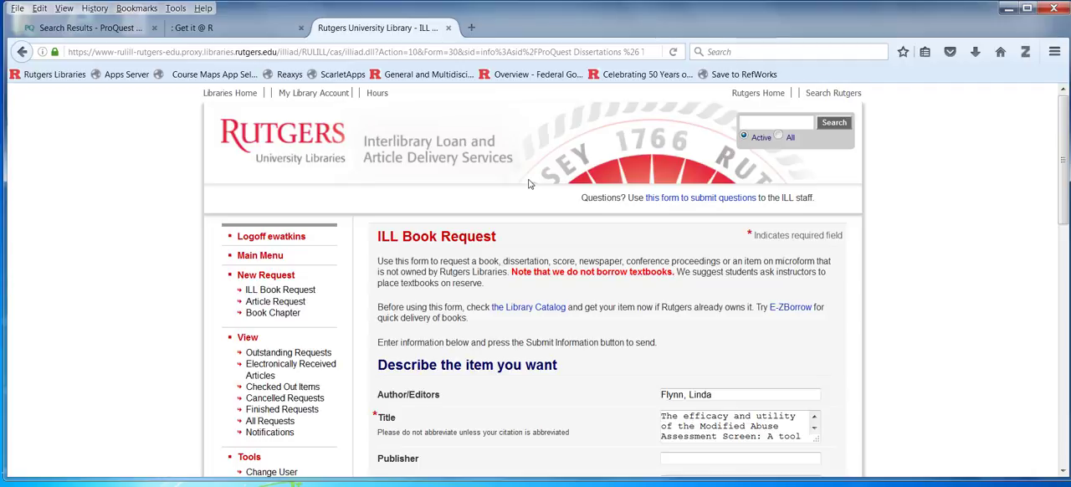
mouse_move(542, 174)
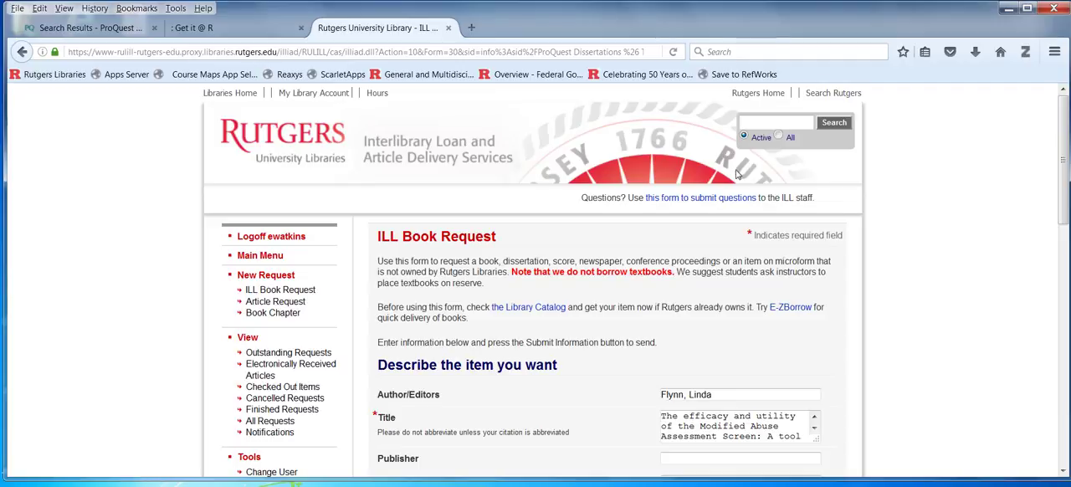
mouse_move(1007, 285)
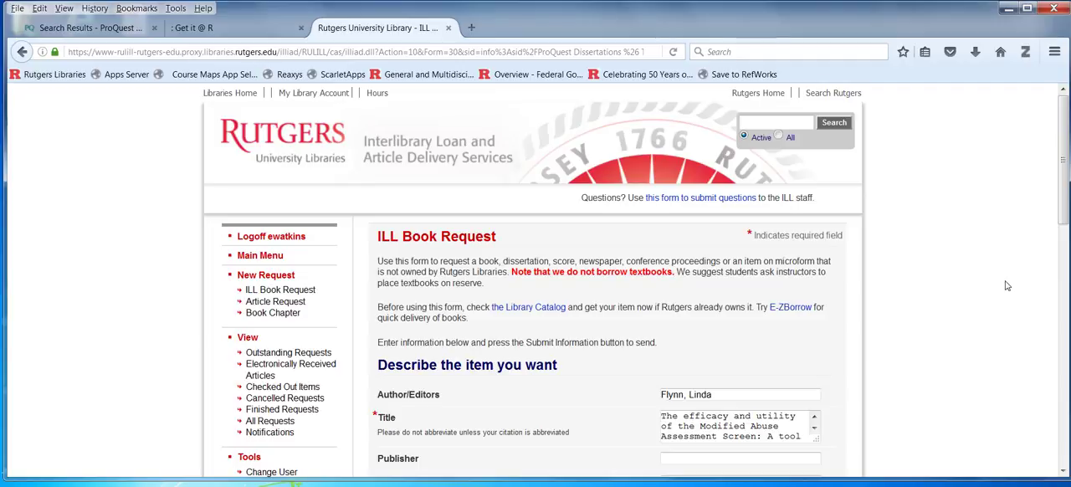
mouse_move(987, 304)
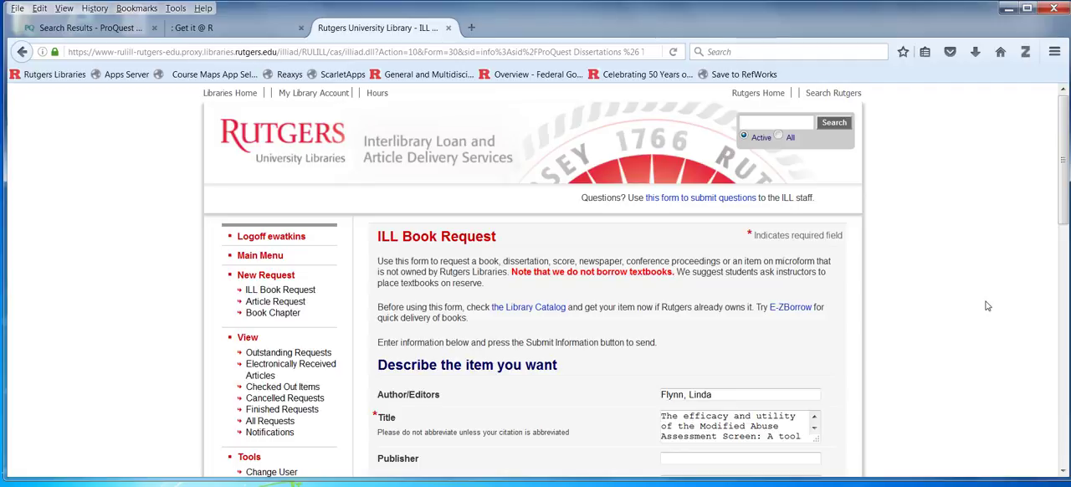
mouse_move(1012, 327)
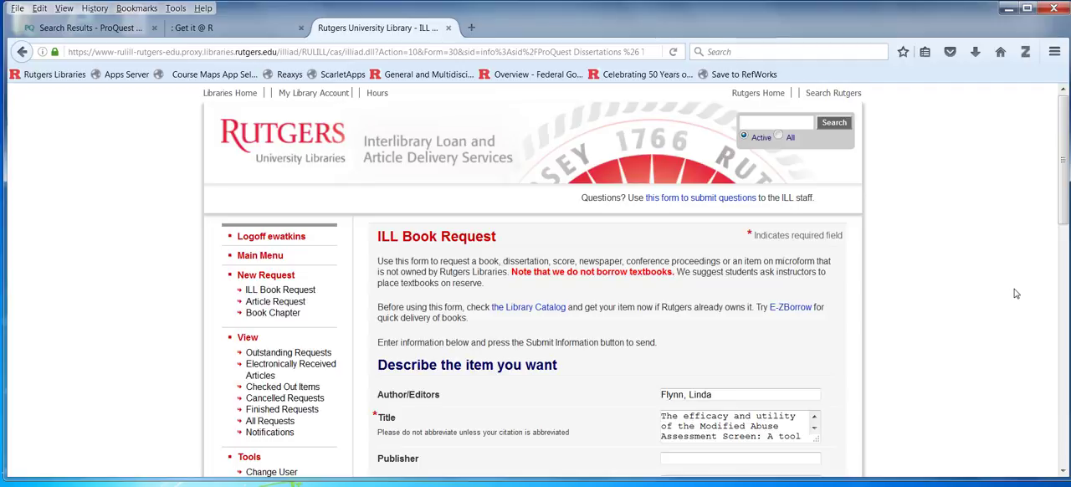
mouse_move(614, 172)
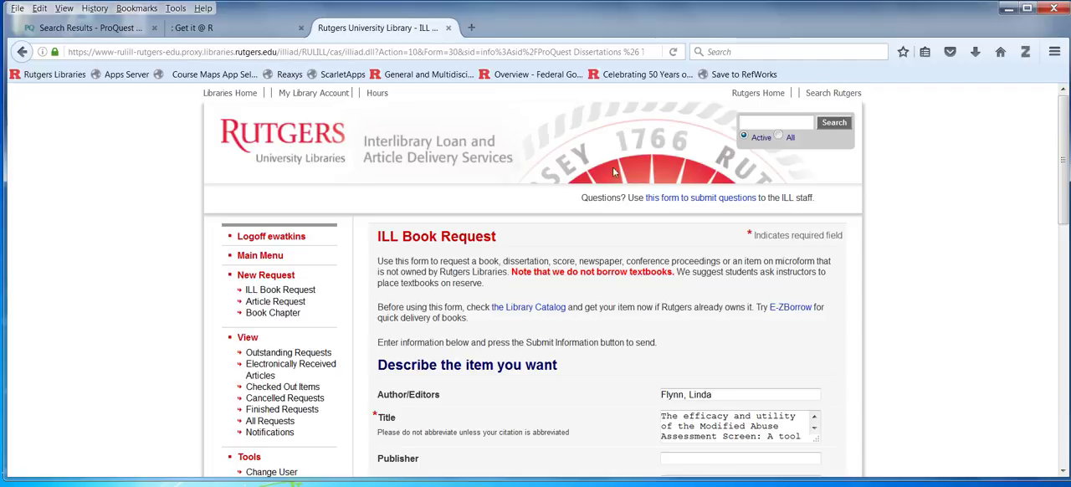
mouse_move(271, 236)
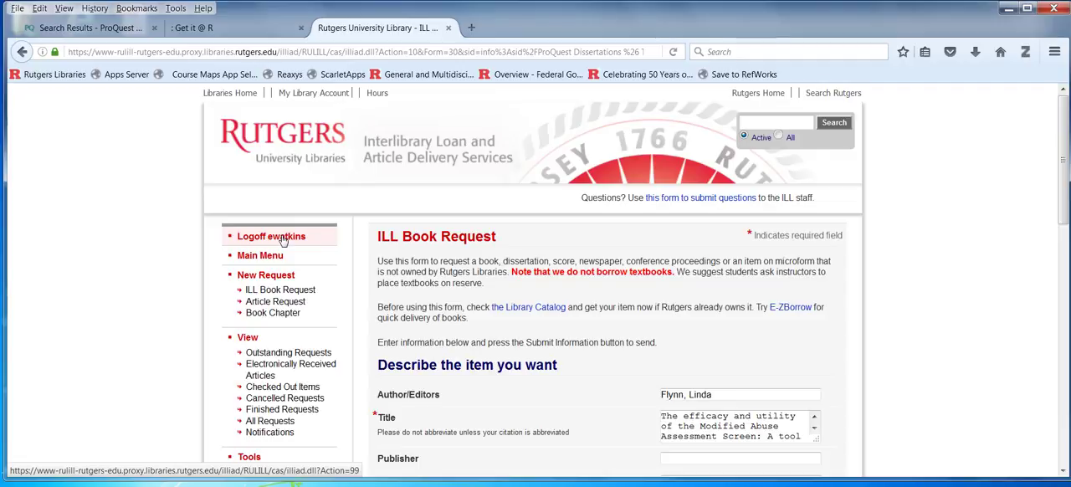
- Log off from the ILLiad sidebar to end the Rutgers EZproxy session
left_click(270, 236)
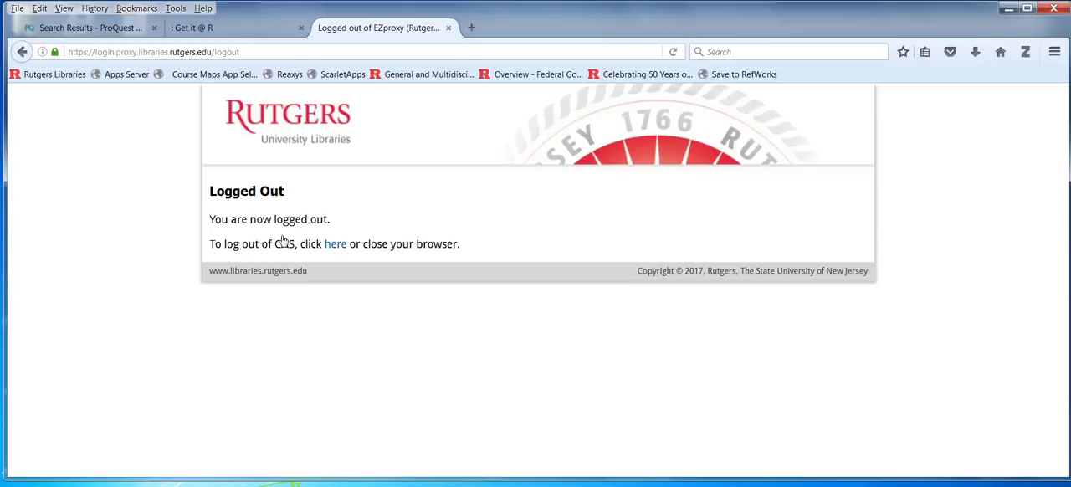
mouse_move(931, 287)
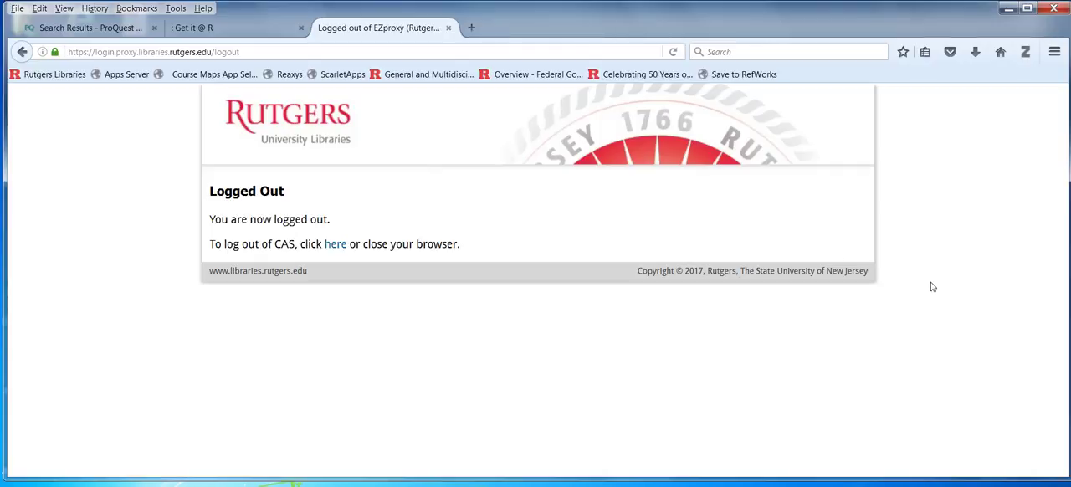